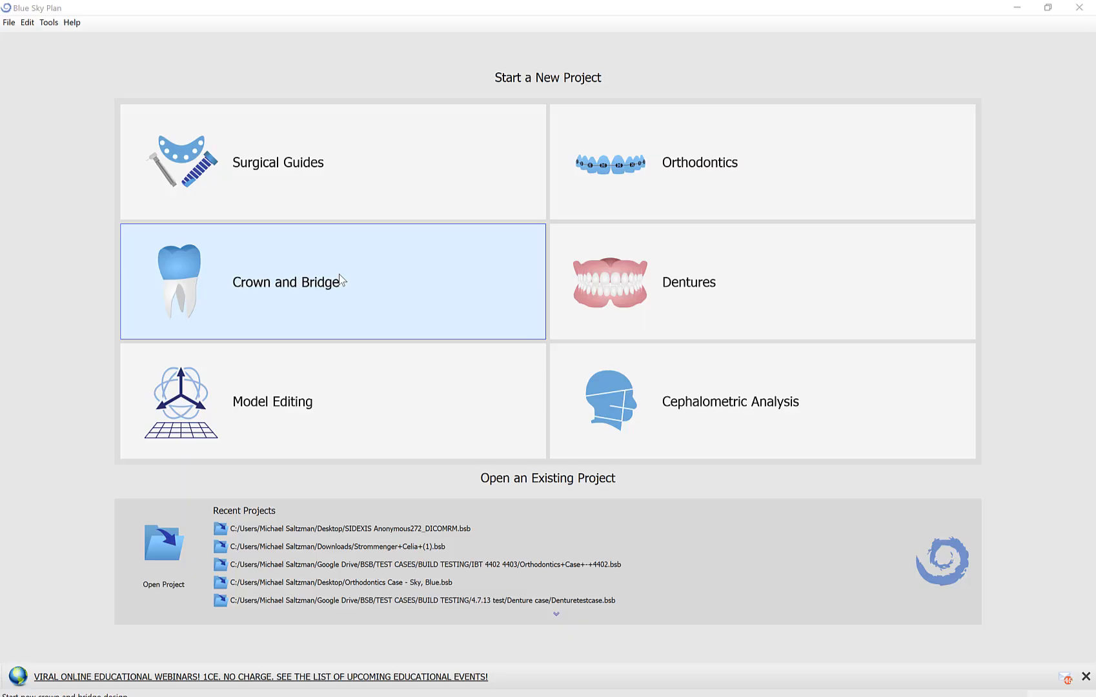
pyautogui.moveTo(133, 269)
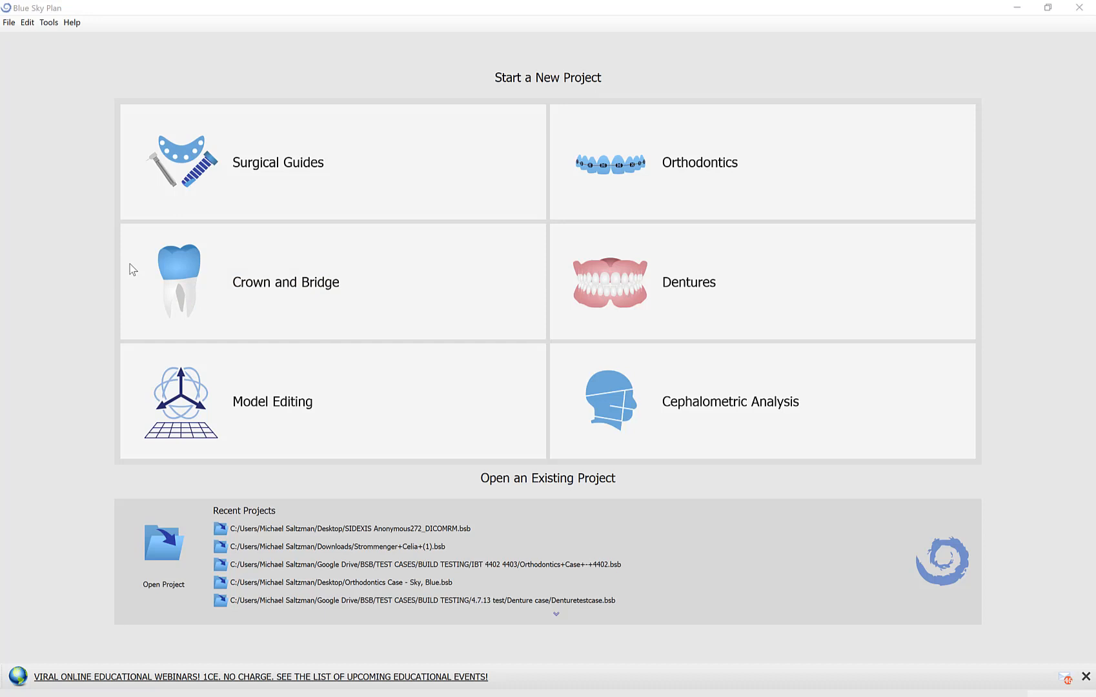
# Step: Choose Crown and Bridge on the Start a New Project screen
pyautogui.click(285, 282)
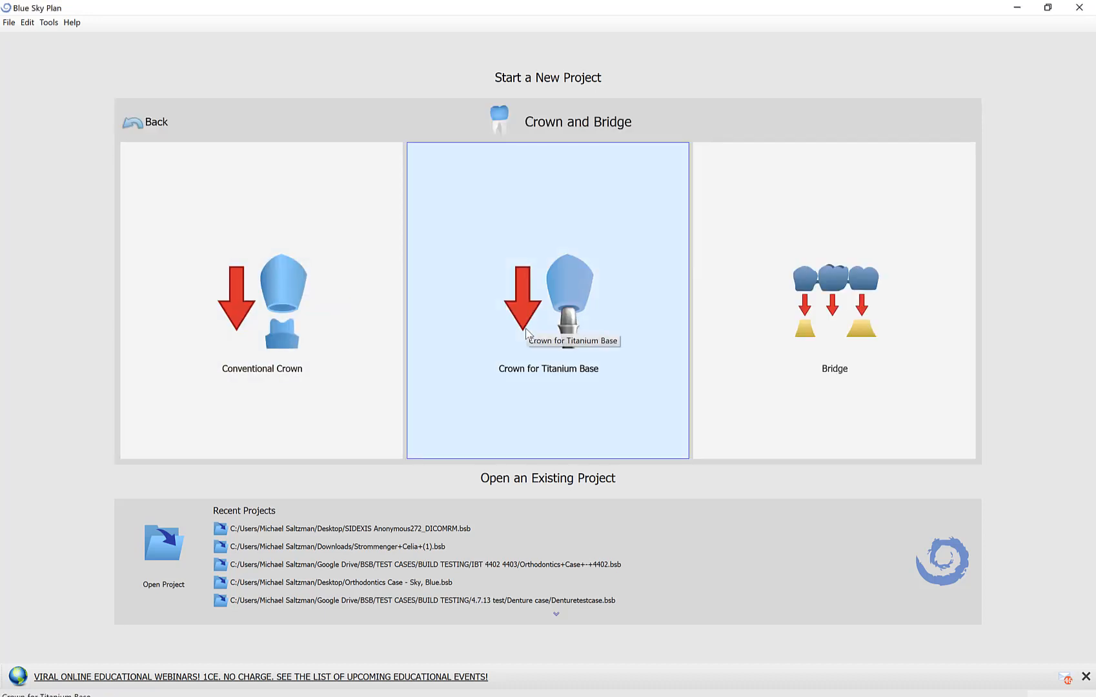
# Step: Start a Crown for Titanium Base project and browse to Desktop's Crown for Titanium Base folder
pyautogui.click(547, 301)
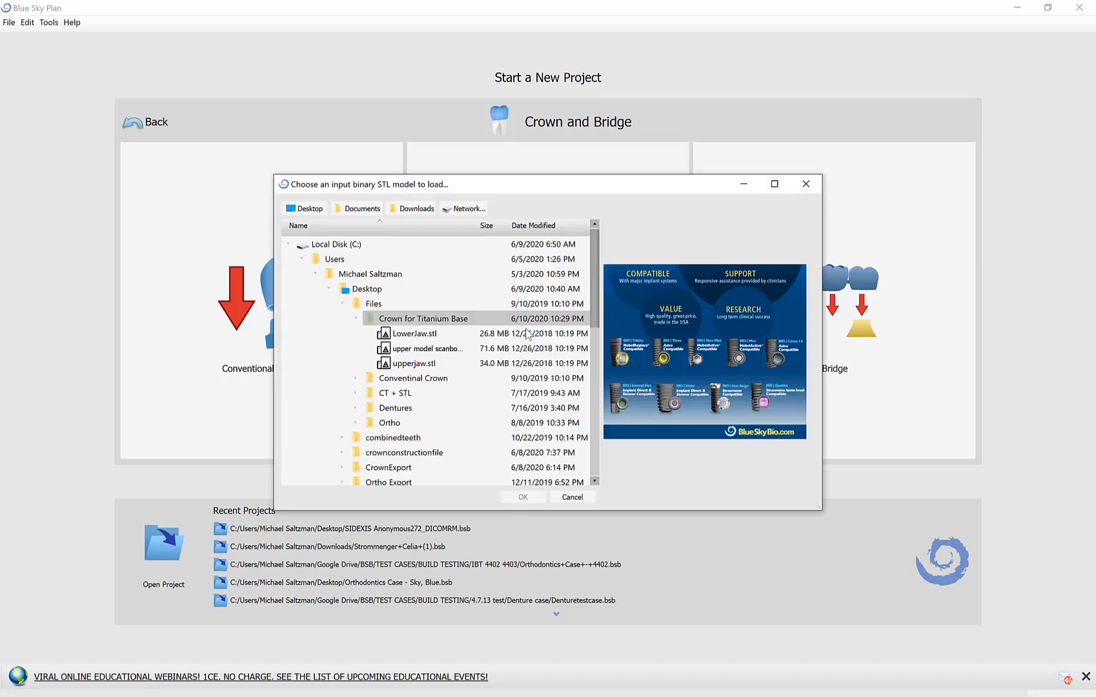
pyautogui.click(308, 208)
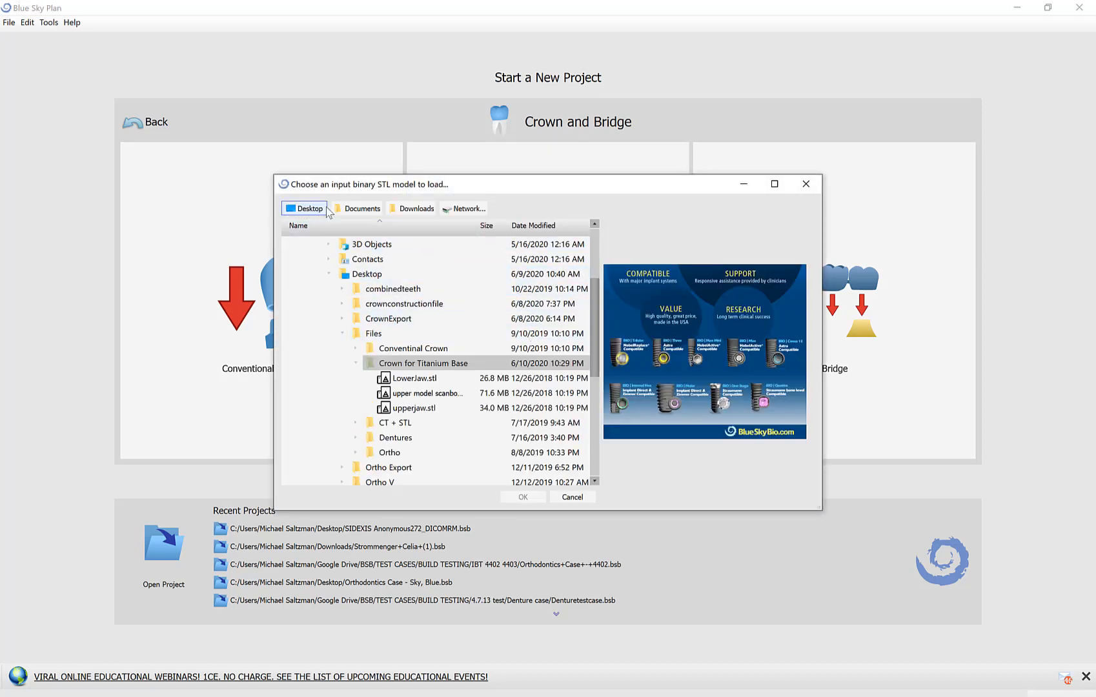
pyautogui.click(416, 209)
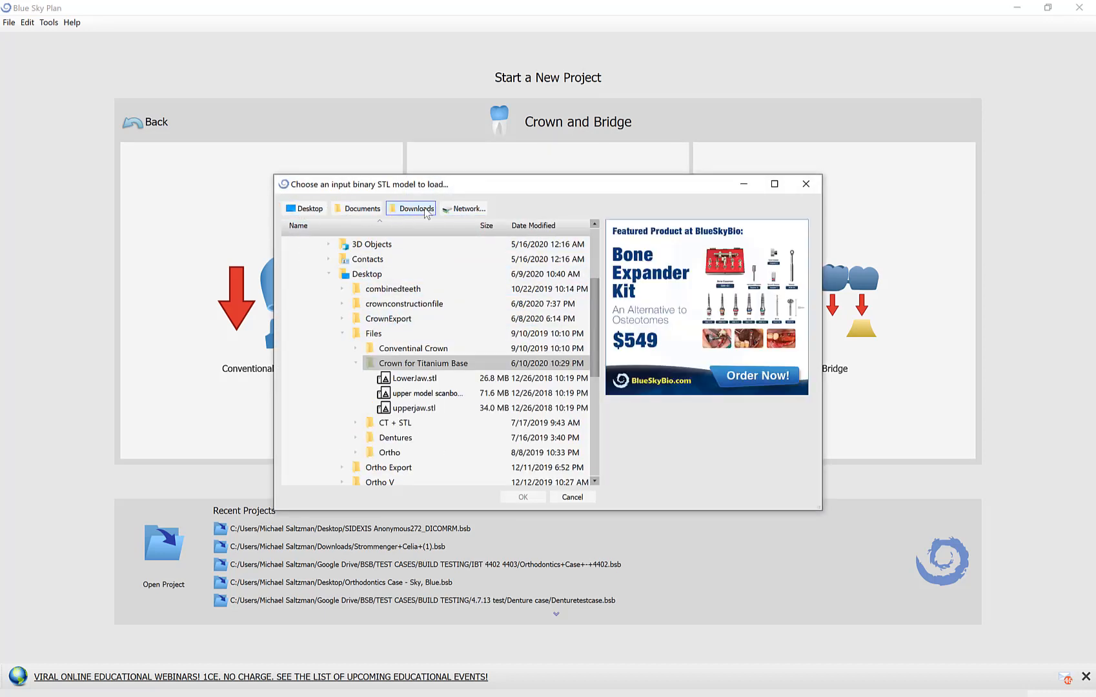
pyautogui.click(307, 208)
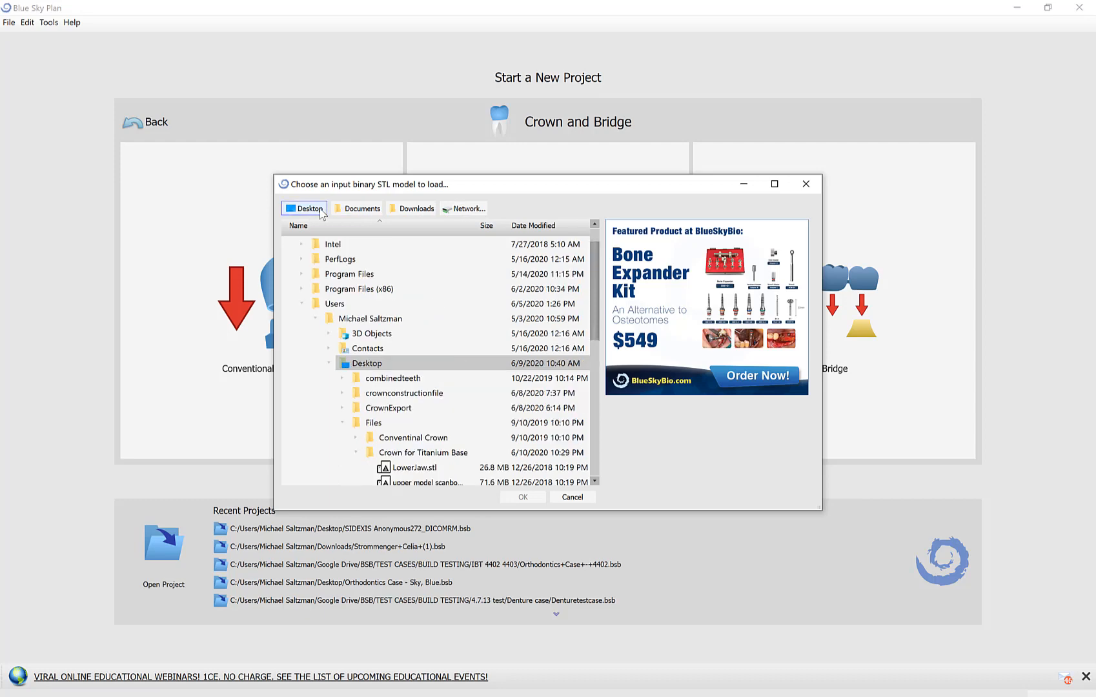
pyautogui.scroll(-3)
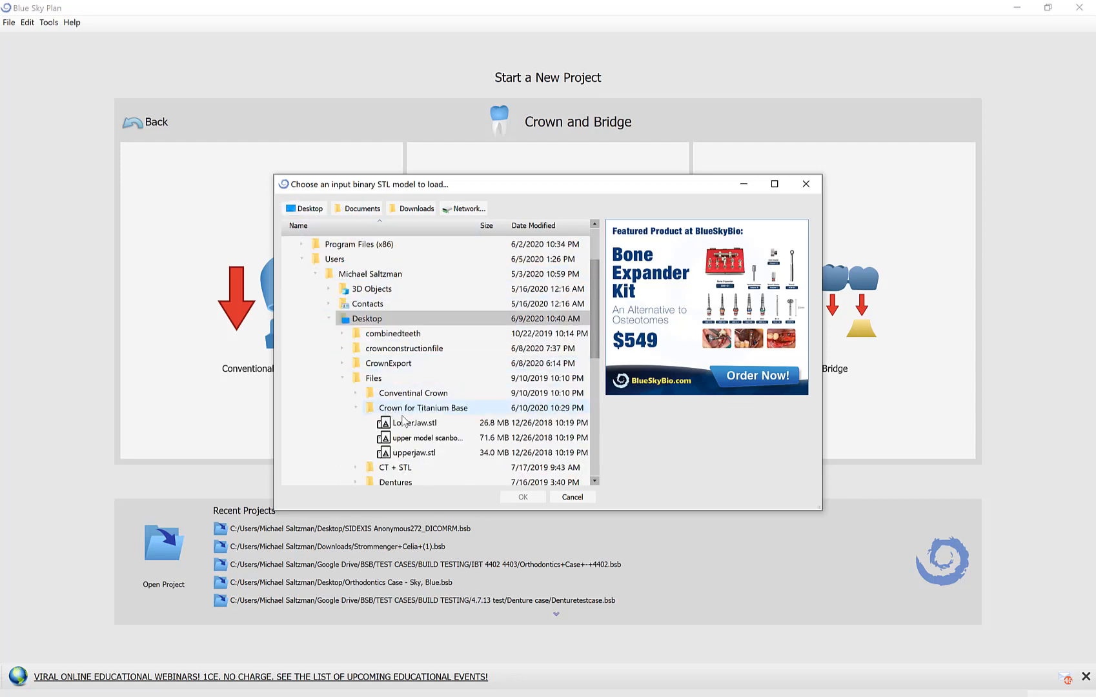
pyautogui.click(423, 408)
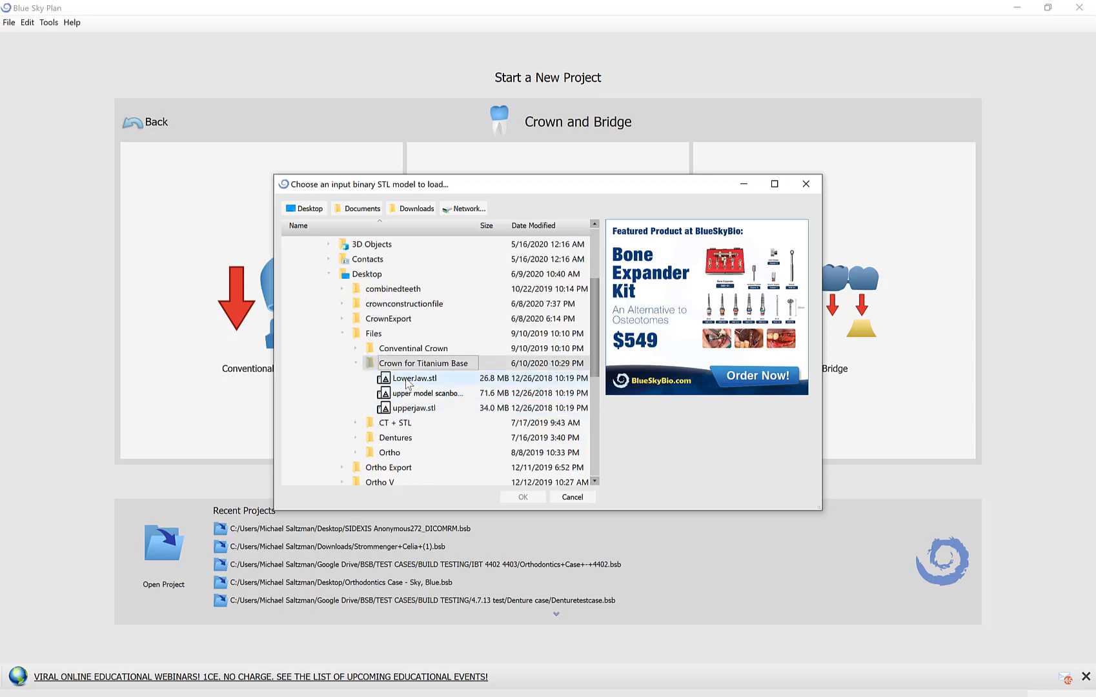
# Step: Select the LowerJaw, upper scanbody and upperjaw STL files and load them
pyautogui.click(413, 378)
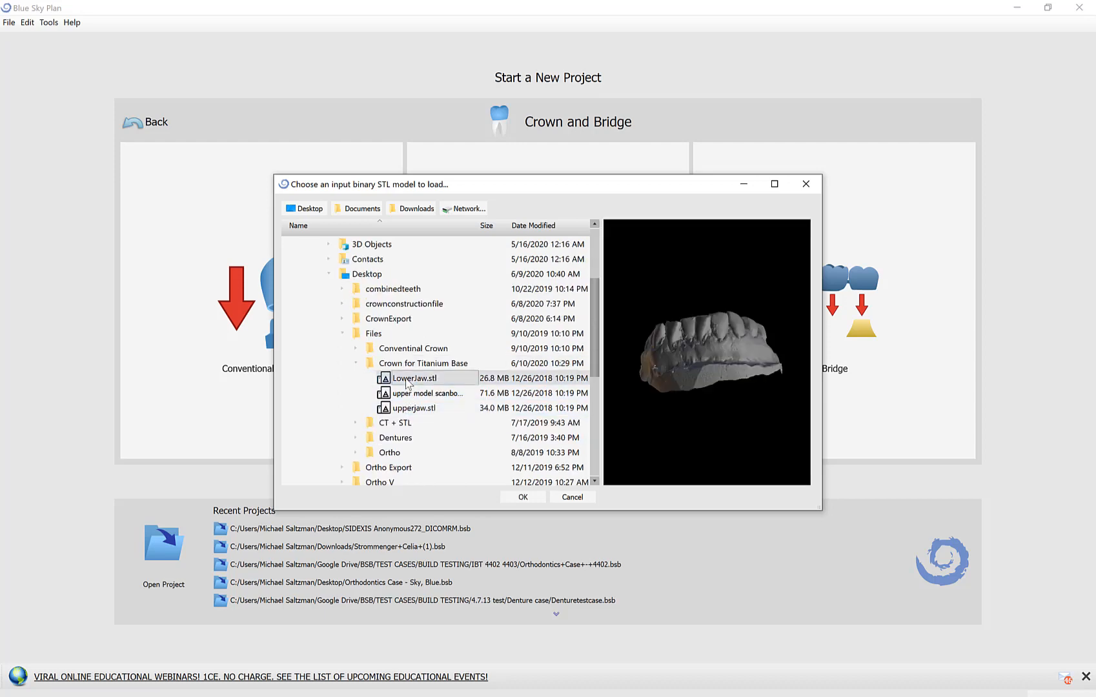
pyautogui.click(425, 393)
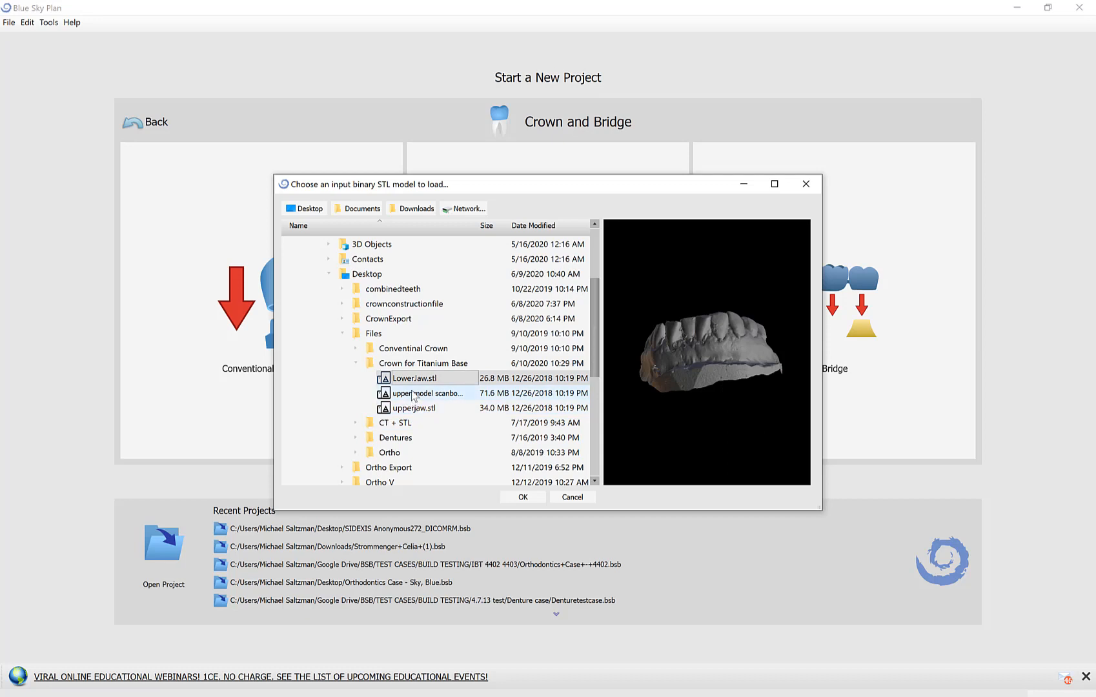
pyautogui.click(414, 408)
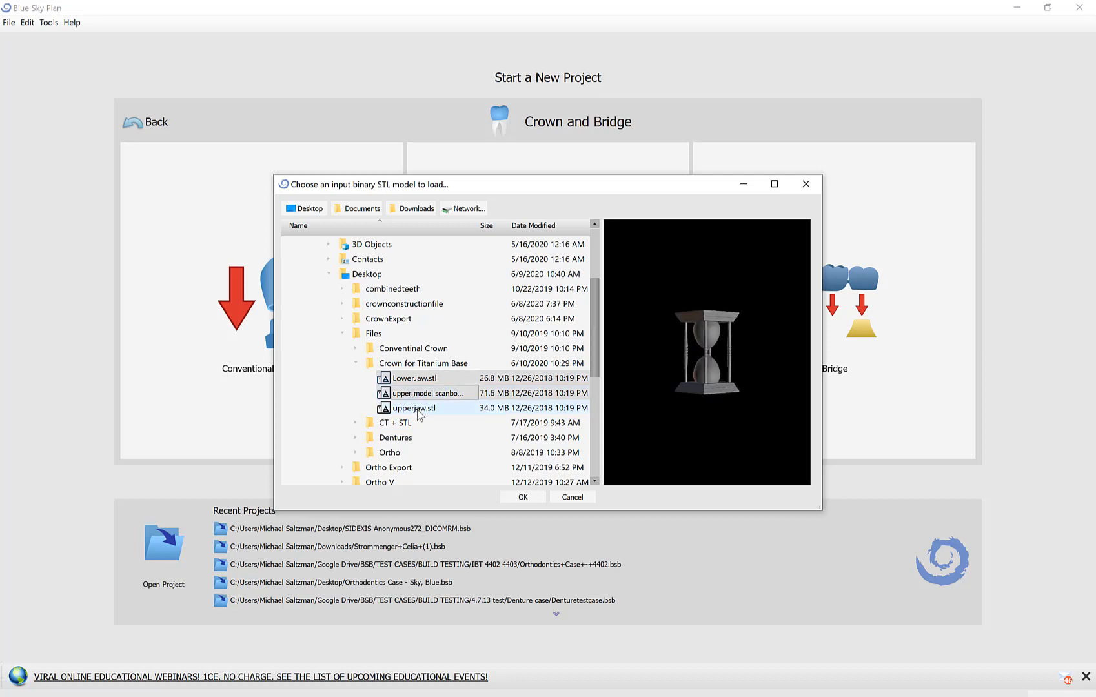
pyautogui.click(413, 408)
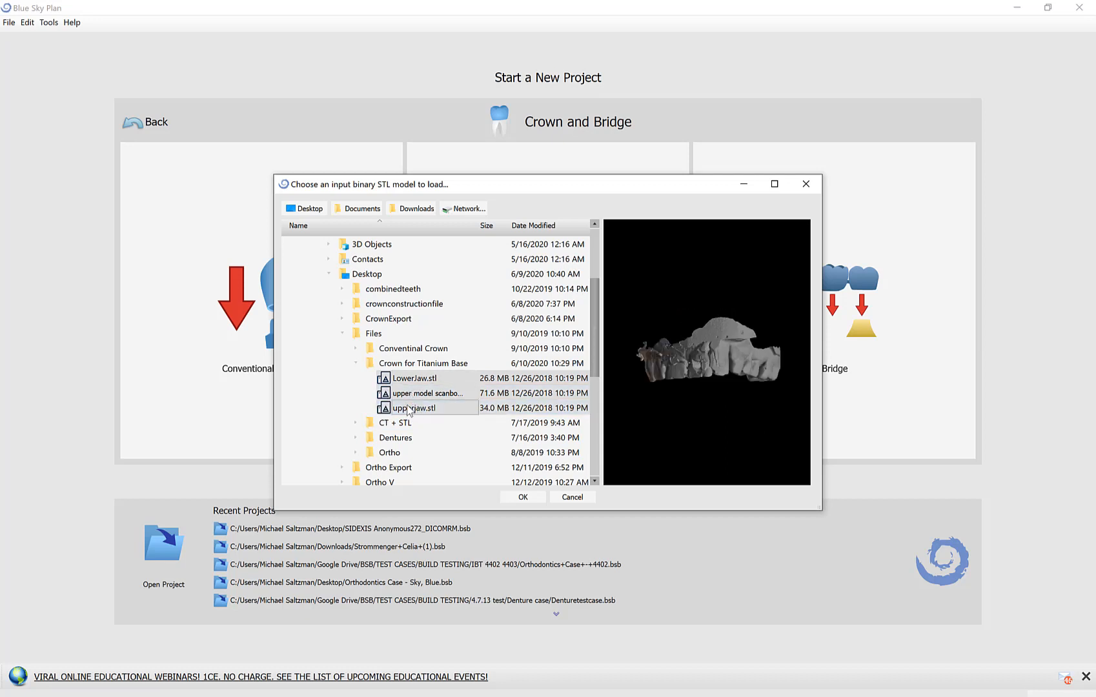
pyautogui.click(522, 497)
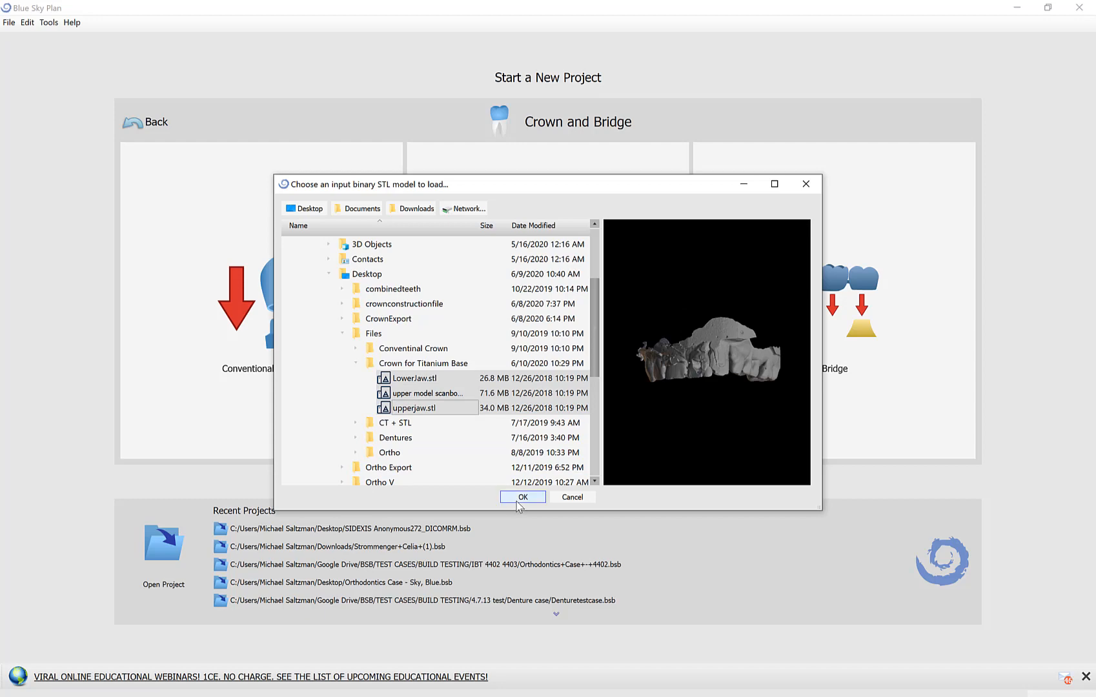
pyautogui.click(522, 496)
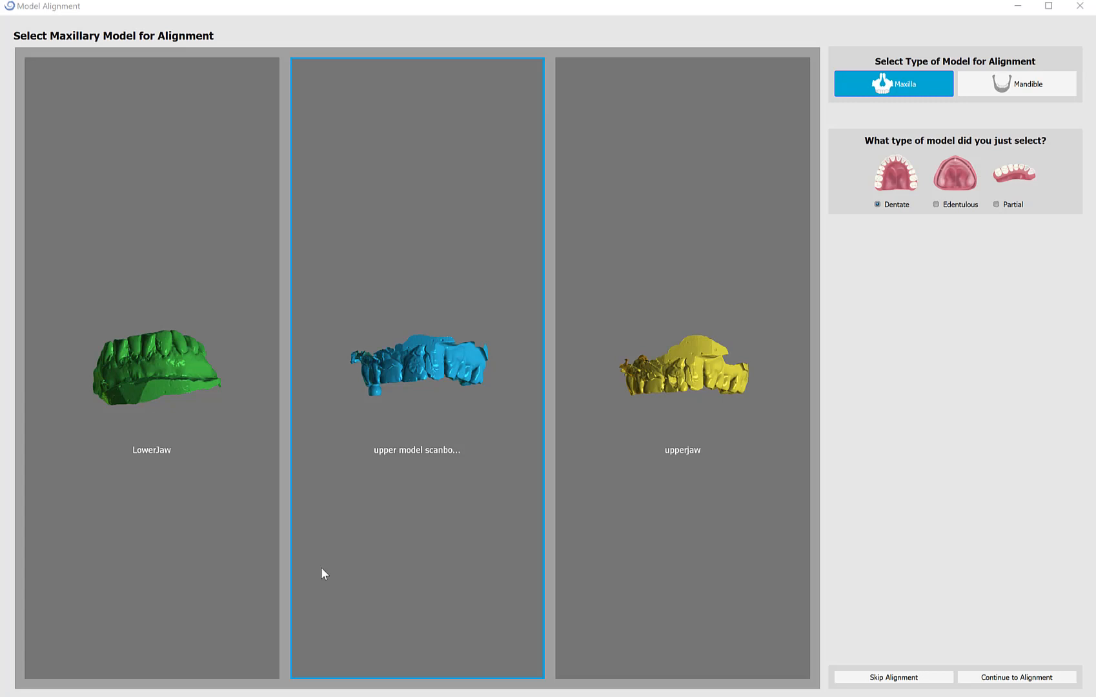
pyautogui.moveTo(211, 475)
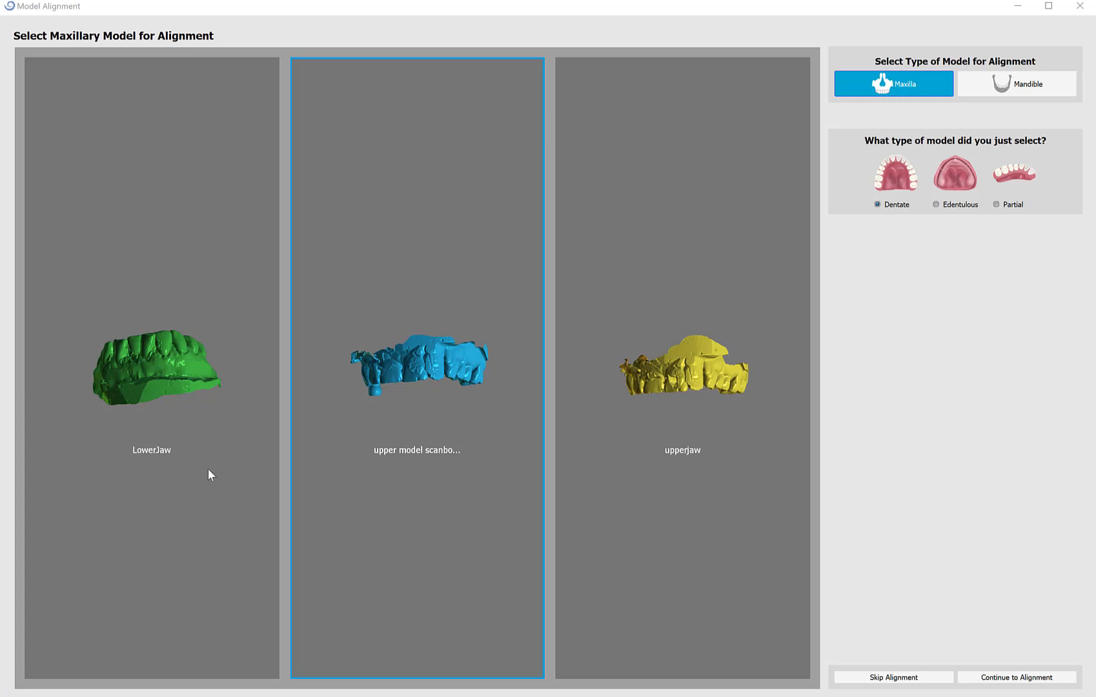
pyautogui.moveTo(615, 395)
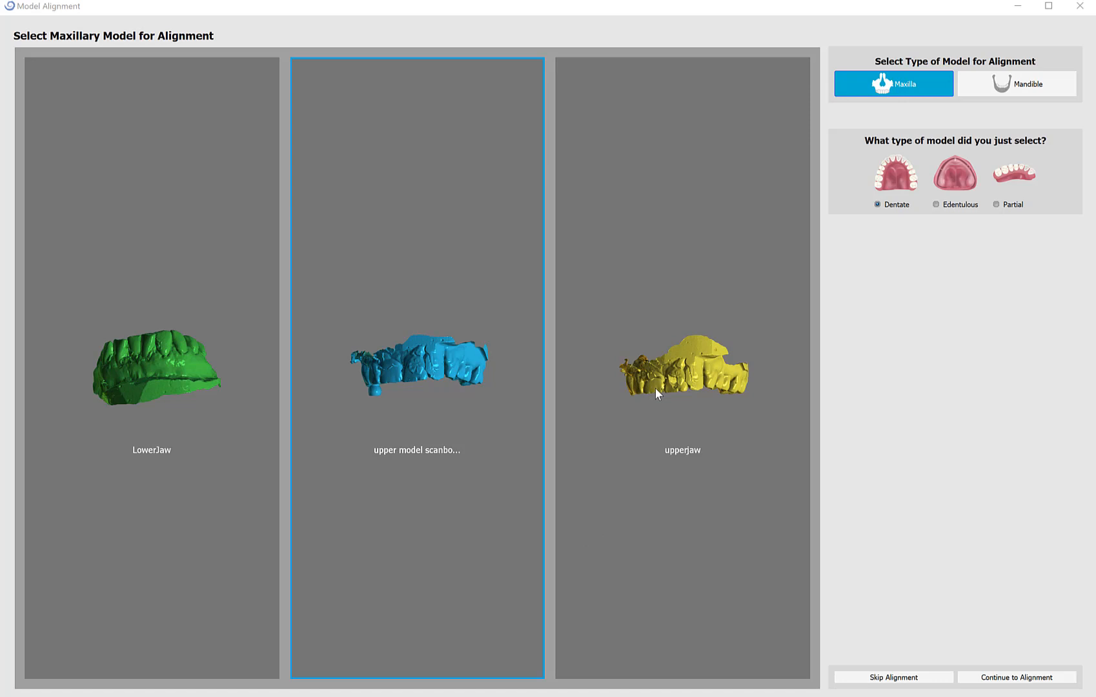
# Step: Pick the upperjaw panel as the Maxilla, Dentate model
pyautogui.click(681, 370)
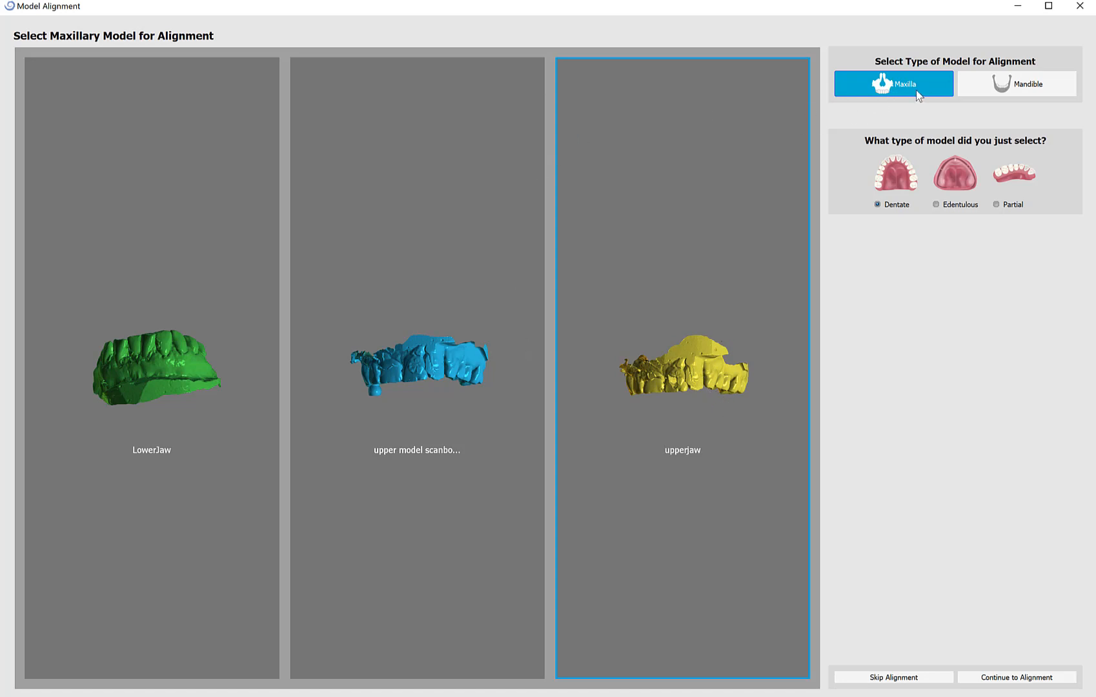
pyautogui.moveTo(969, 195)
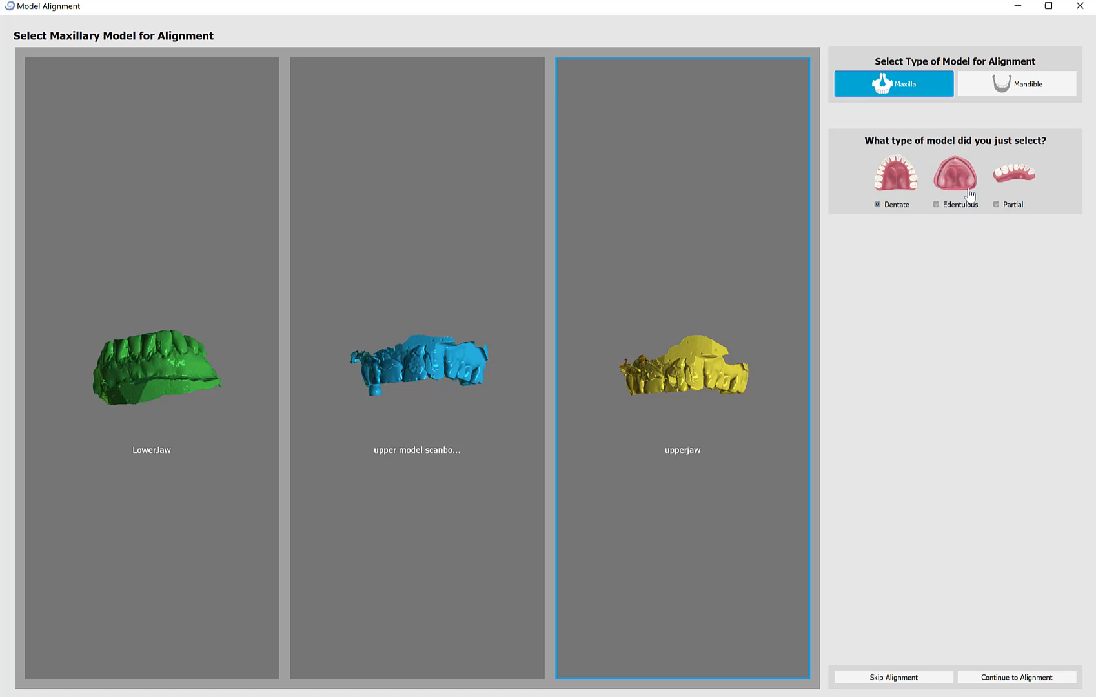
pyautogui.moveTo(897, 249)
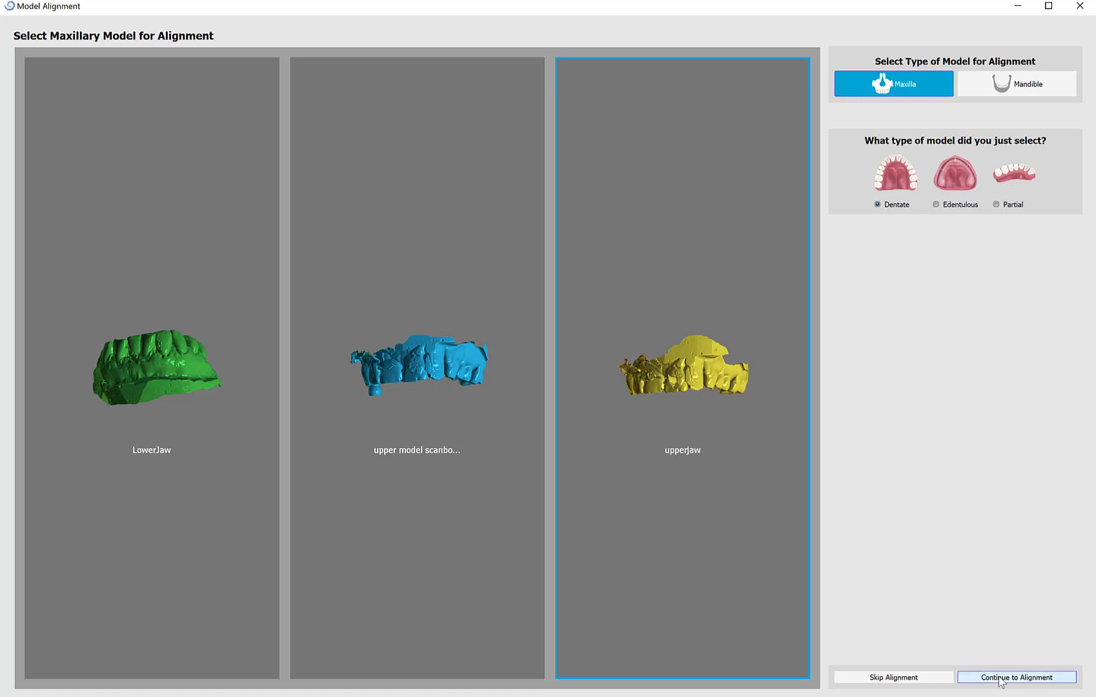
# Step: Orbit the upper jaw to its biting surface and place occlusal points, starting at the incisal edge
pyautogui.click(1014, 677)
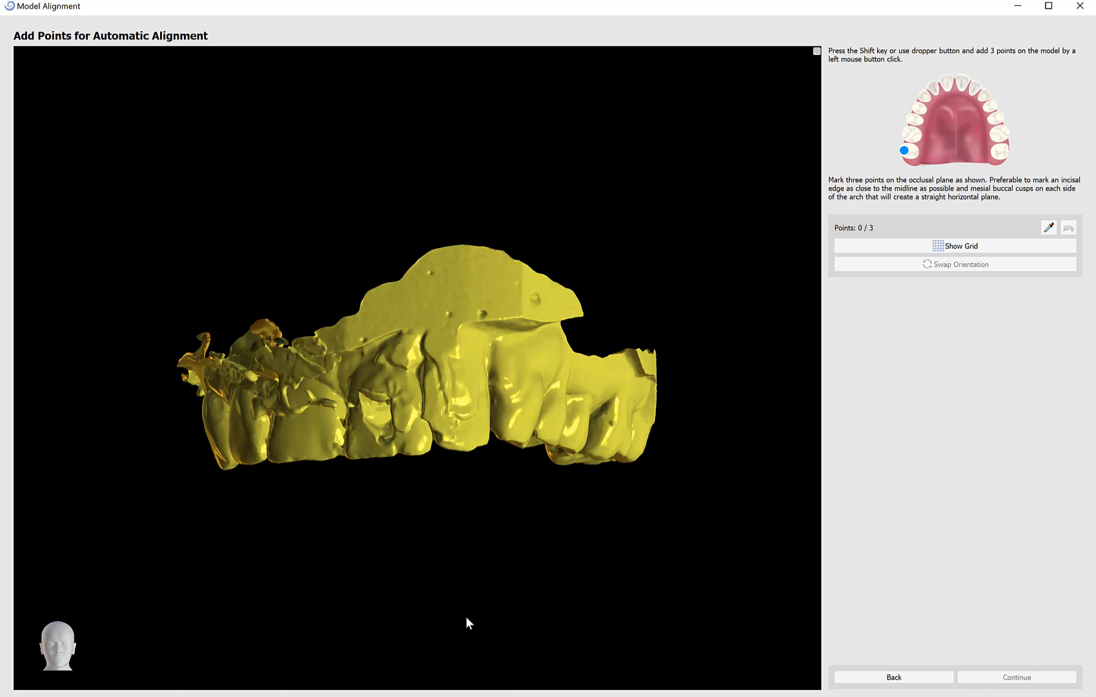
pyautogui.moveTo(469, 623); pyautogui.dragTo(604, 391)
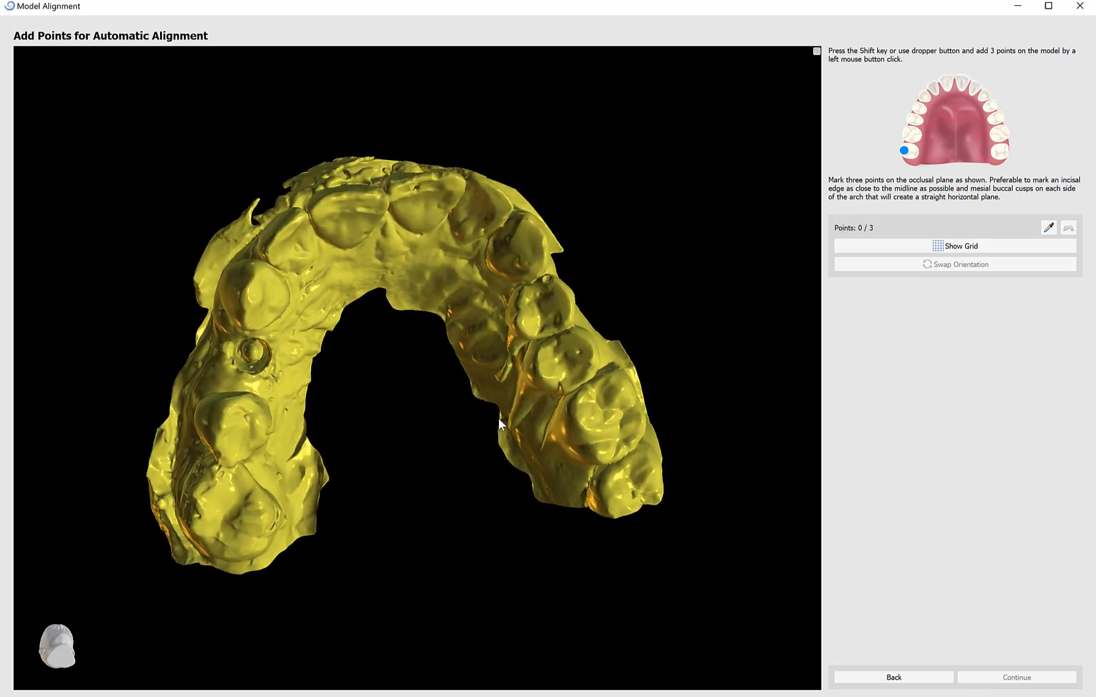
pyautogui.moveTo(500, 426); pyautogui.dragTo(269, 437)
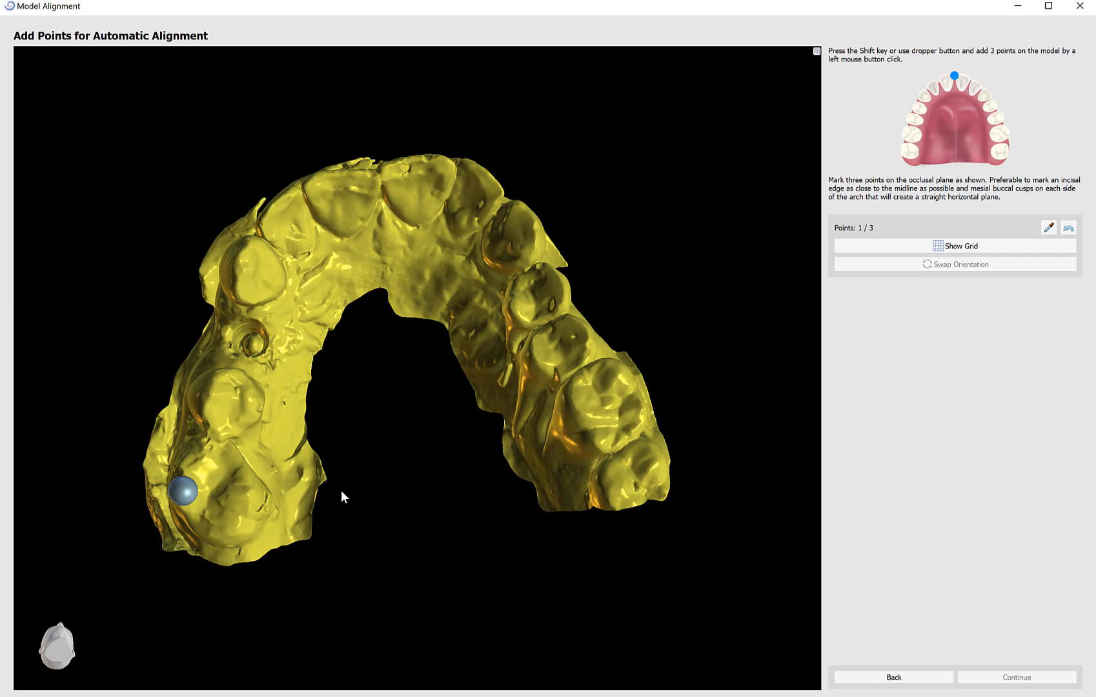
pyautogui.click(1047, 227)
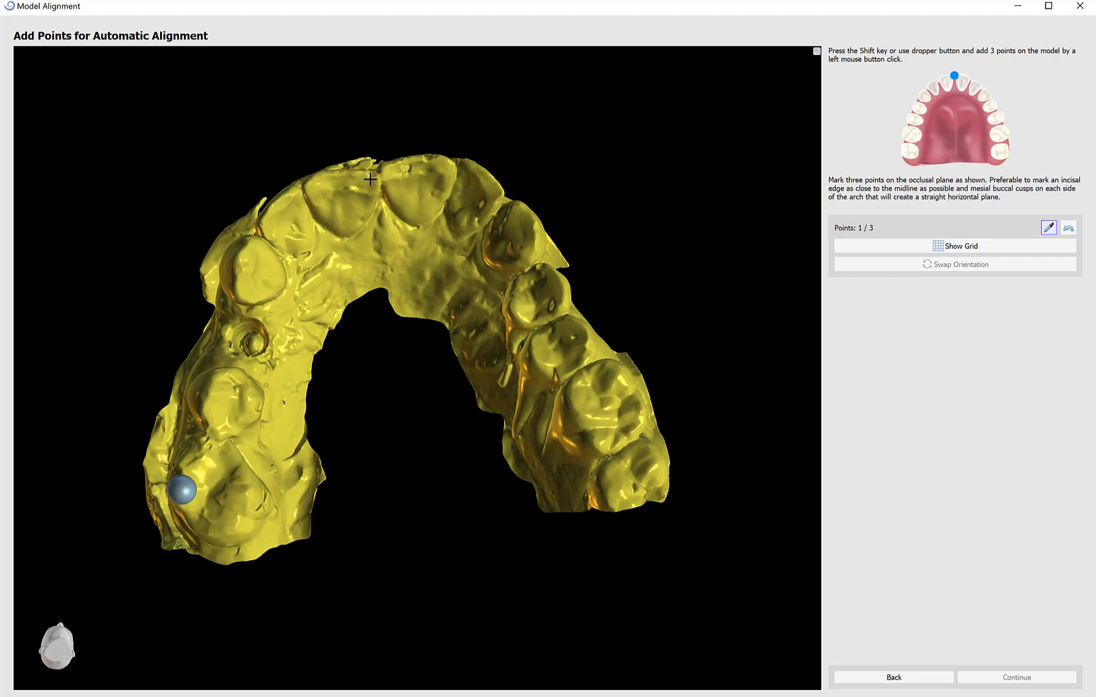
pyautogui.click(378, 177)
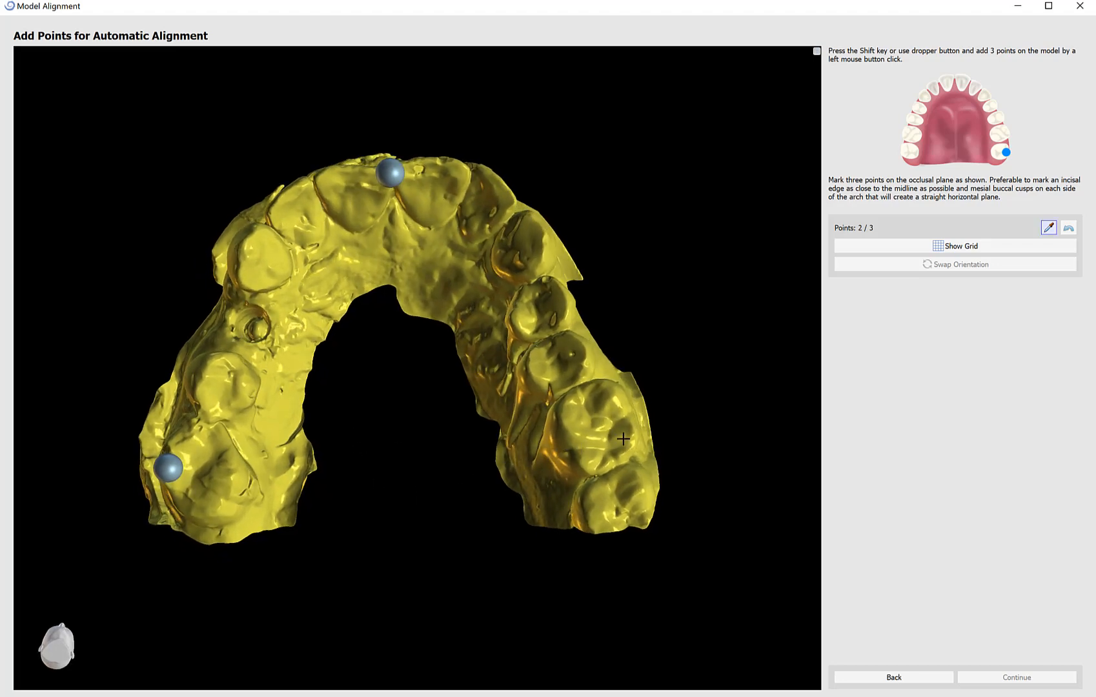
pyautogui.moveTo(631, 434)
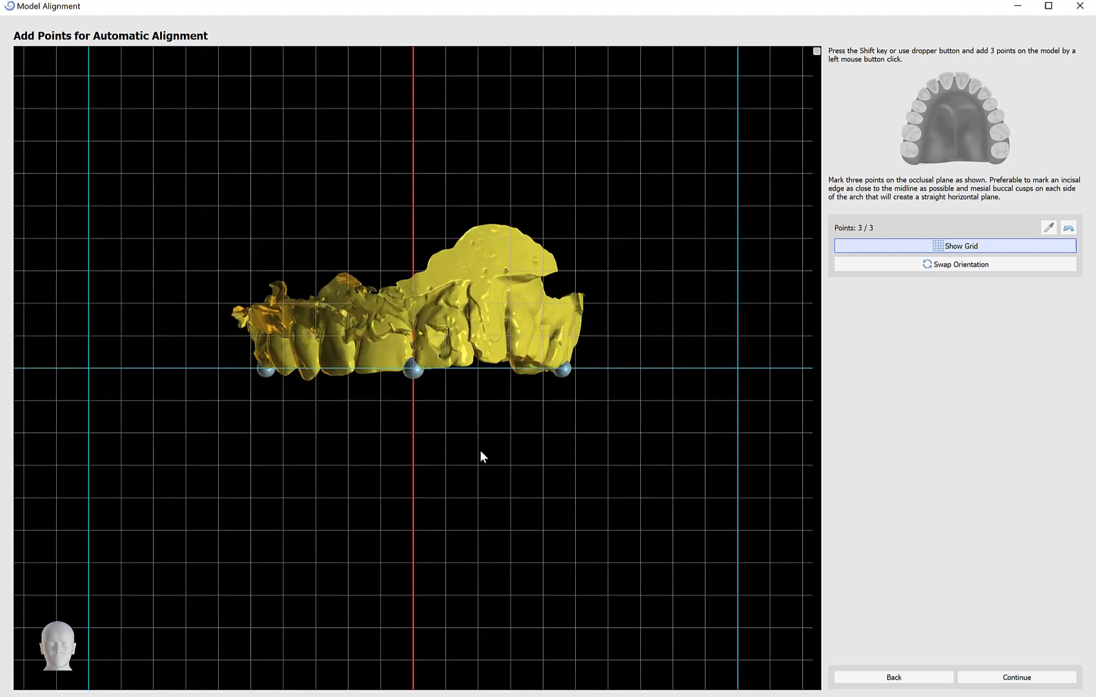
pyautogui.click(959, 245)
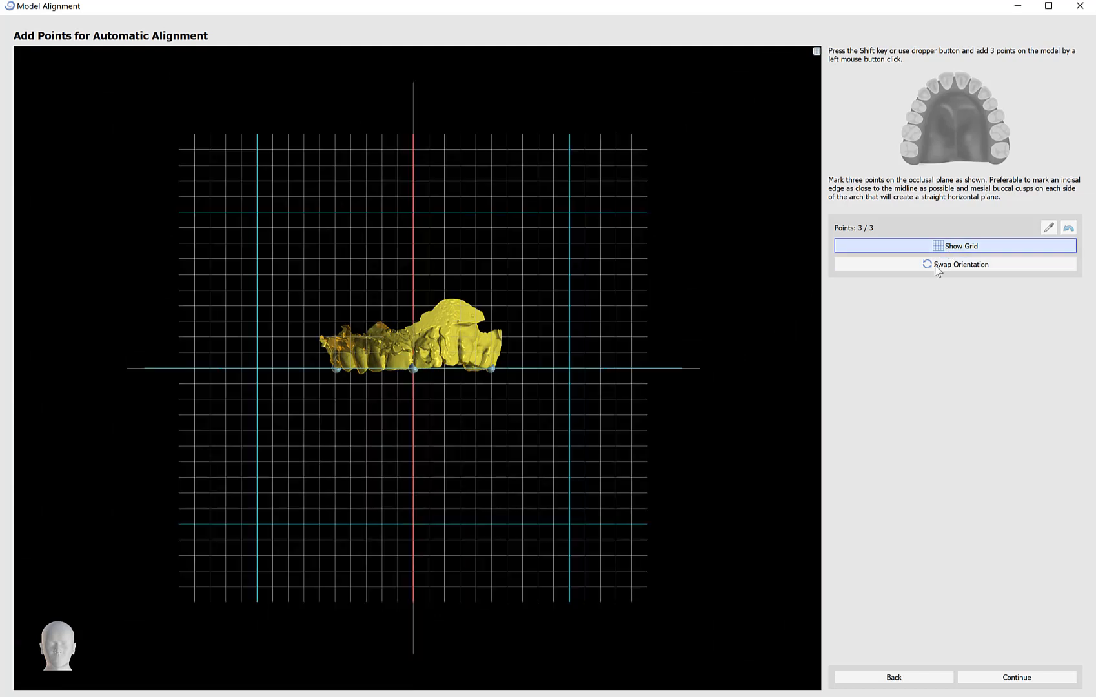
pyautogui.moveTo(955, 264)
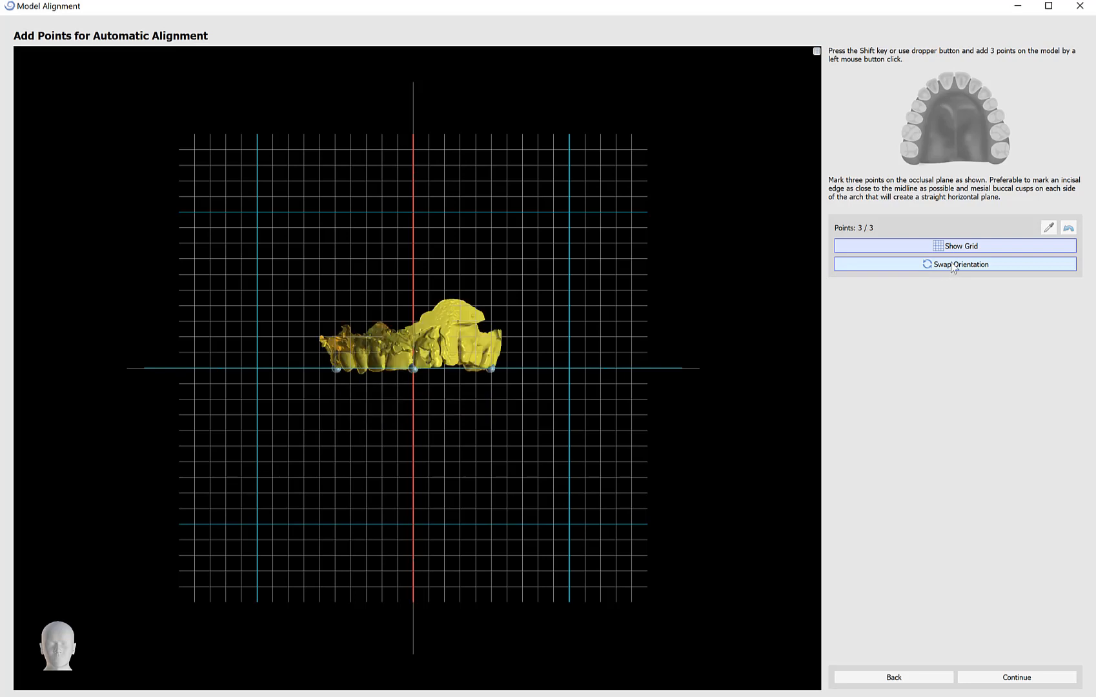
pyautogui.click(1015, 676)
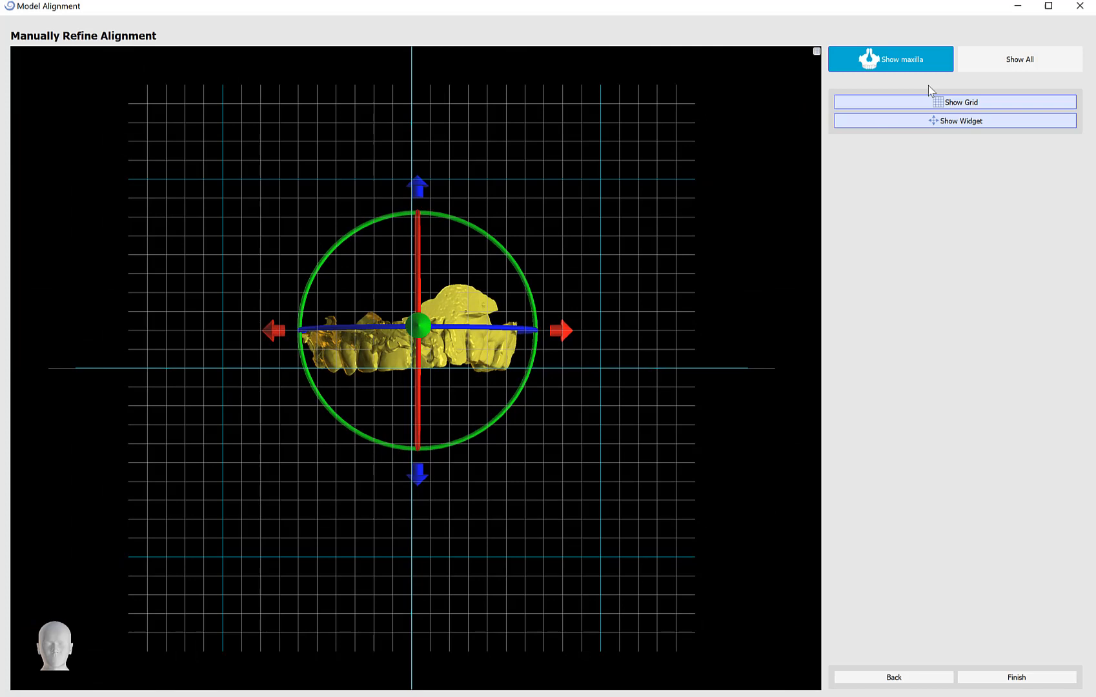
# Step: Show all three scans together in Manually Refine Alignment, then finish the alignment
pyautogui.click(1018, 58)
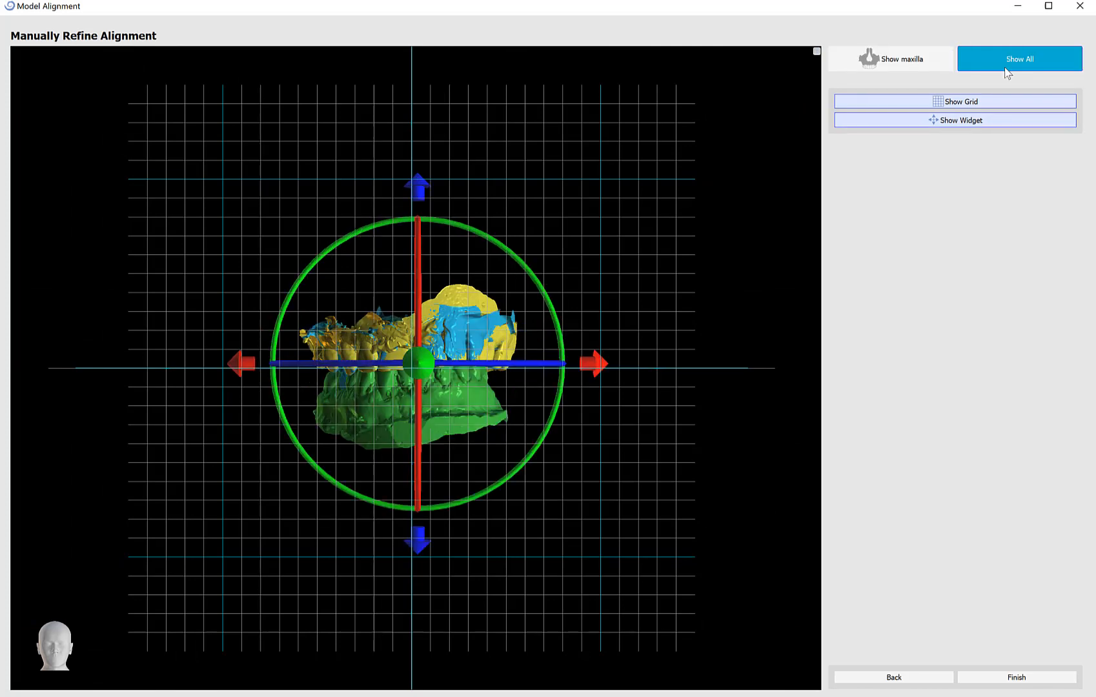
pyautogui.moveTo(298, 287)
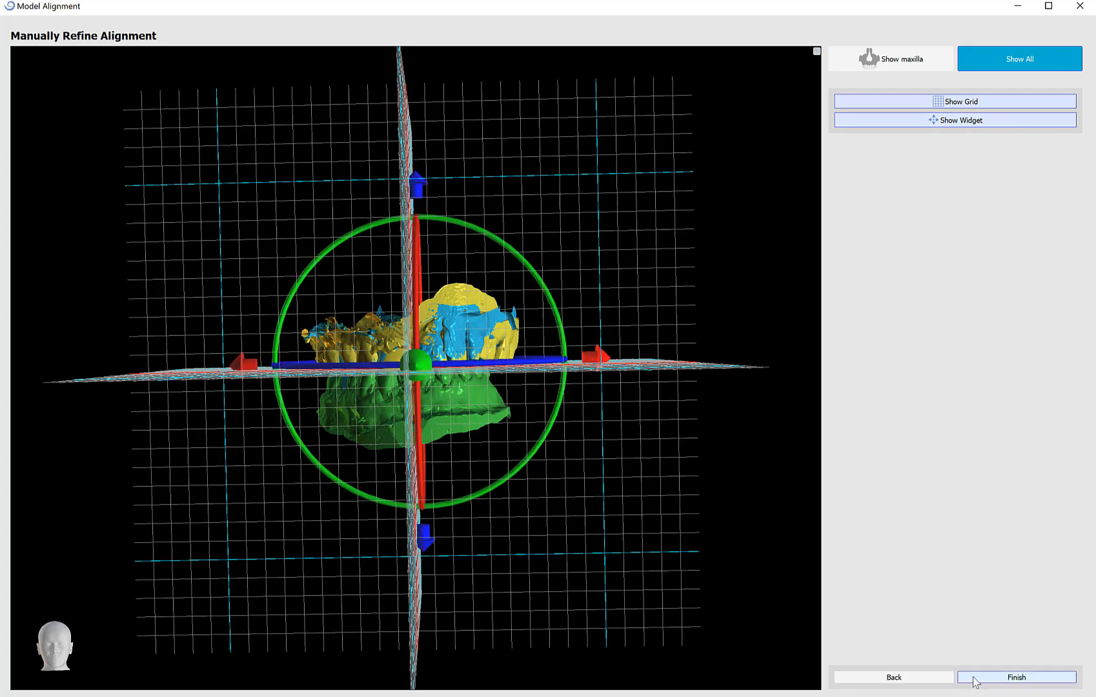
pyautogui.click(1016, 677)
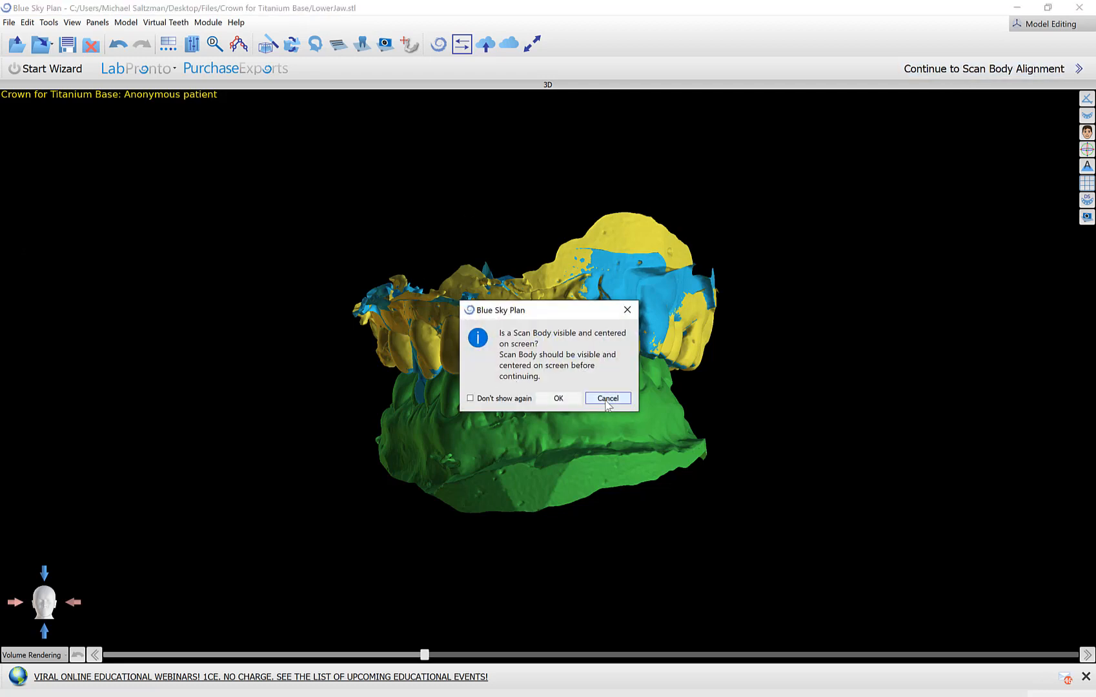
# Step: Cancel the scan body prompt, then rotate and zoom to centre the blue scan body
pyautogui.click(606, 398)
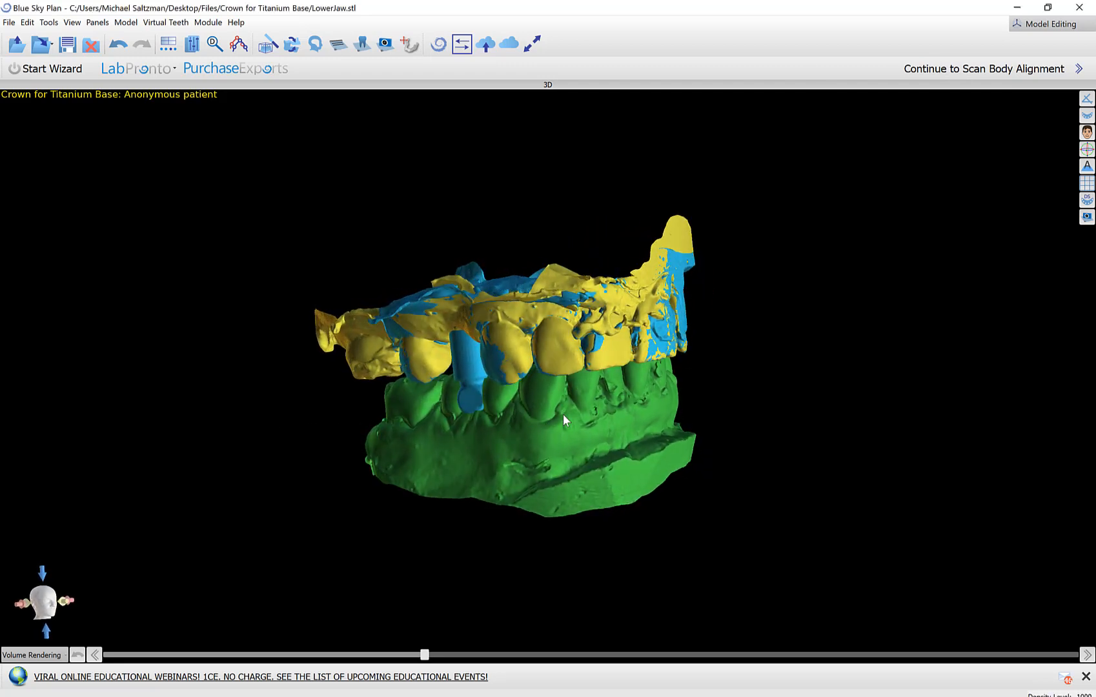
pyautogui.moveTo(565, 419); pyautogui.dragTo(636, 432)
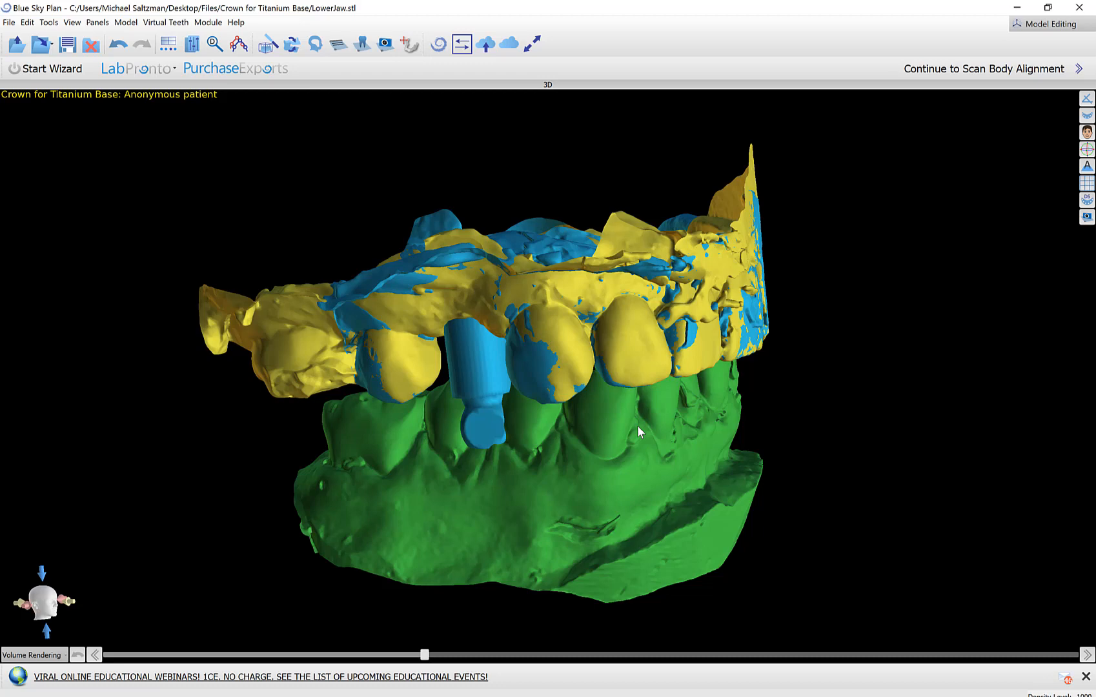
pyautogui.moveTo(636, 432); pyautogui.dragTo(487, 434)
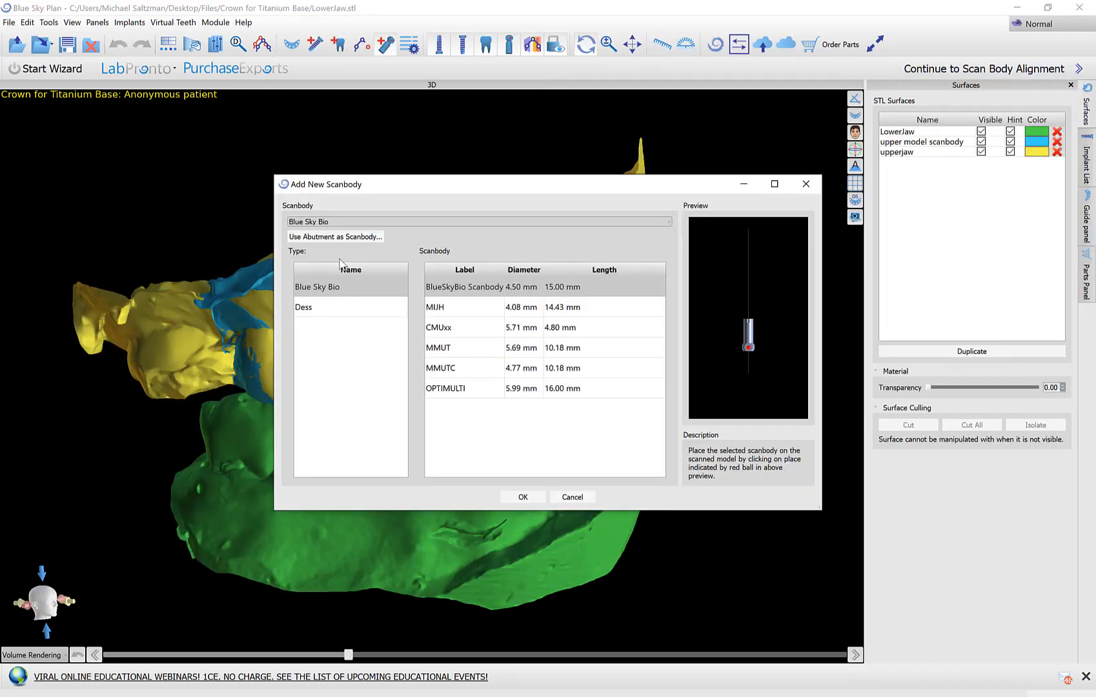
# Step: Select the Dess type and Dess Scanbody 6.00 mm in Add New Scanbody, then confirm
pyautogui.click(477, 221)
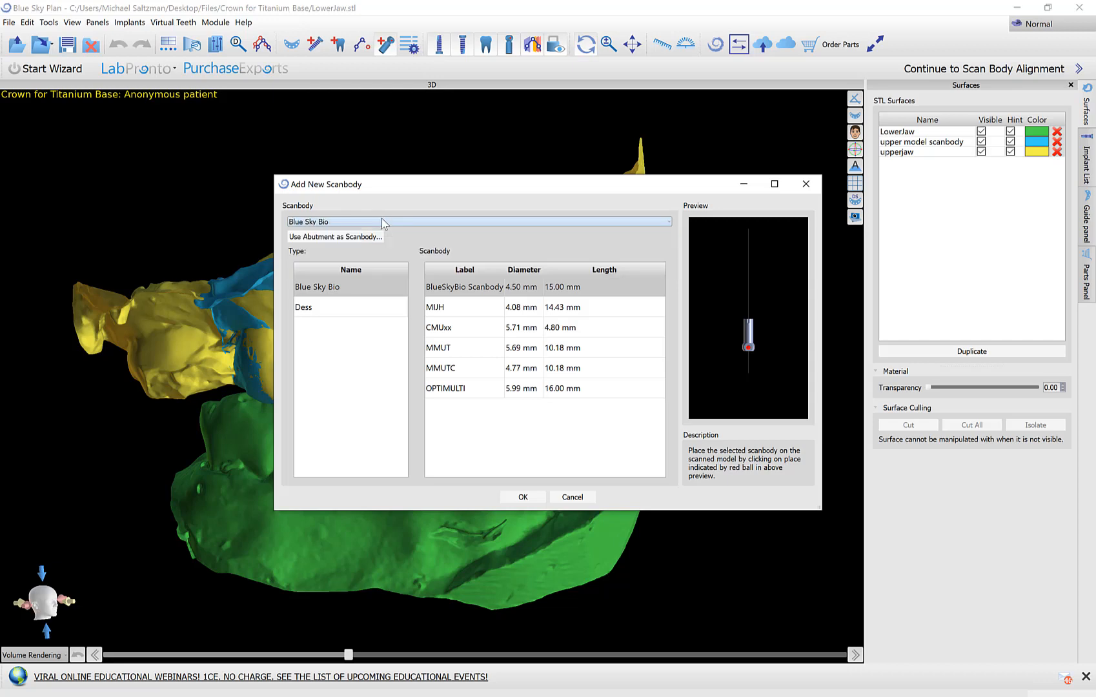
pyautogui.click(304, 306)
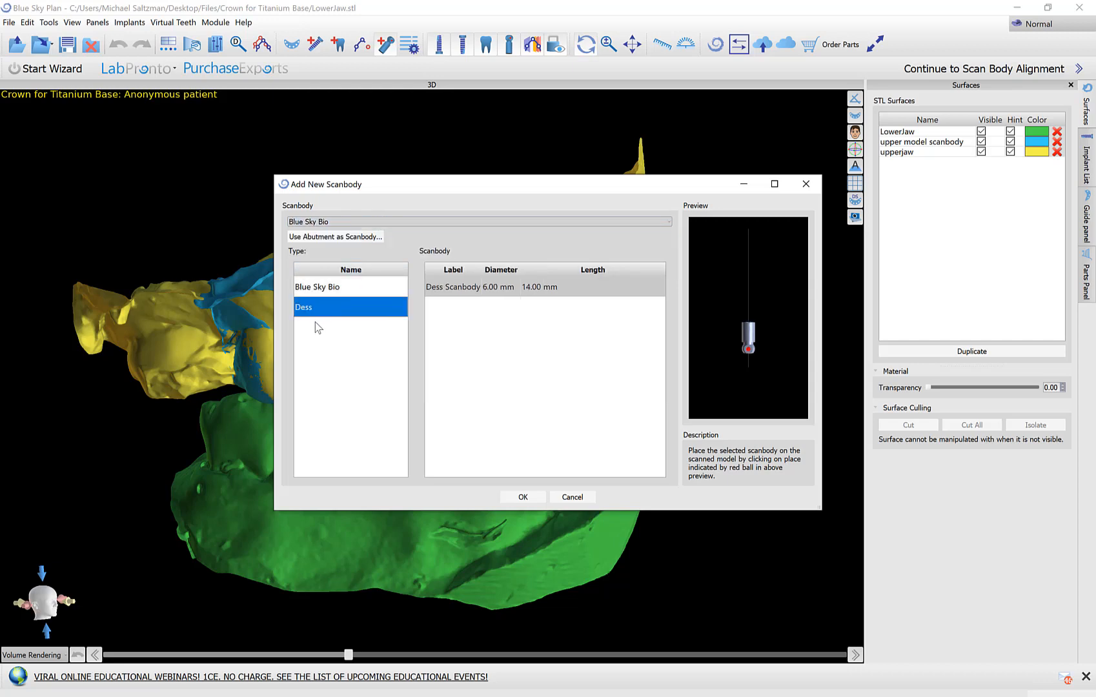
pyautogui.click(470, 287)
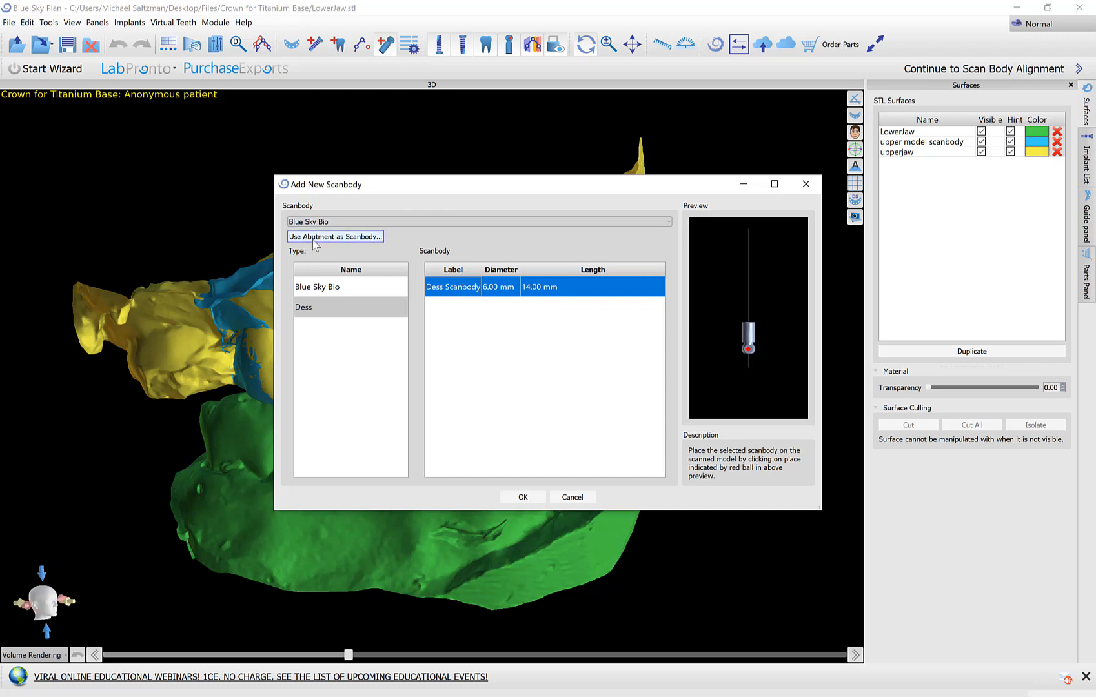
pyautogui.moveTo(359, 241)
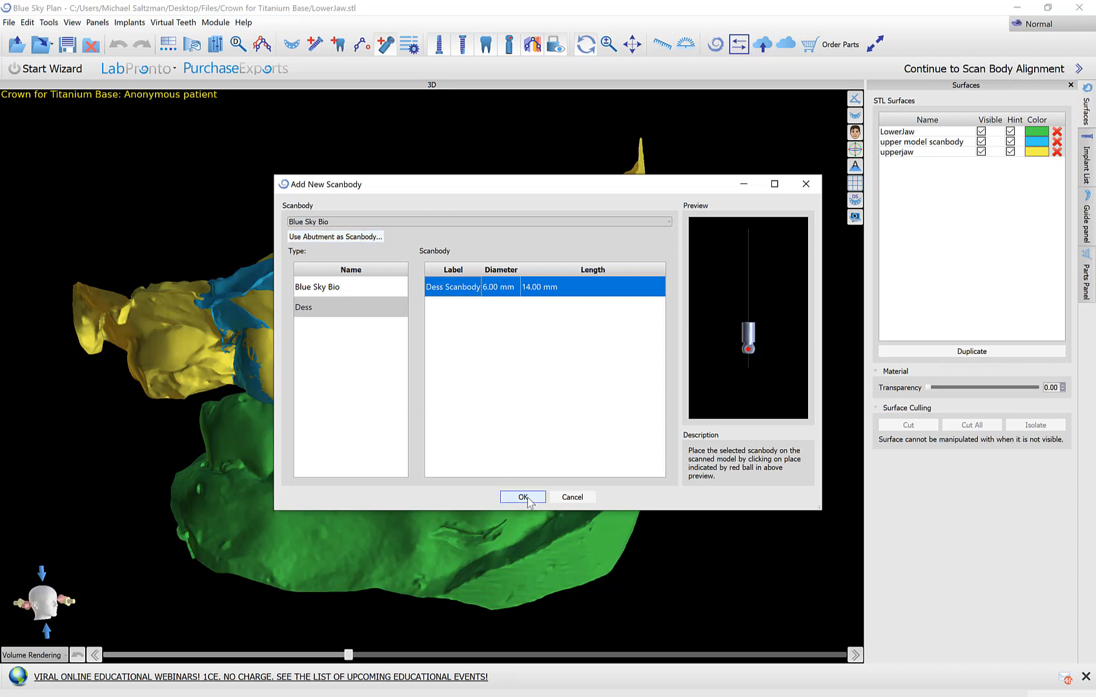
pyautogui.click(522, 496)
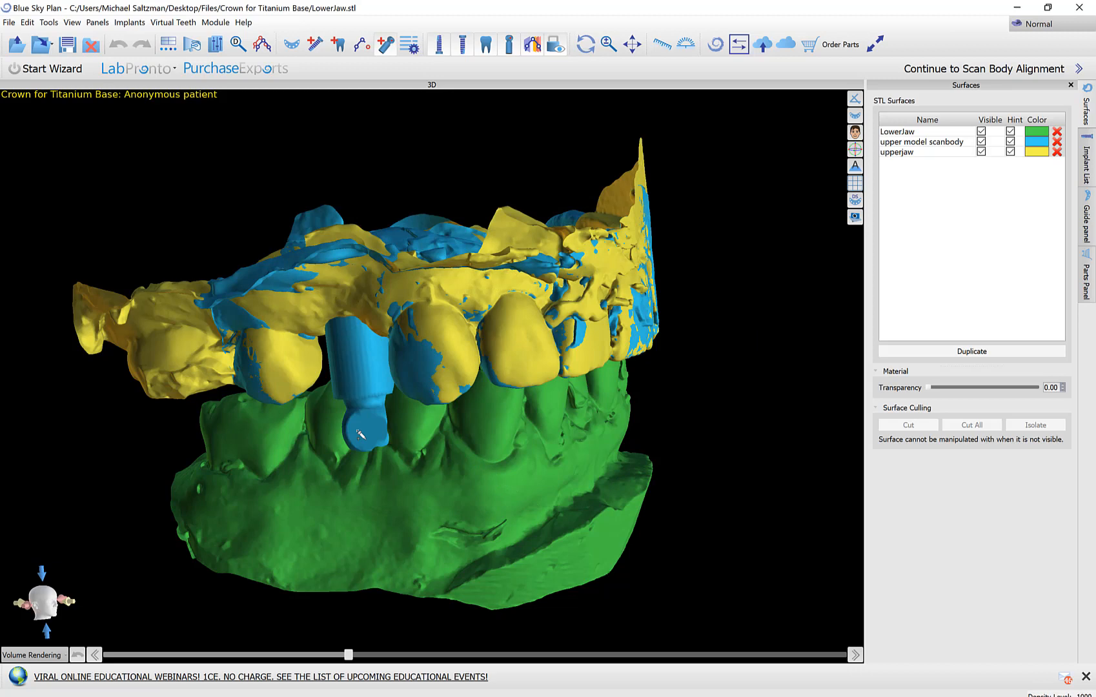
pyautogui.moveTo(482, 154)
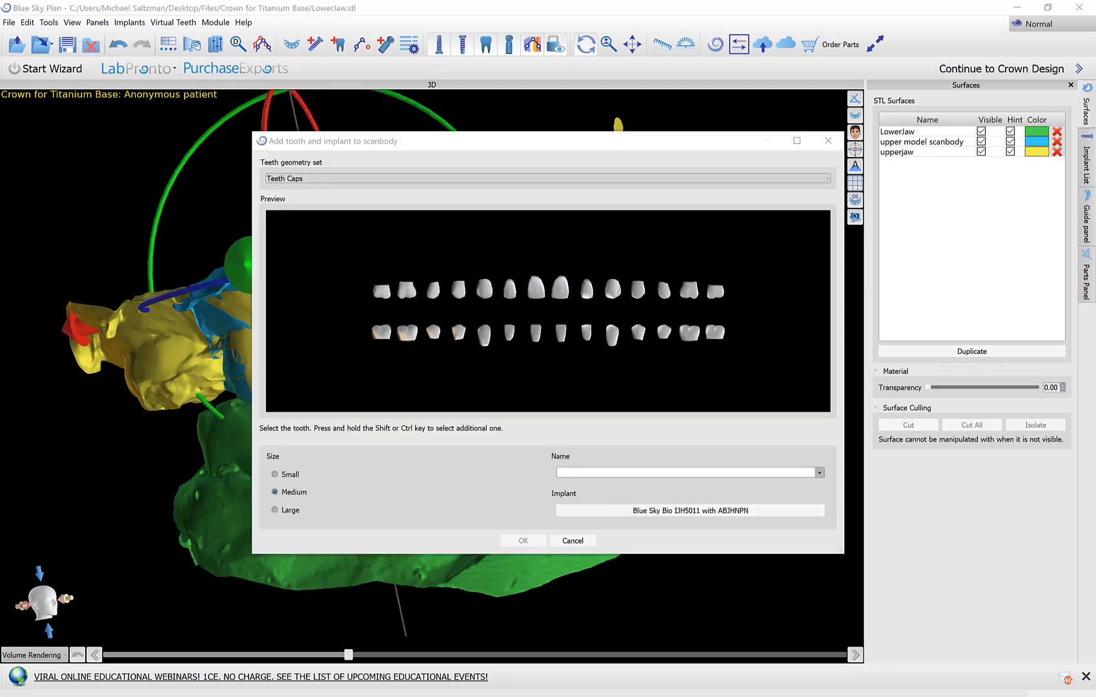
pyautogui.moveTo(439, 396)
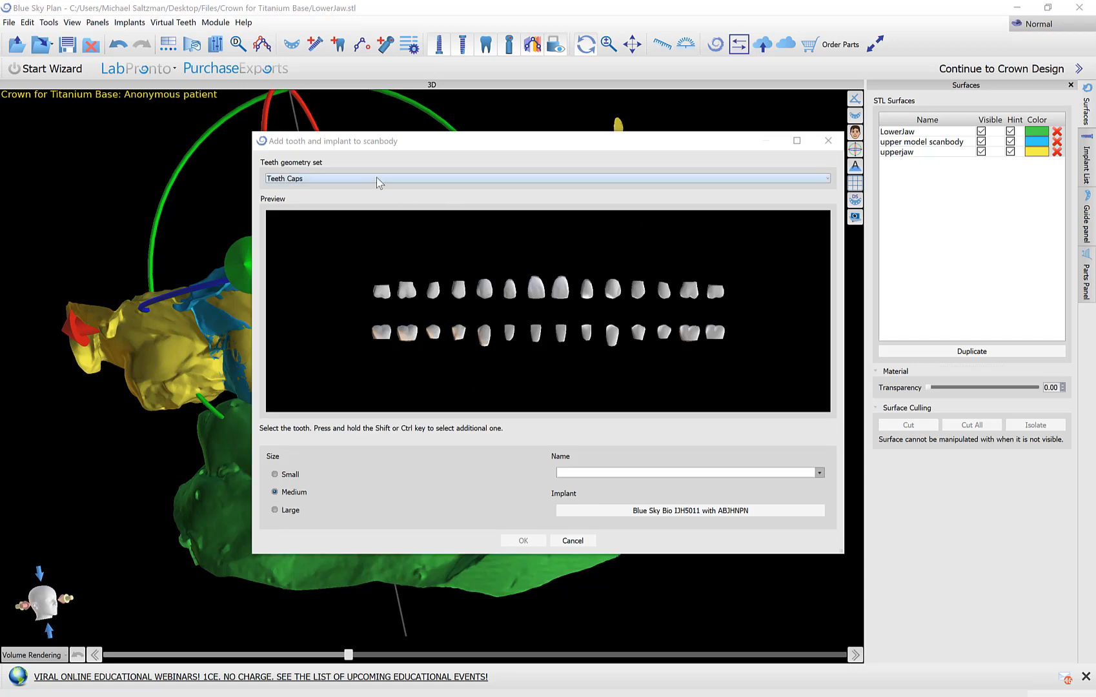
# Step: Keep Teeth Caps, pick the upper right first premolar with implant IJH5011, and confirm
pyautogui.click(547, 178)
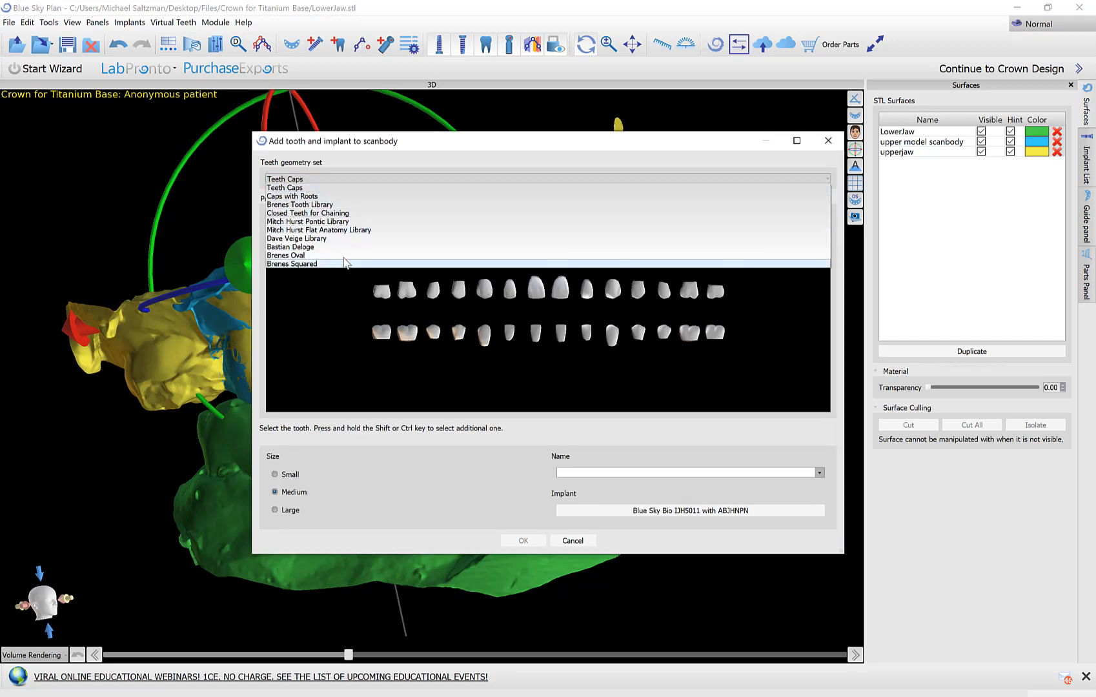
pyautogui.click(285, 187)
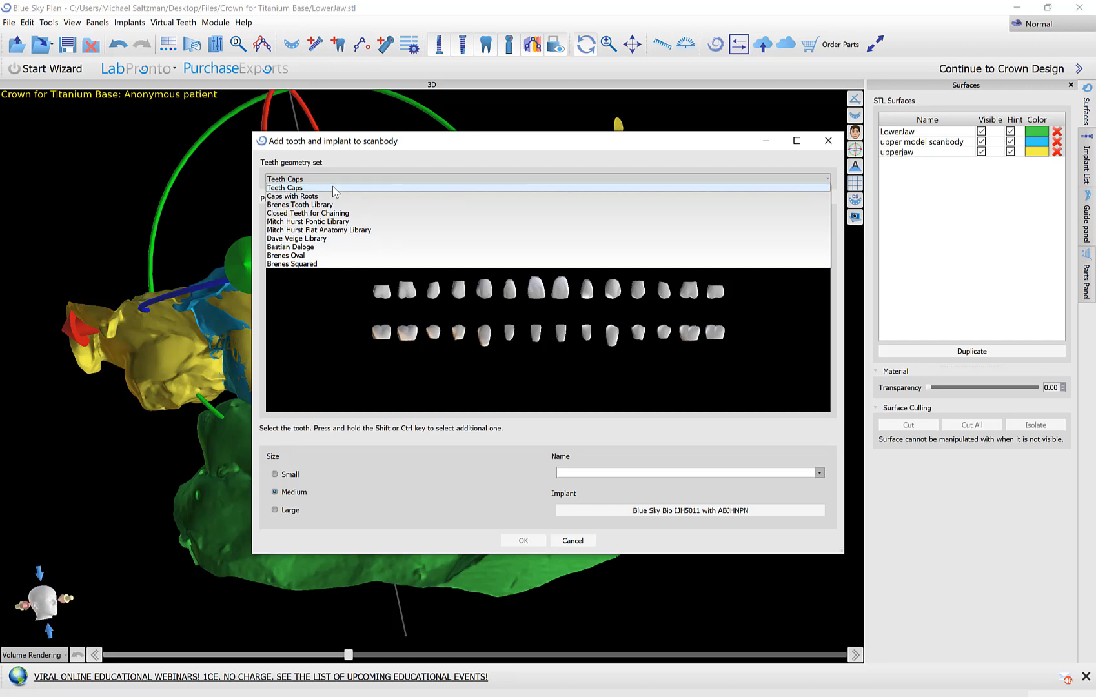
pyautogui.click(283, 178)
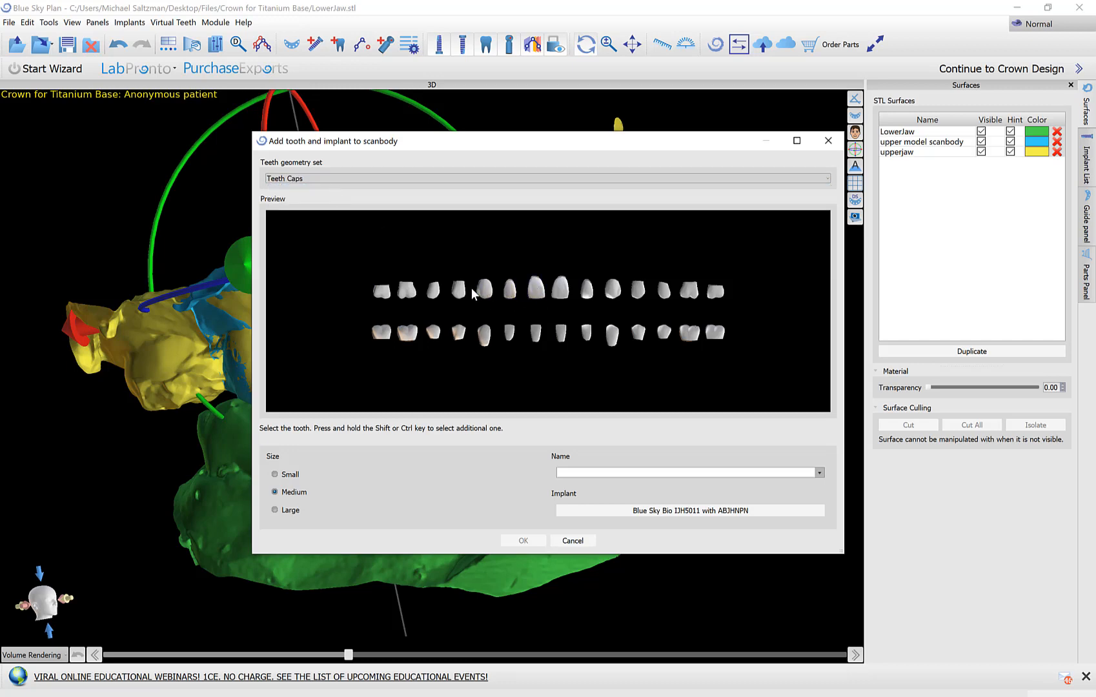
pyautogui.click(458, 290)
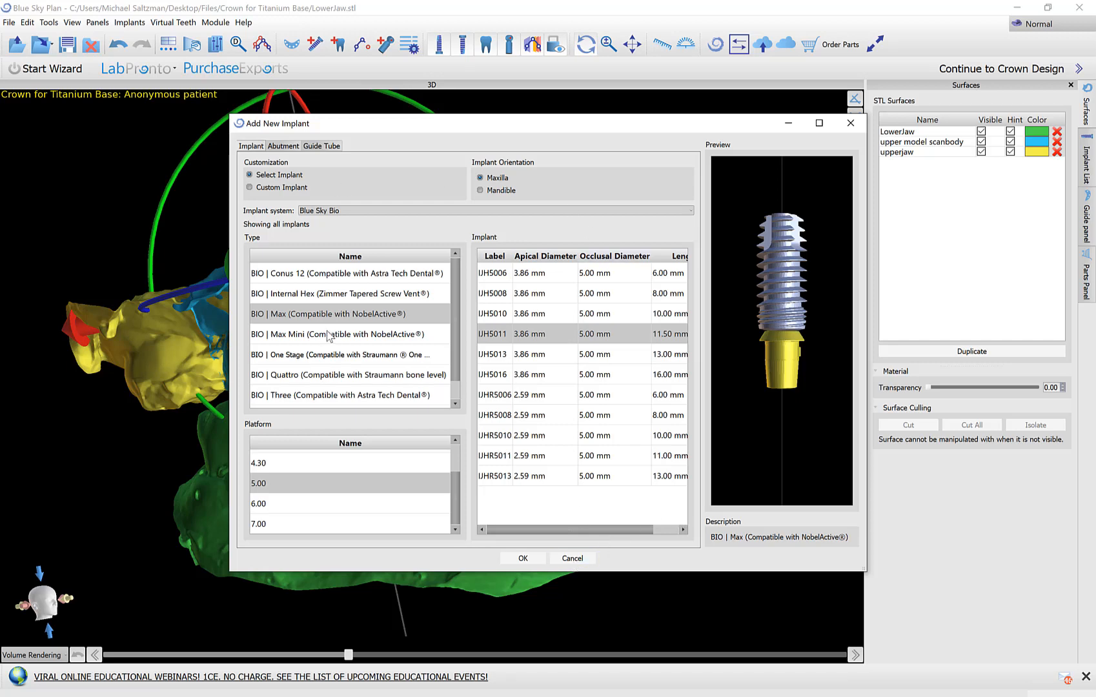
pyautogui.click(521, 557)
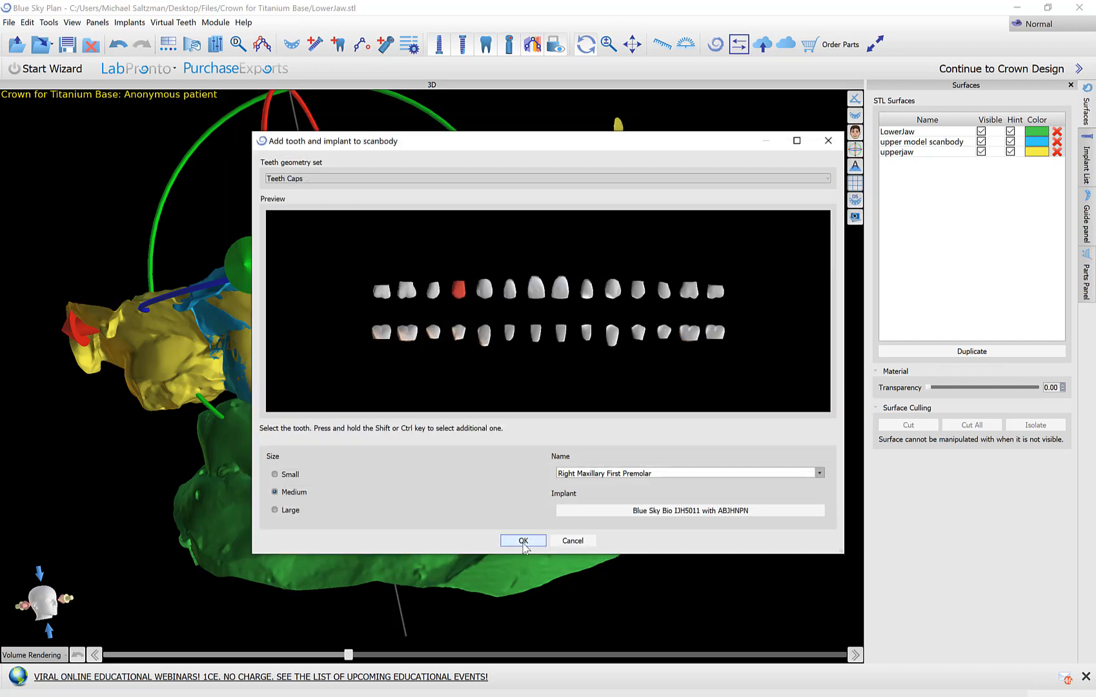
pyautogui.click(522, 540)
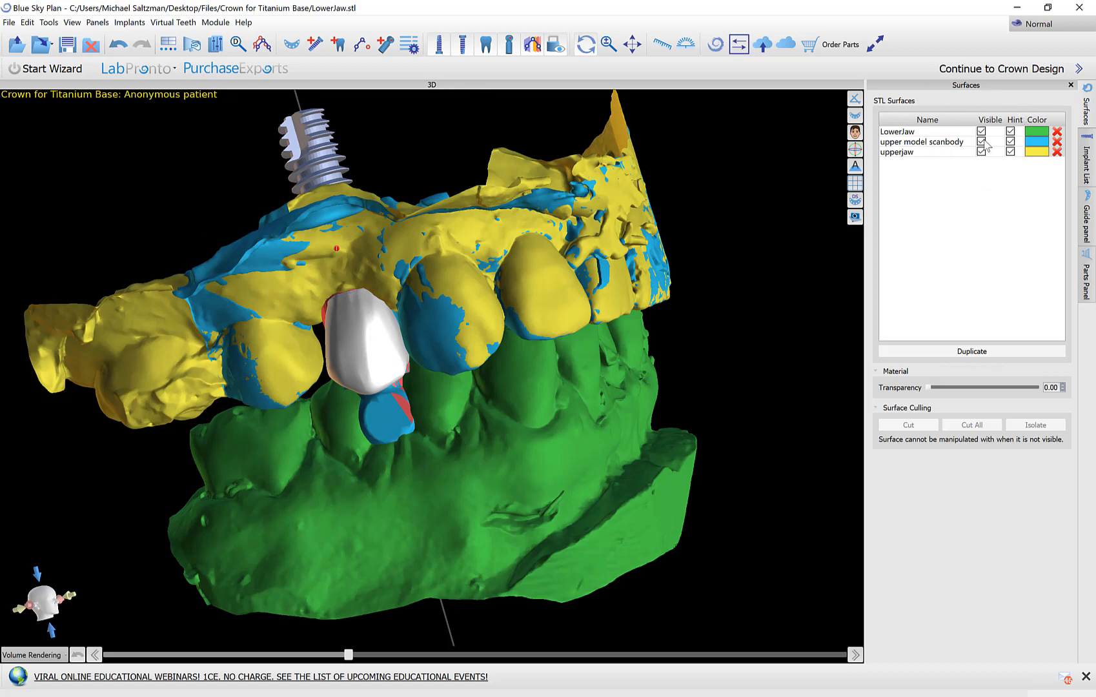
# Step: Hide the upper model scanbody surface and toggle upperjaw visibility off and back on
pyautogui.click(980, 142)
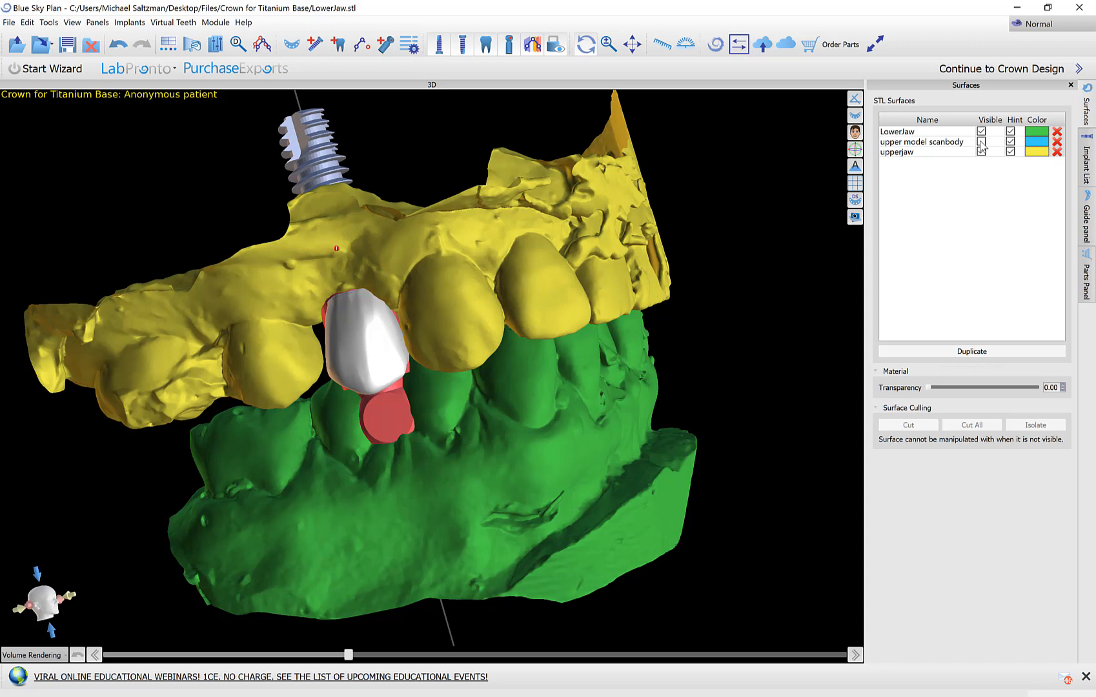
pyautogui.click(981, 141)
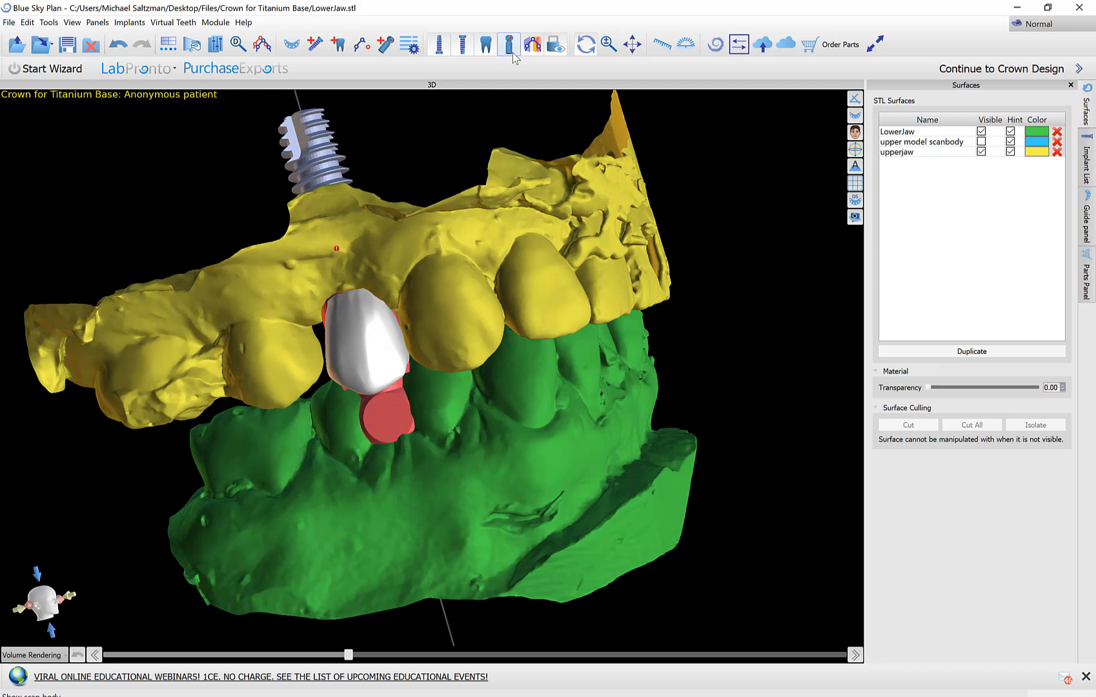
pyautogui.moveTo(513, 56)
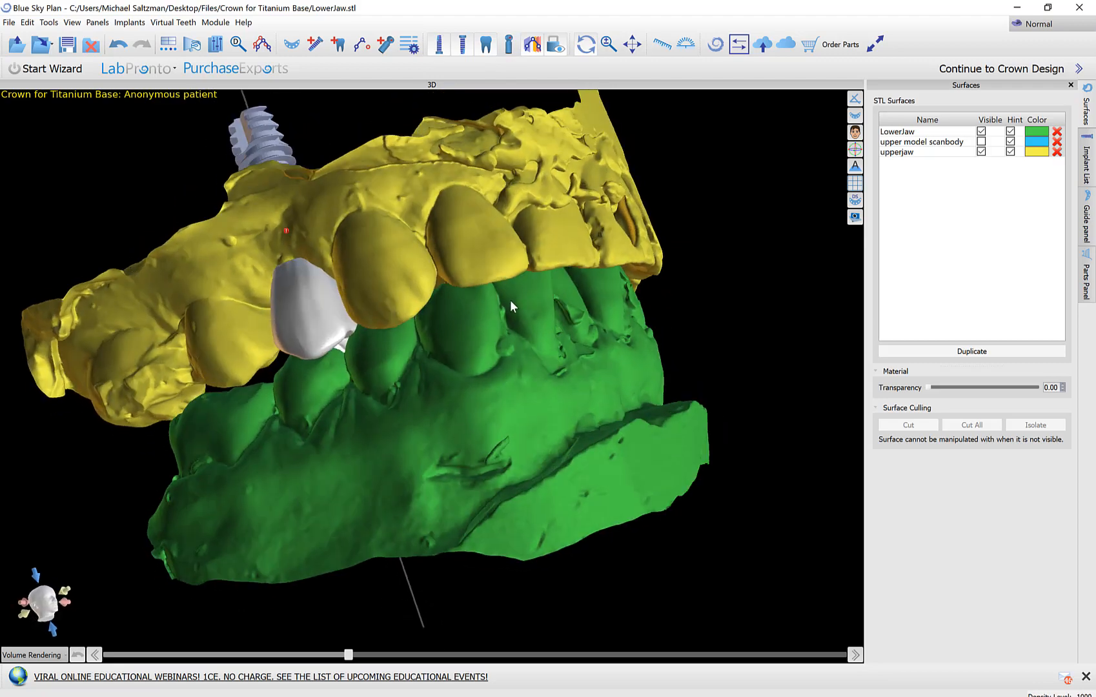
pyautogui.click(981, 152)
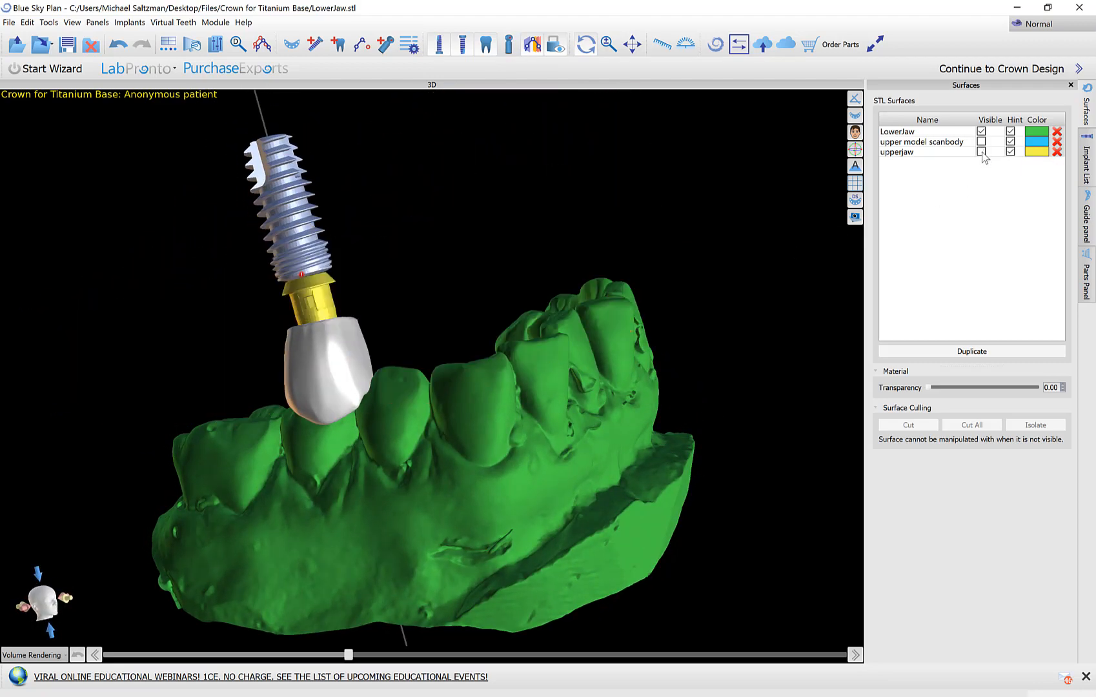
pyautogui.click(980, 151)
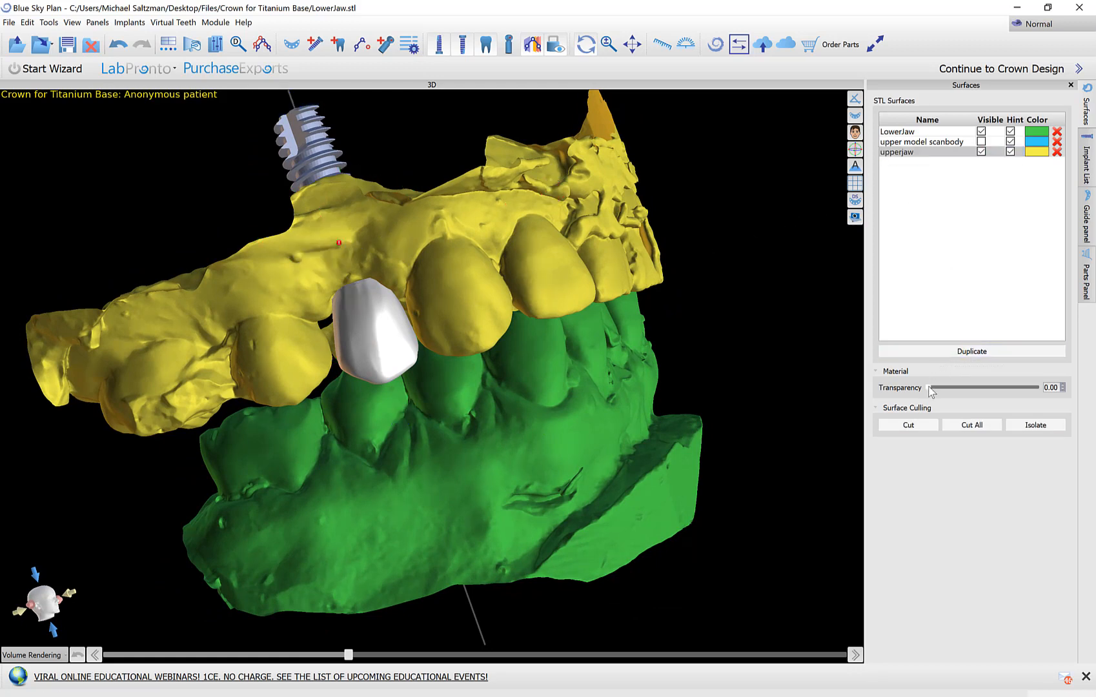
# Step: Set the upperjaw transparency to about 0.25 and orbit to view the crown beneath
pyautogui.moveTo(935, 387); pyautogui.dragTo(976, 387)
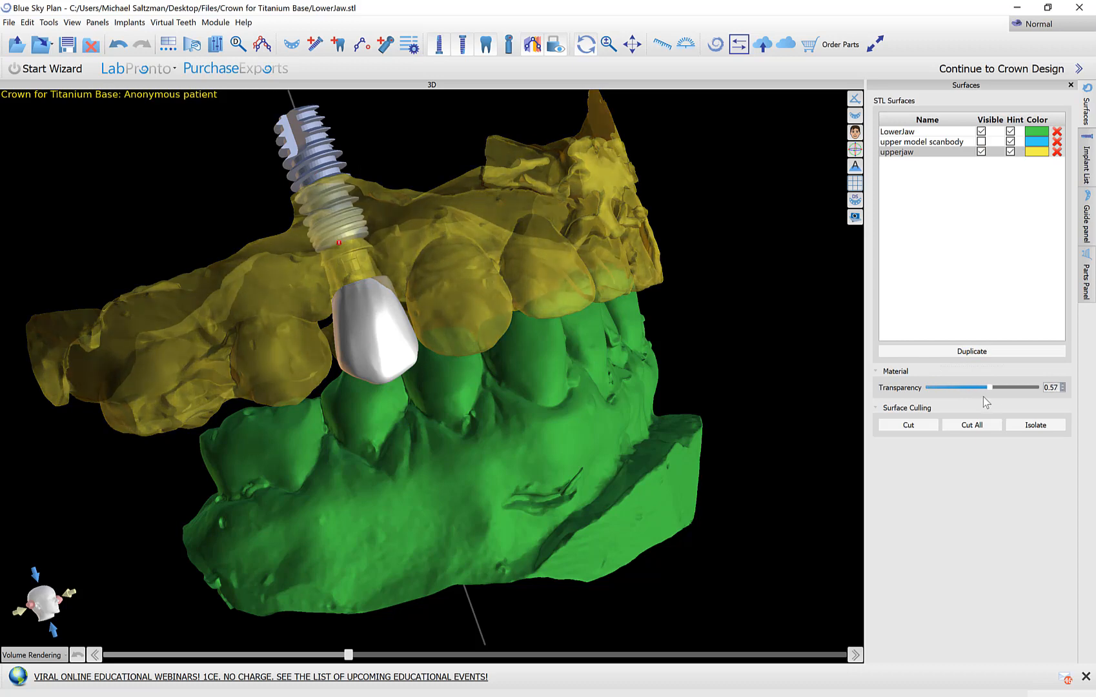
pyautogui.moveTo(987, 386); pyautogui.dragTo(1039, 387)
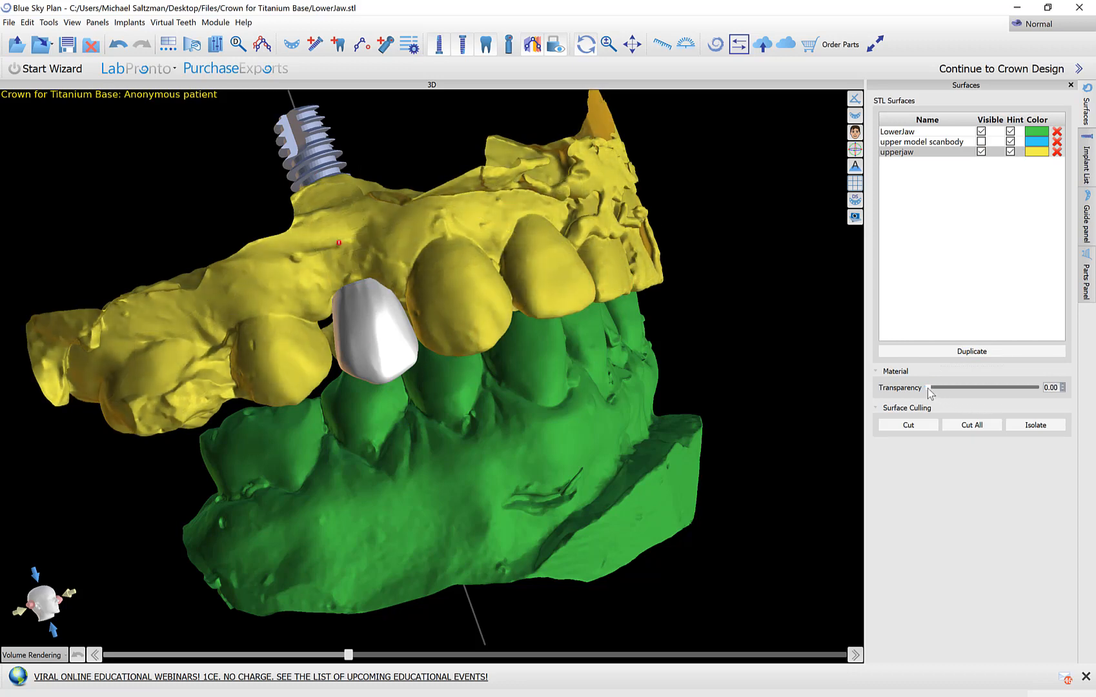
pyautogui.click(322, 237)
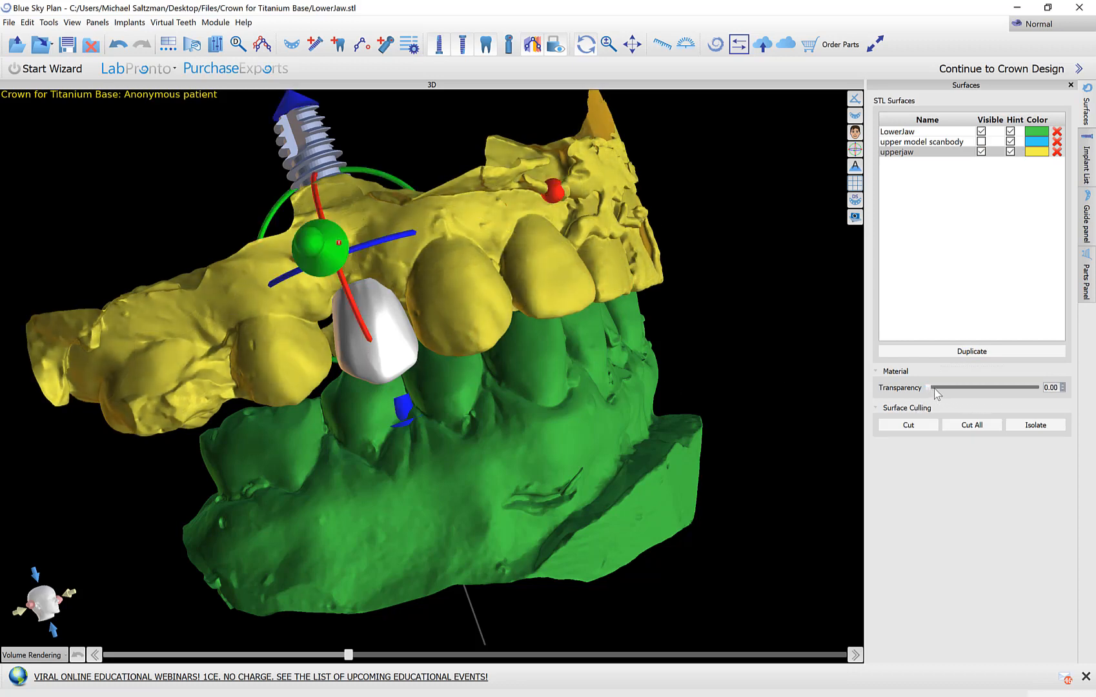
pyautogui.moveTo(930, 387); pyautogui.dragTo(942, 387)
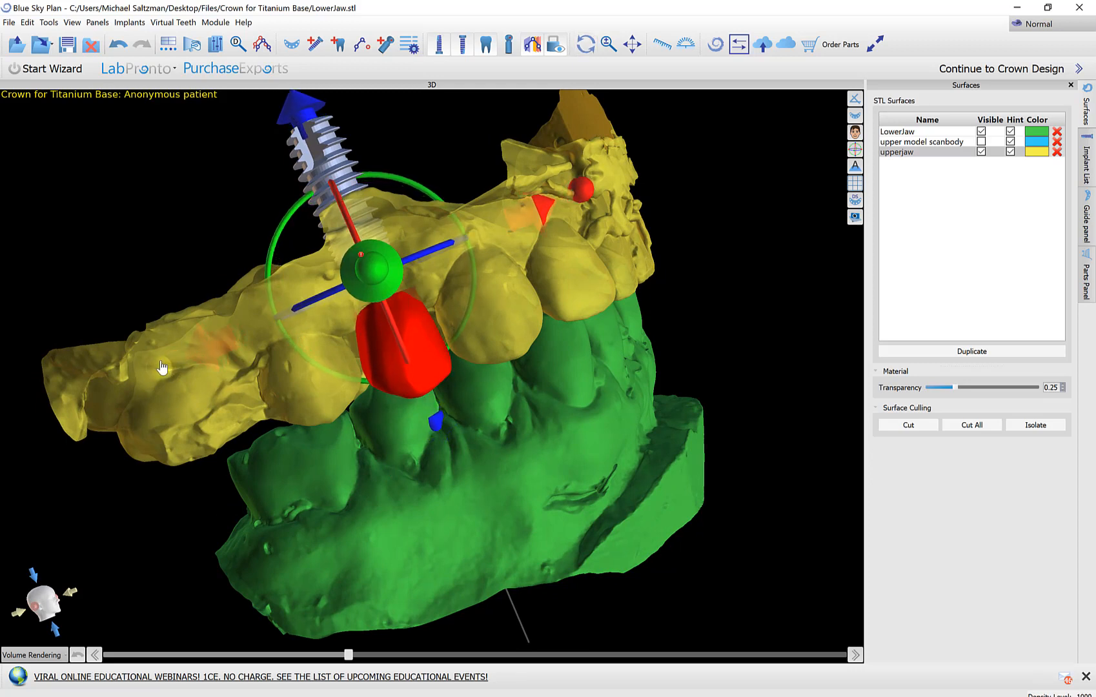
pyautogui.moveTo(162, 367); pyautogui.dragTo(455, 427)
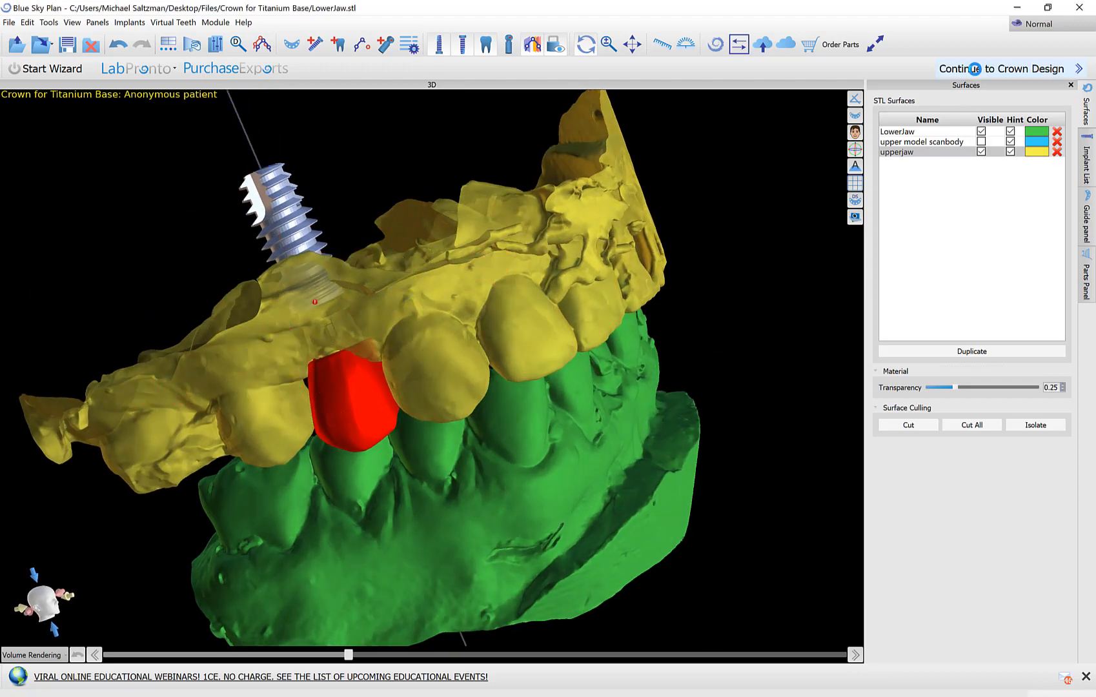
# Step: Enter crown design, hide the green lower jaw, and orbit to face the upper arch
pyautogui.click(997, 68)
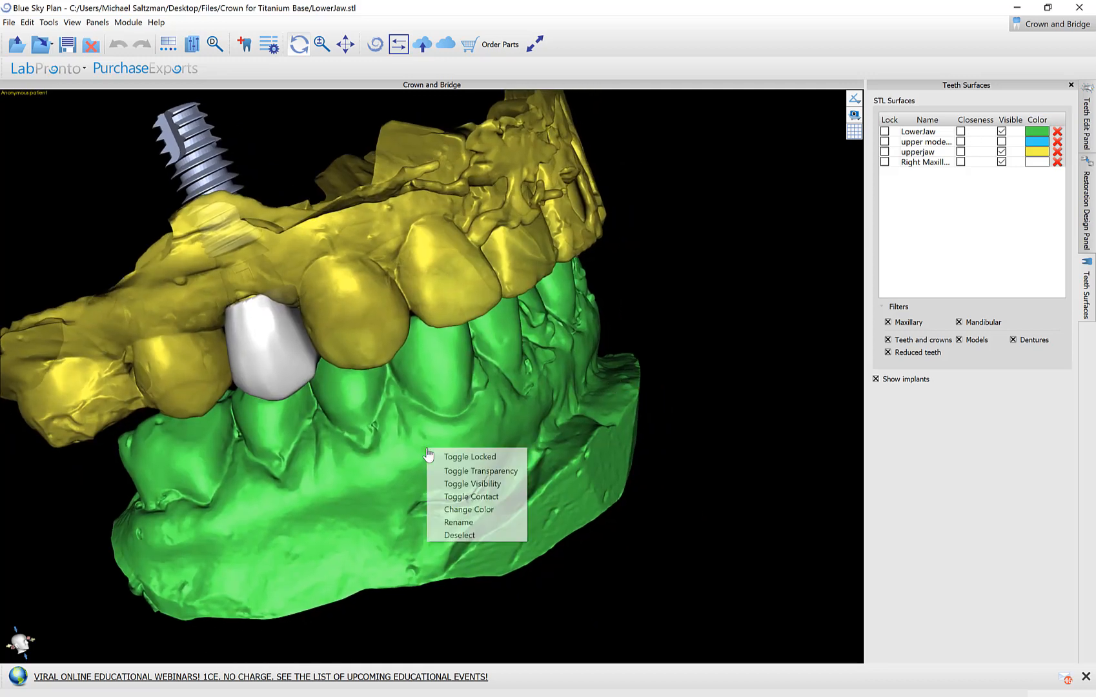
pyautogui.moveTo(472, 483)
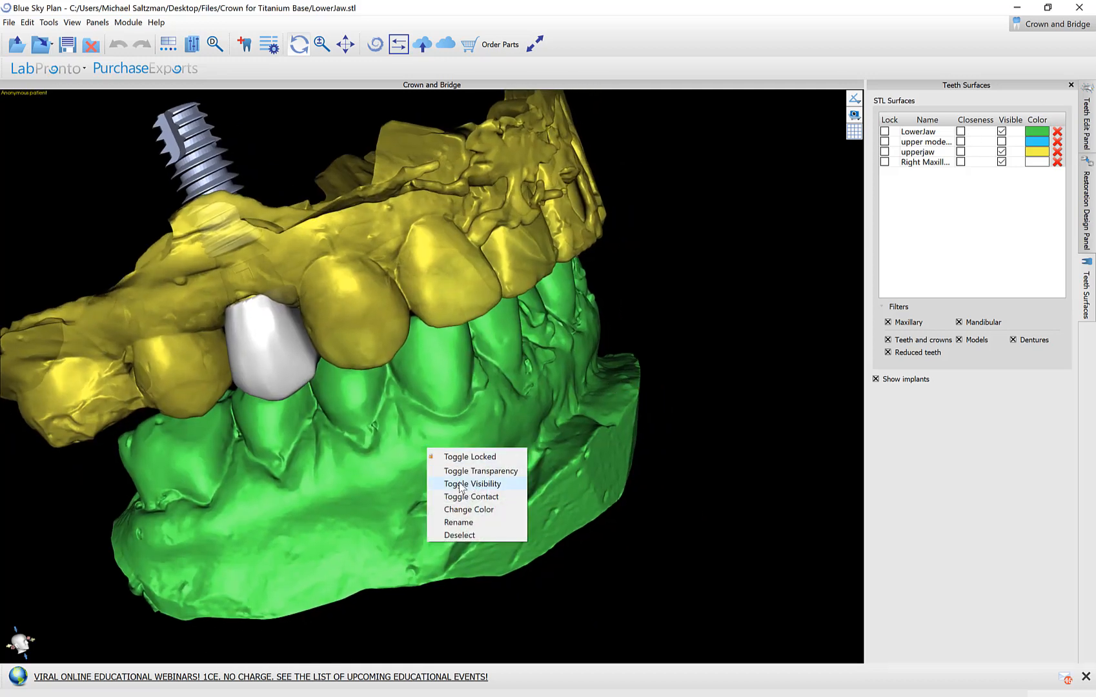
pyautogui.click(471, 484)
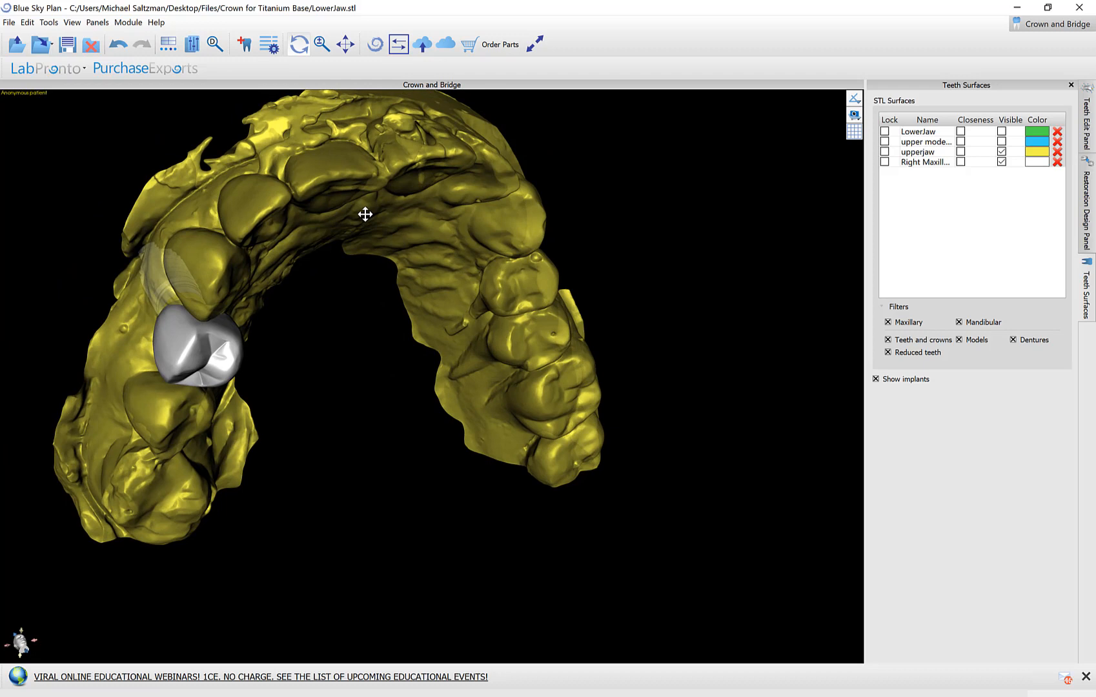
pyautogui.moveTo(366, 214); pyautogui.dragTo(513, 286)
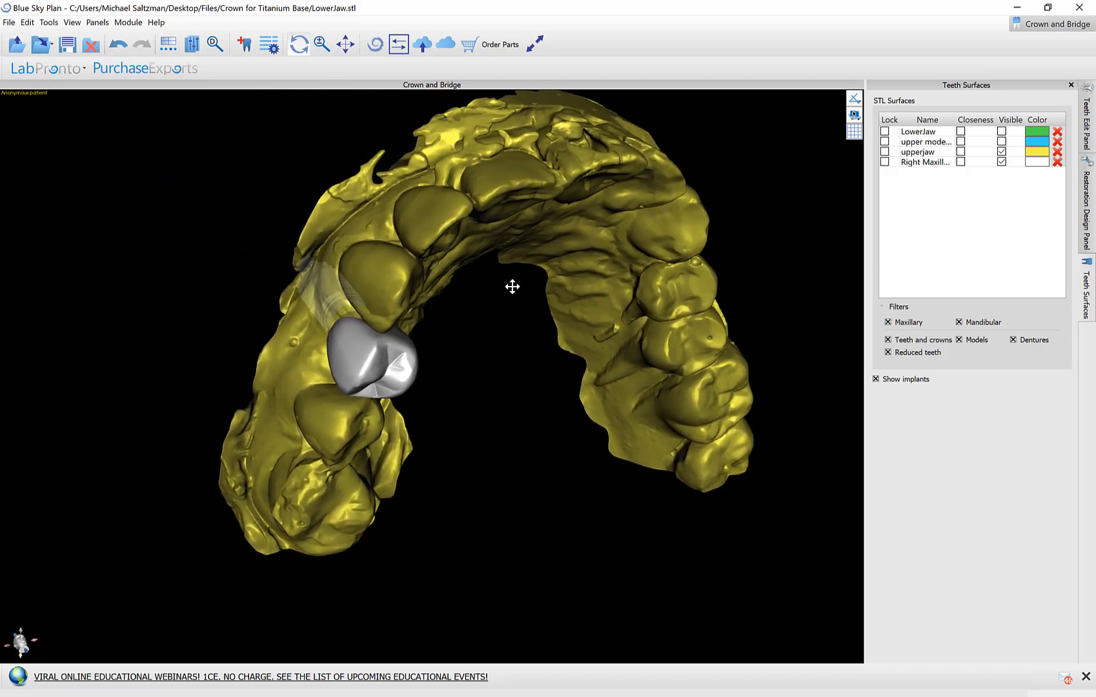
pyautogui.moveTo(511, 286); pyautogui.dragTo(460, 347)
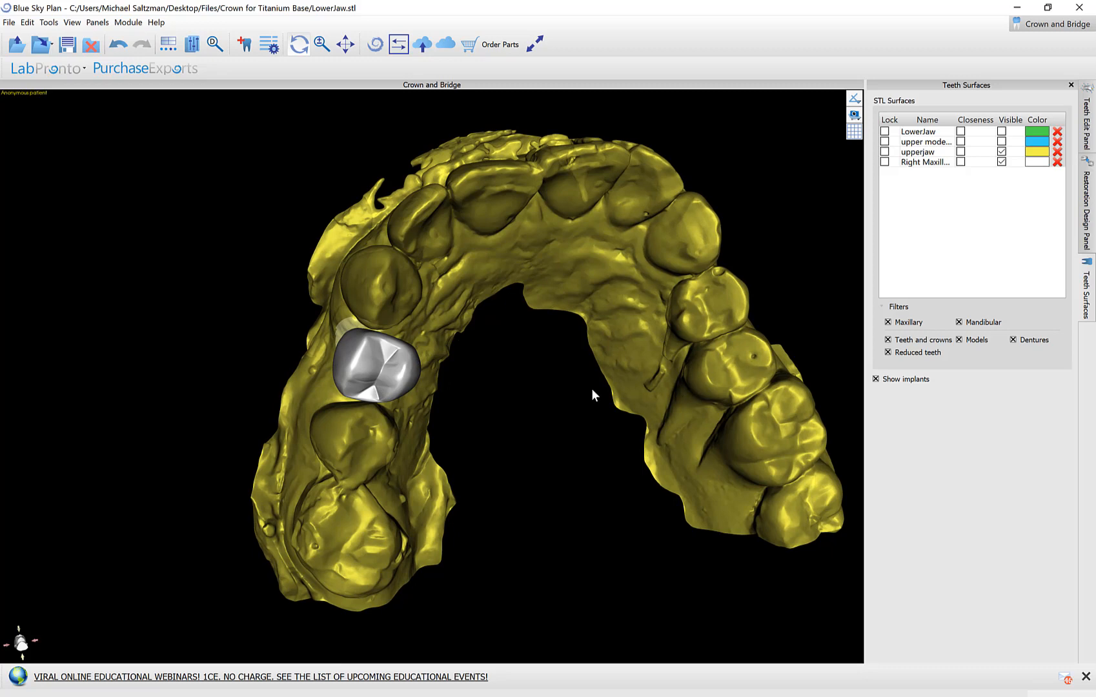
pyautogui.moveTo(958, 186)
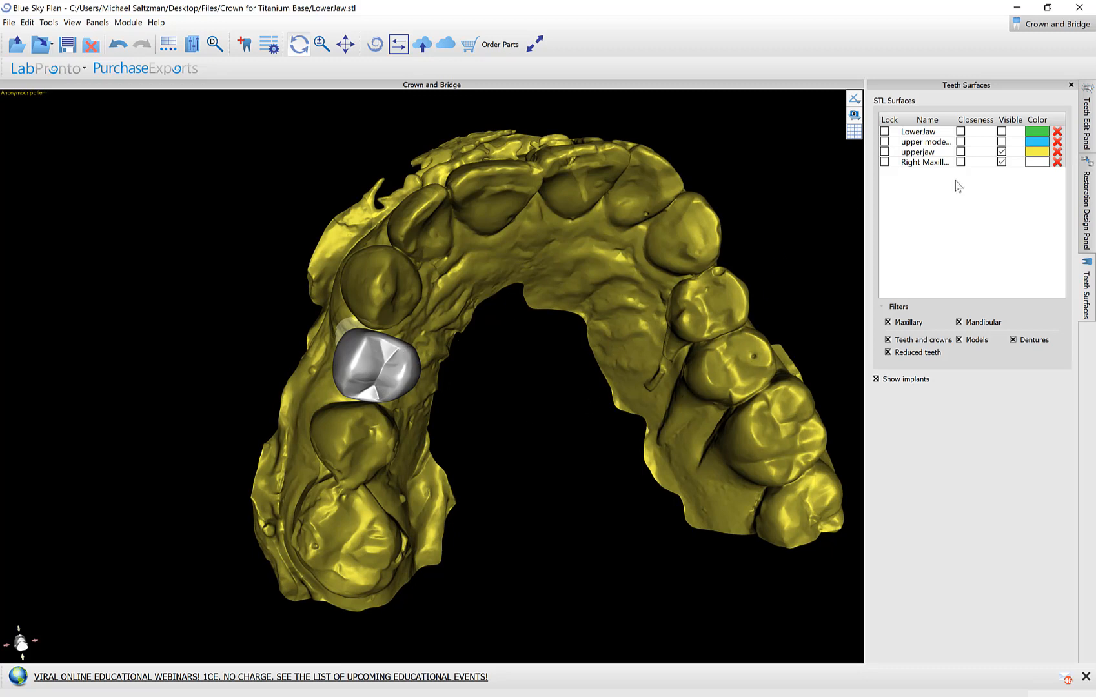
# Step: Make Right Maxillary First Premolar the active model in the Teeth Edit Panel and show its move handles
pyautogui.click(1087, 125)
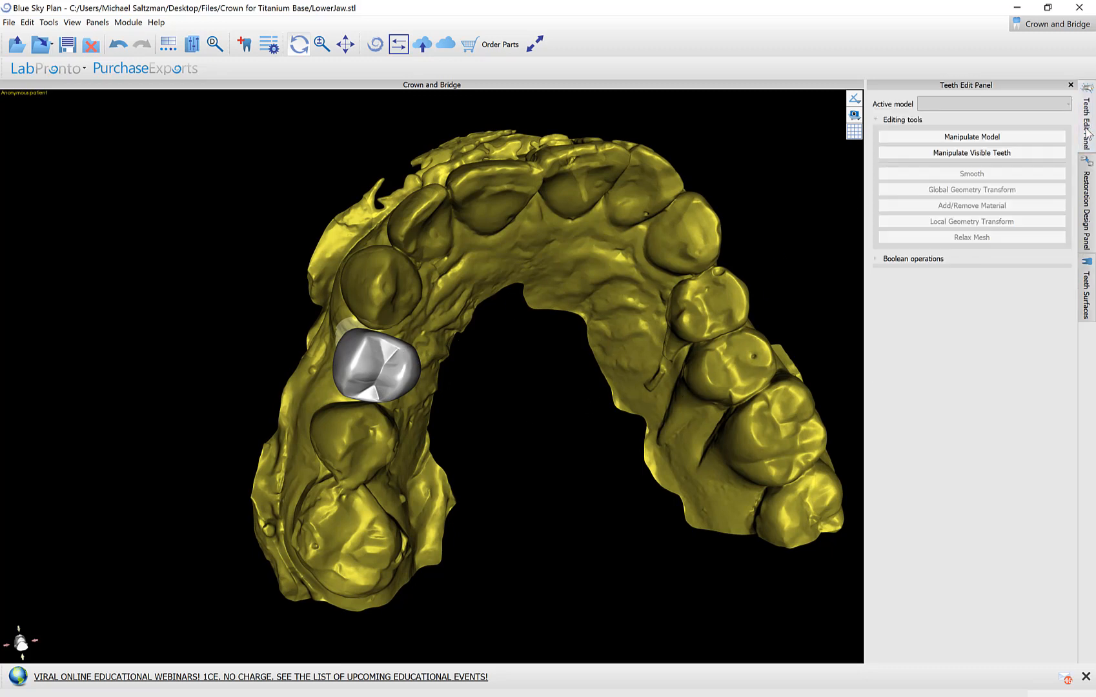
pyautogui.click(993, 103)
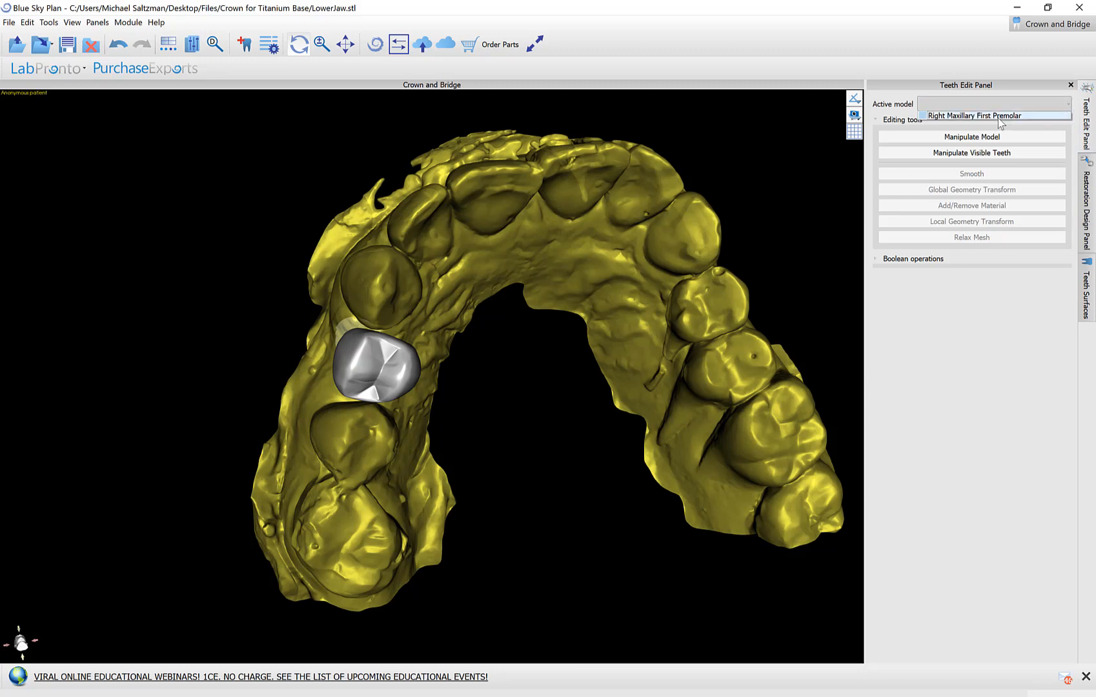
pyautogui.click(994, 115)
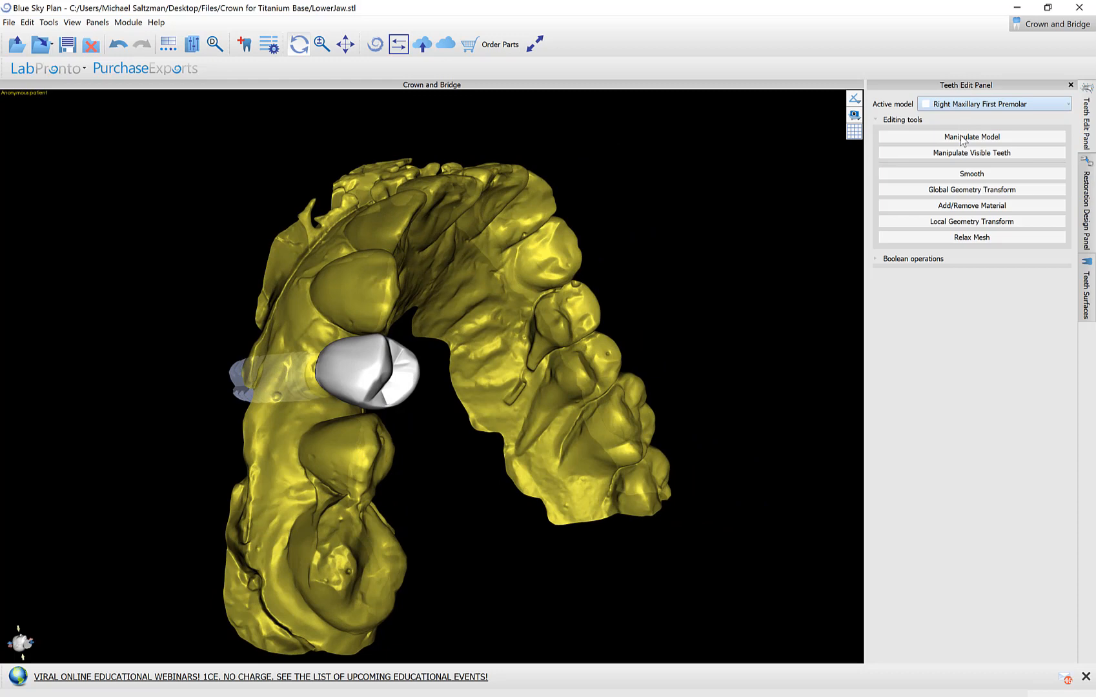
pyautogui.click(970, 136)
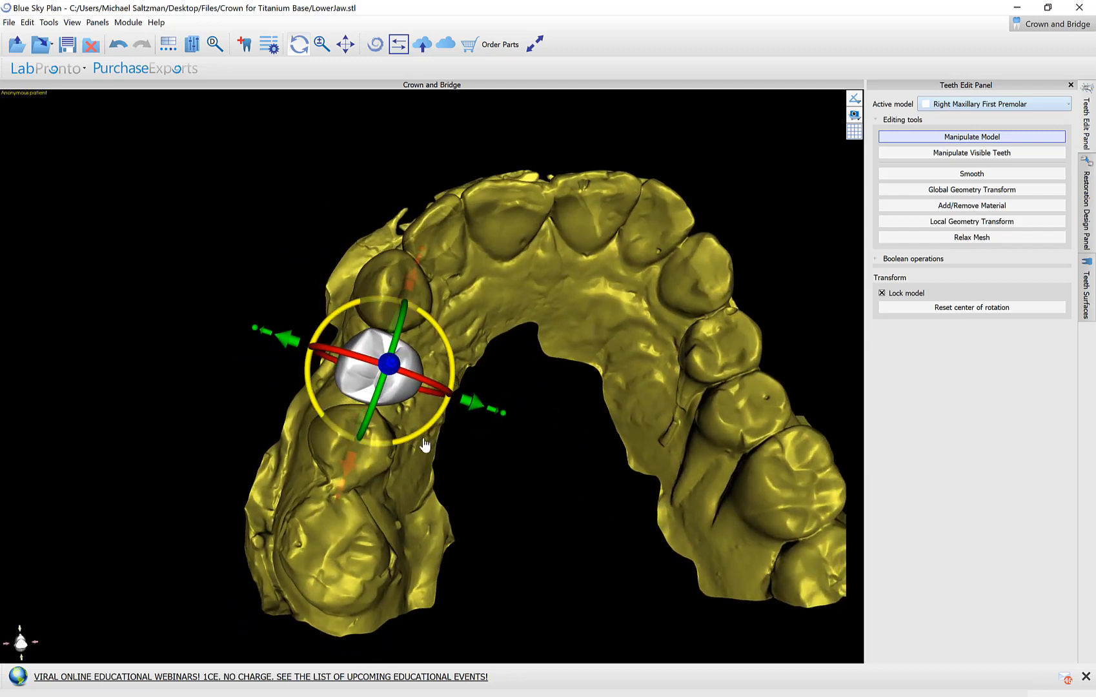
# Step: Try smoothing at tool size 6.50, then whole-crown control-point reshaping
pyautogui.click(970, 174)
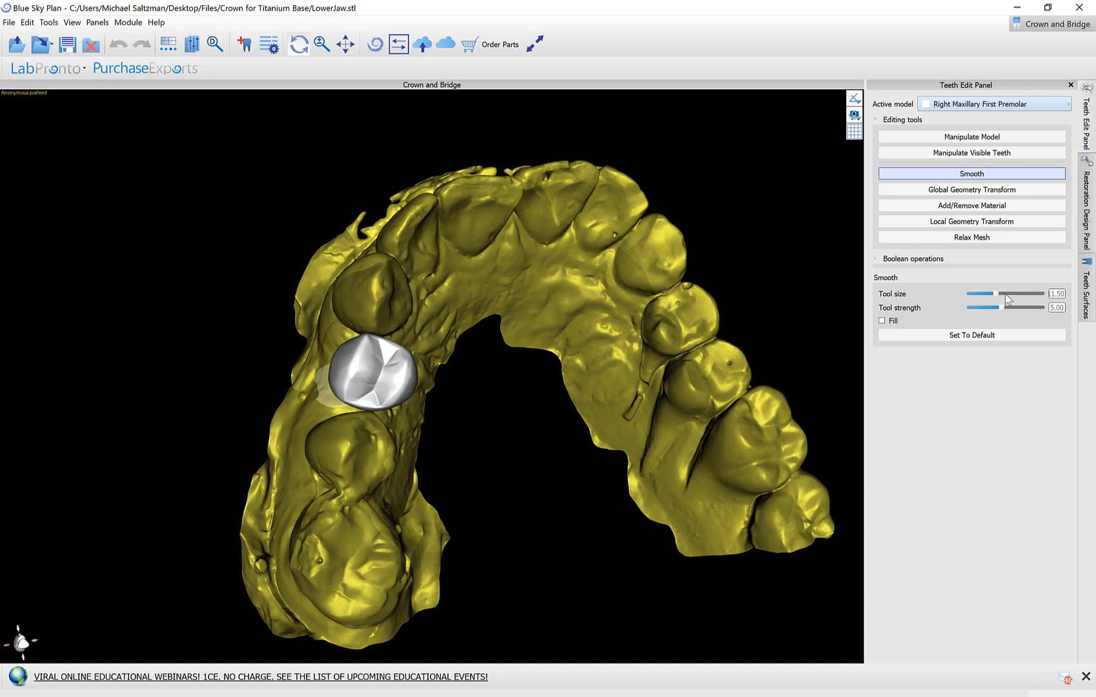
pyautogui.moveTo(996, 294); pyautogui.dragTo(1042, 293)
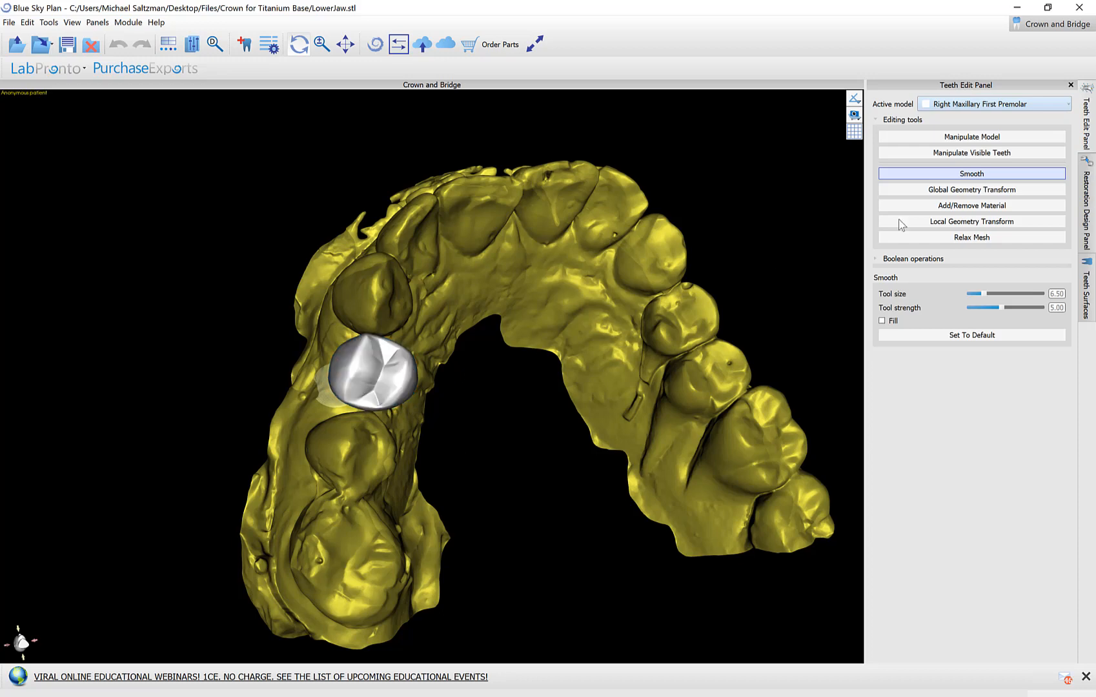
pyautogui.click(970, 190)
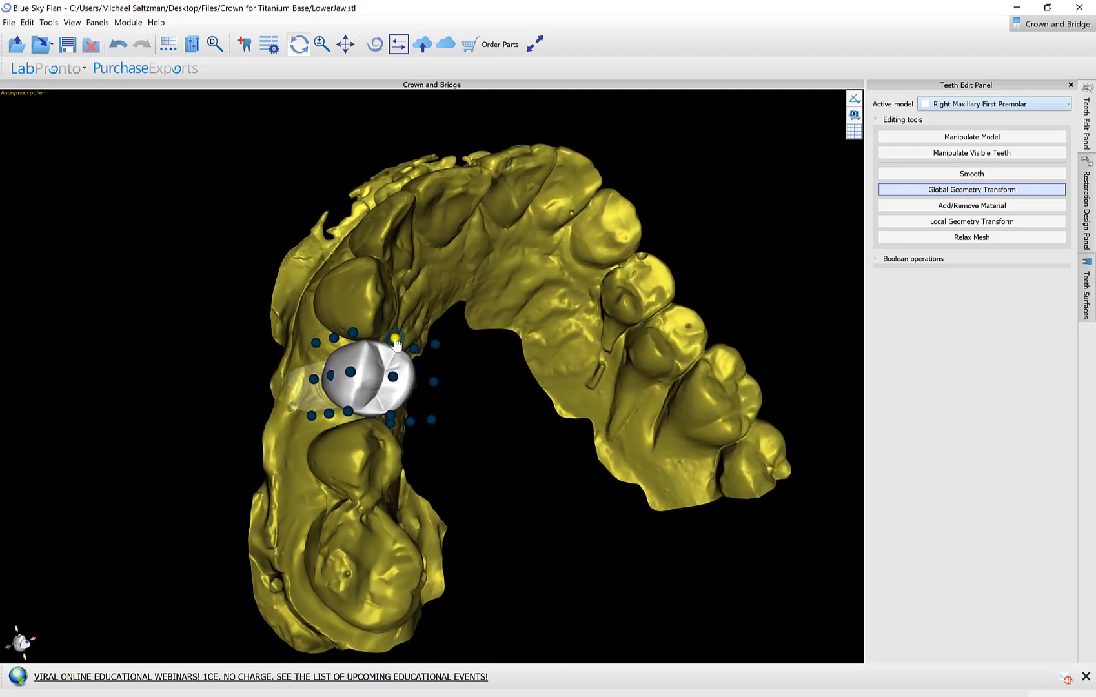
# Step: Try Add/Remove Material at tool size 3.50, then Local Geometry Transform on the crown
pyautogui.click(970, 204)
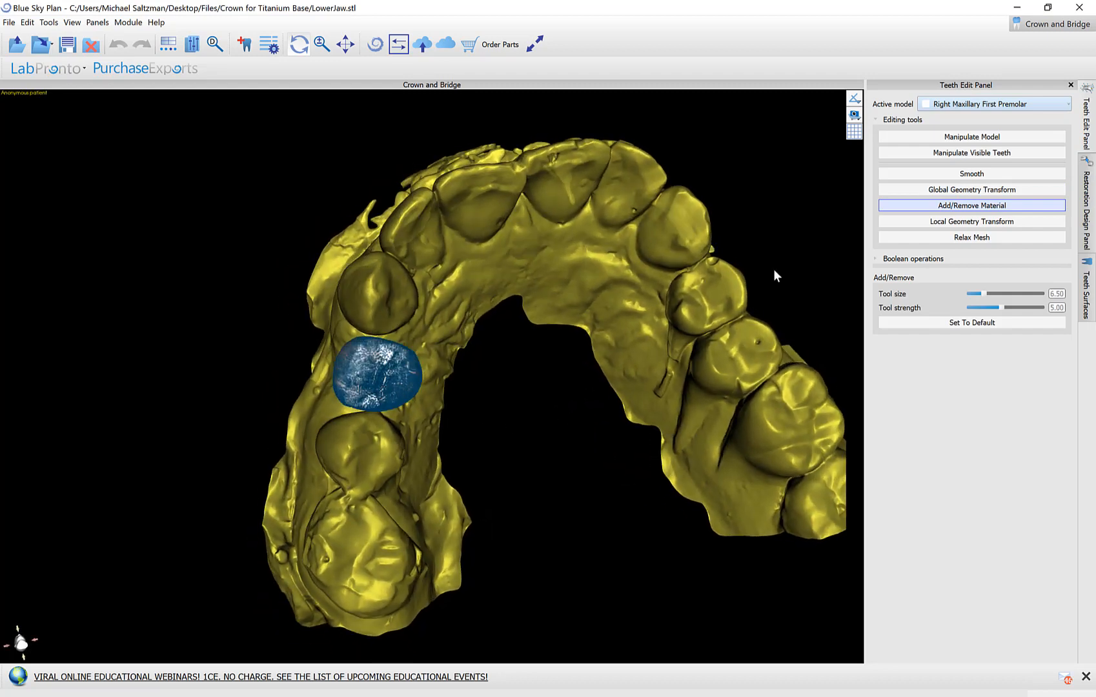
pyautogui.moveTo(992, 293); pyautogui.dragTo(971, 293)
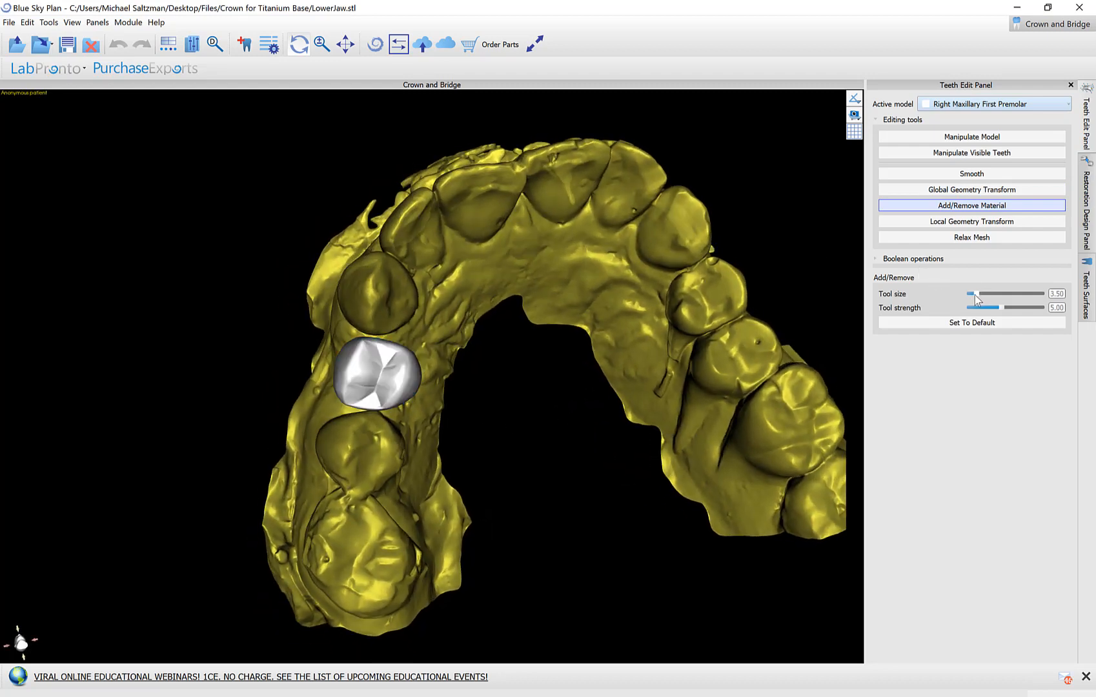
pyautogui.click(381, 377)
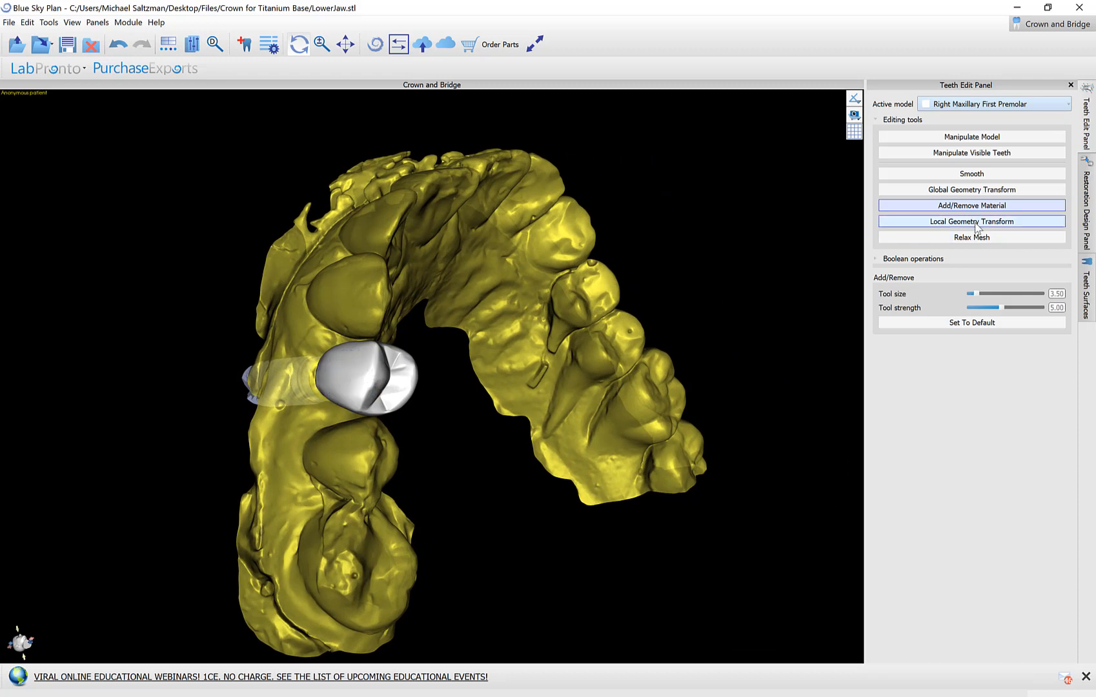
pyautogui.click(971, 221)
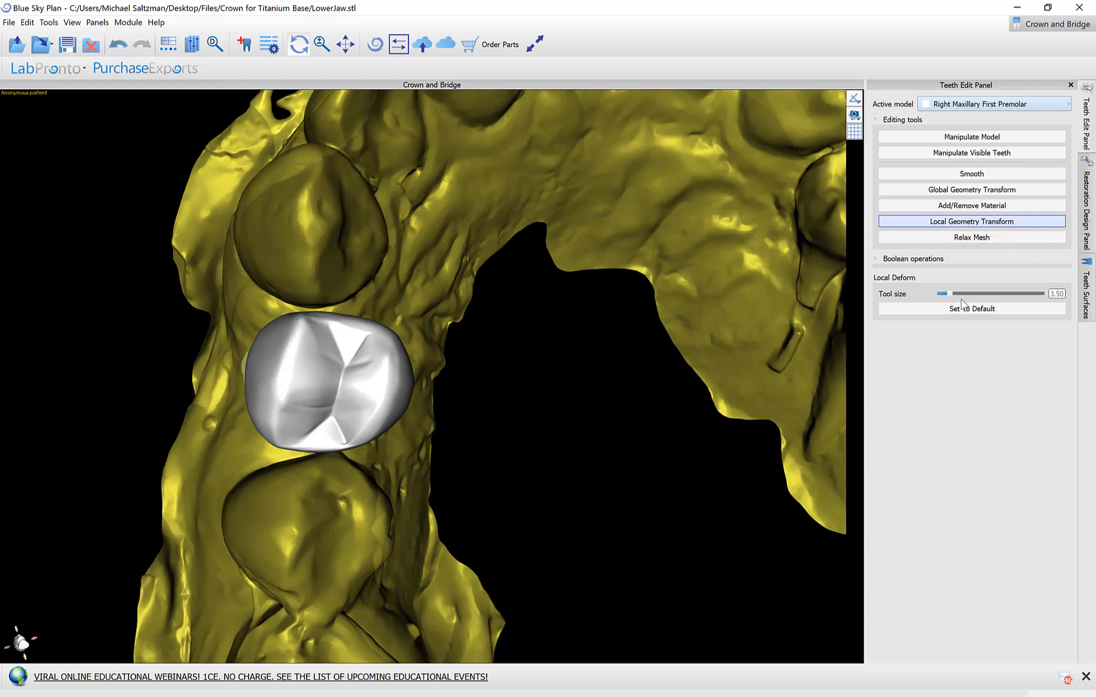
pyautogui.moveTo(983, 302)
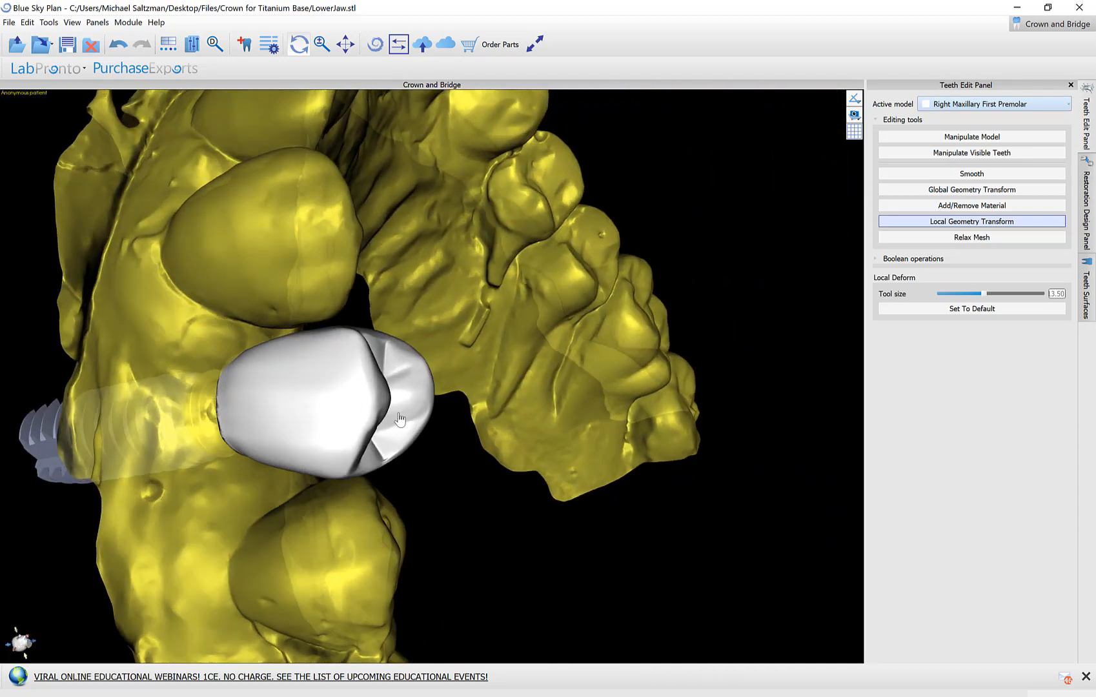
pyautogui.click(399, 418)
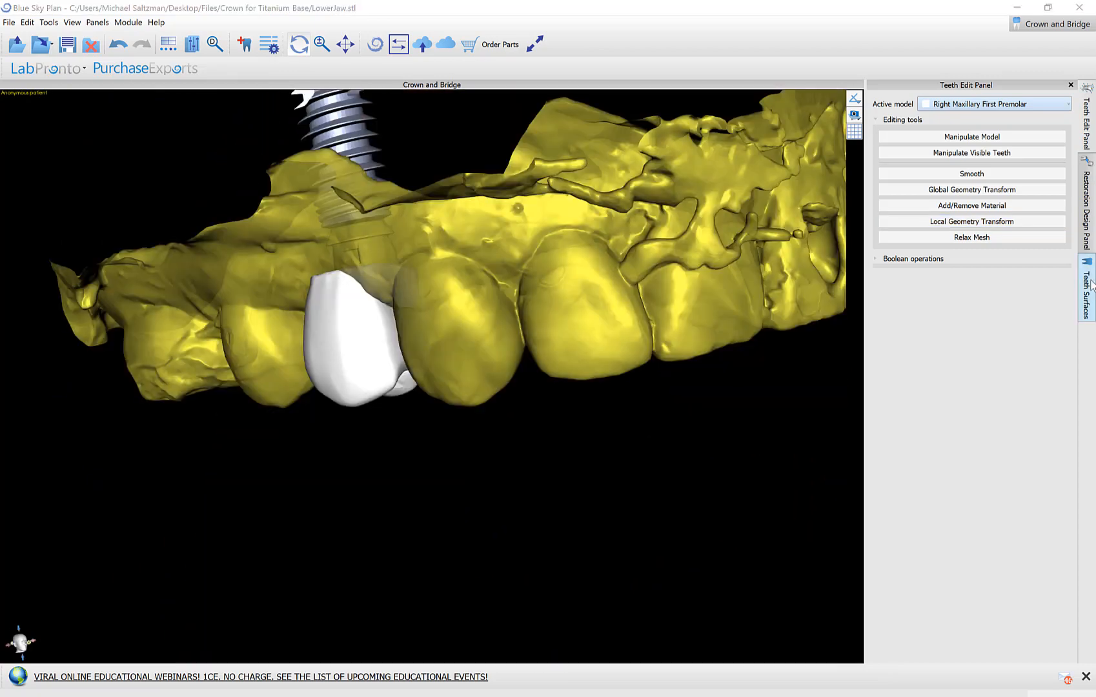
# Step: Choose Crown on a Tibase for the maxilla, with upperjaw as model and LowerJaw as antagonist
pyautogui.click(1087, 210)
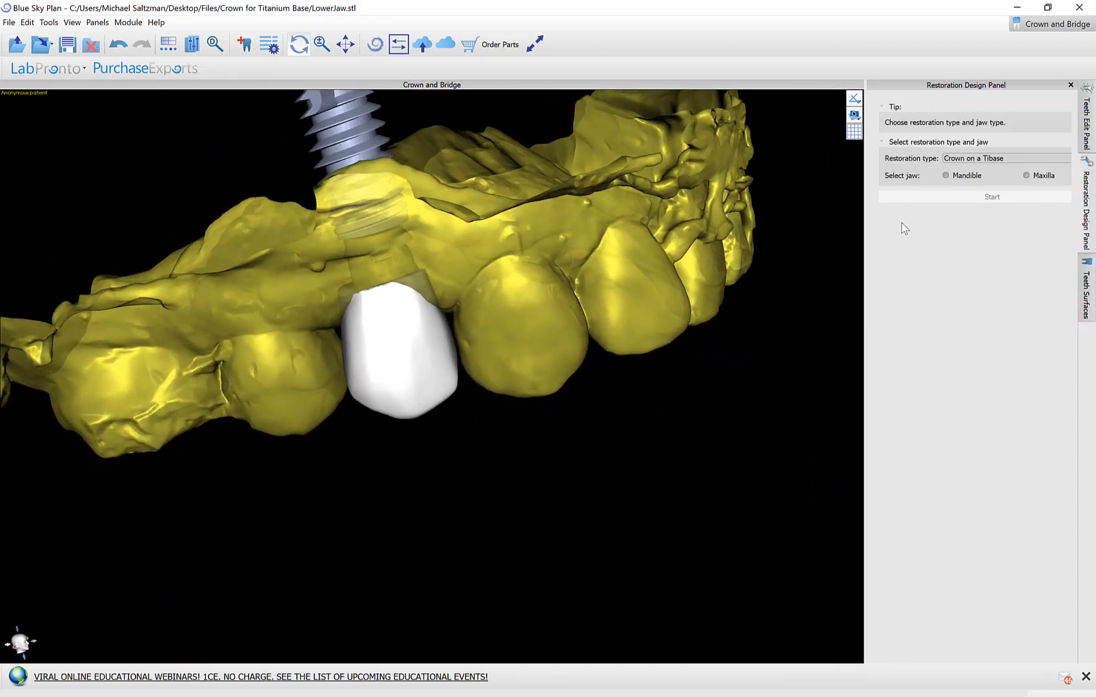
pyautogui.click(1005, 159)
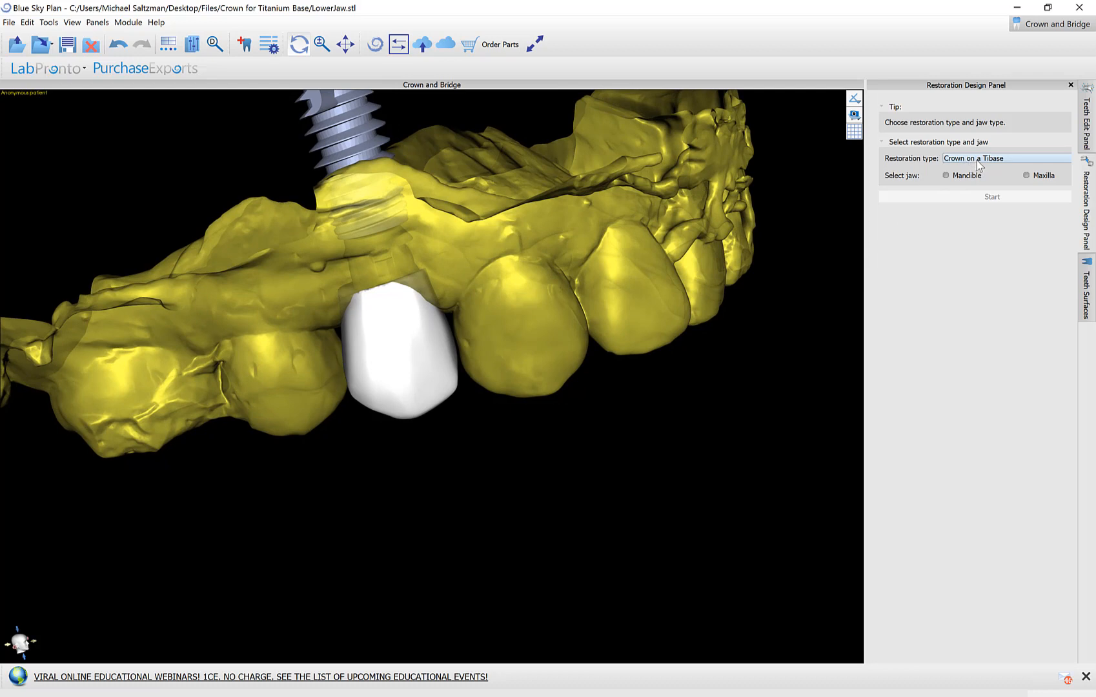
pyautogui.click(1005, 158)
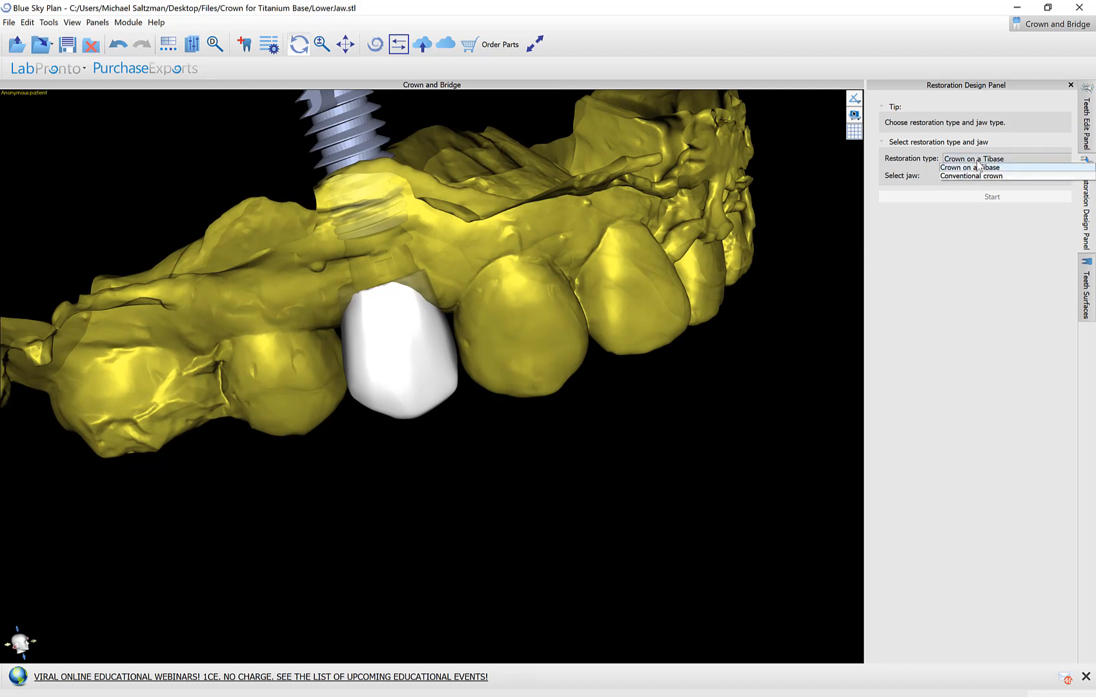
pyautogui.click(967, 167)
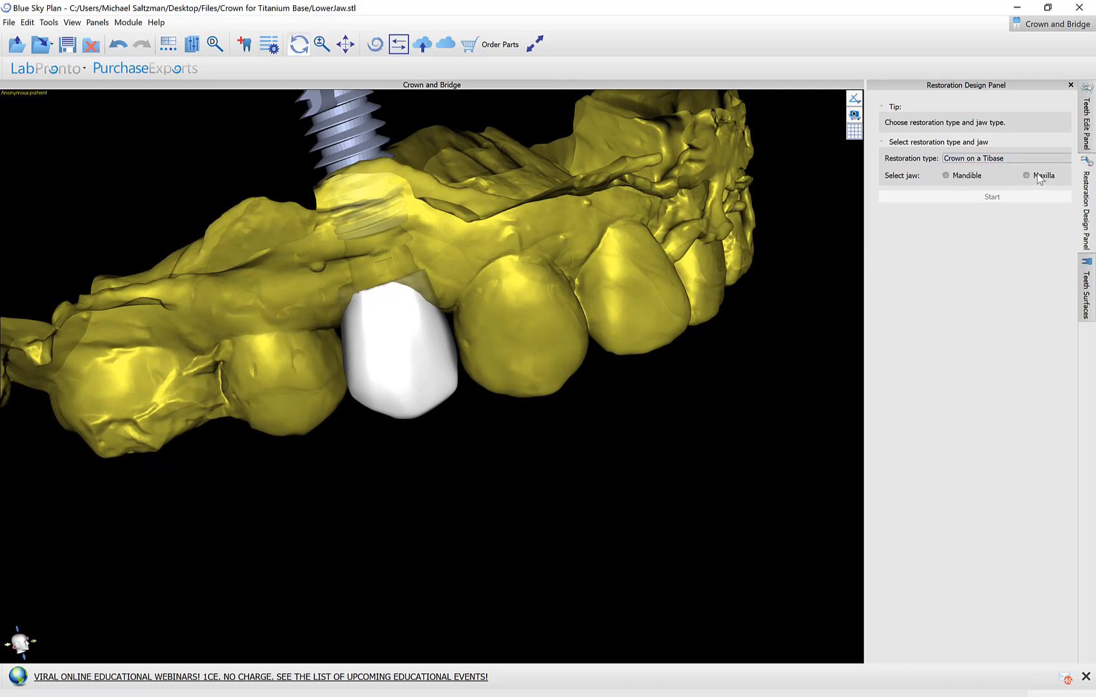
pyautogui.click(1026, 175)
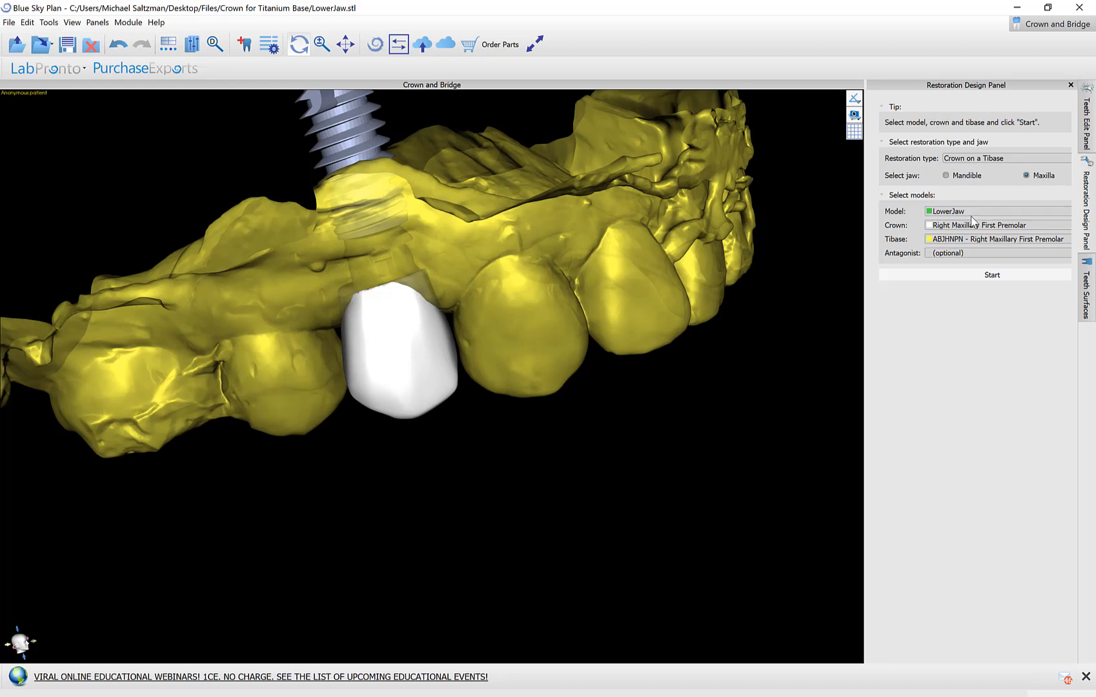
pyautogui.click(997, 211)
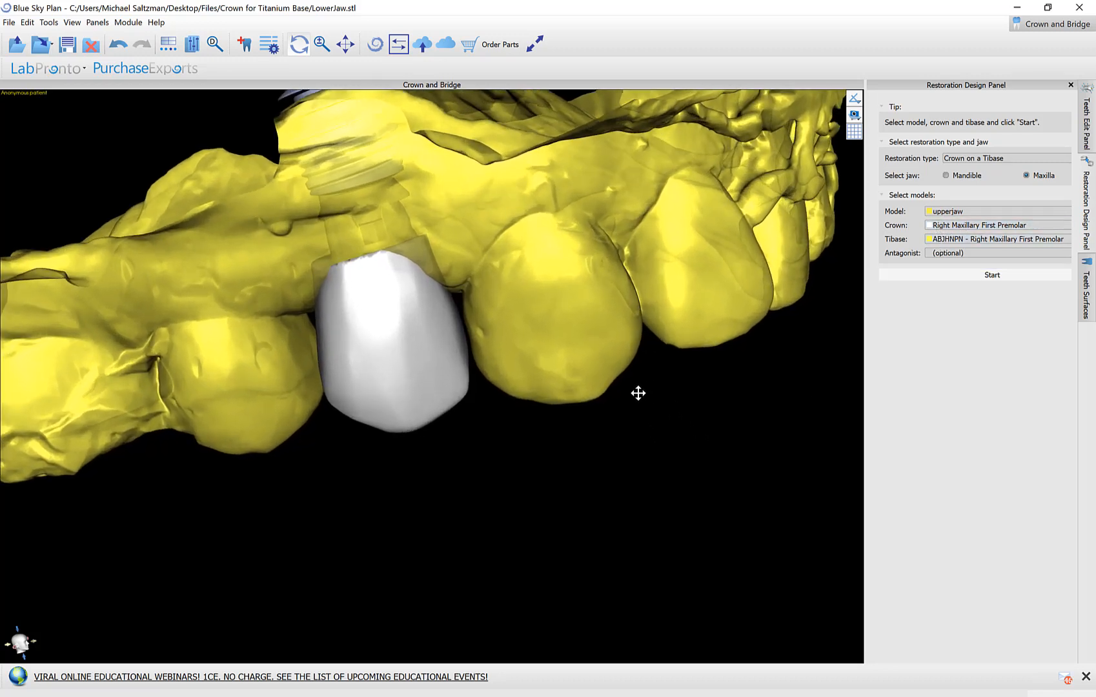
pyautogui.moveTo(638, 393); pyautogui.dragTo(486, 457)
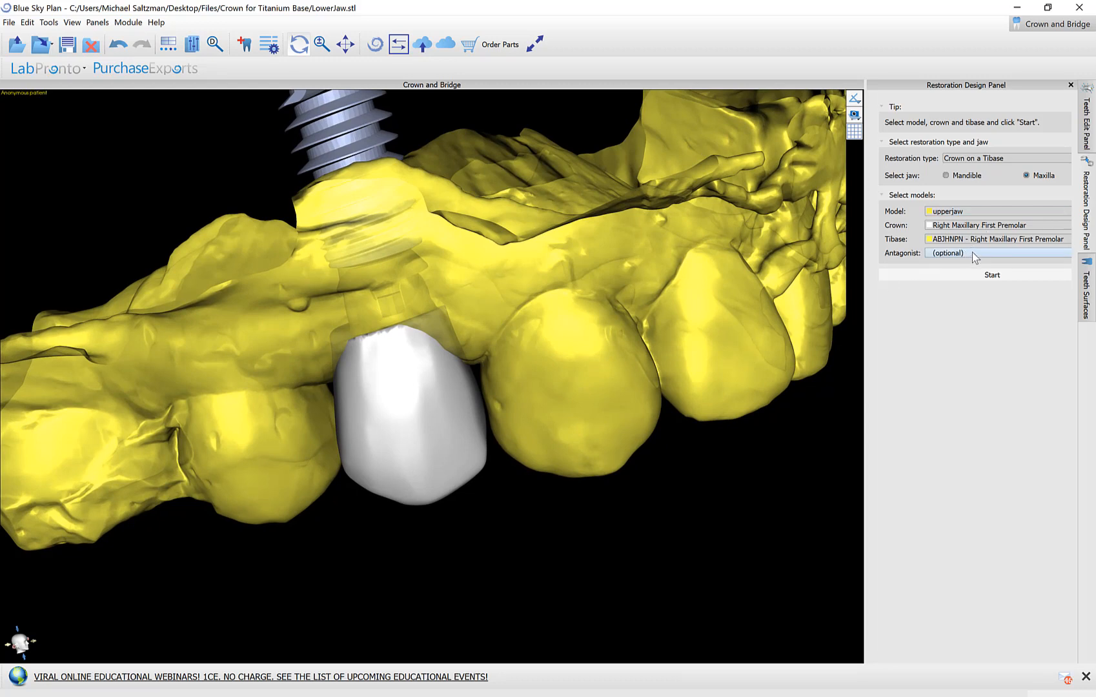
pyautogui.click(997, 253)
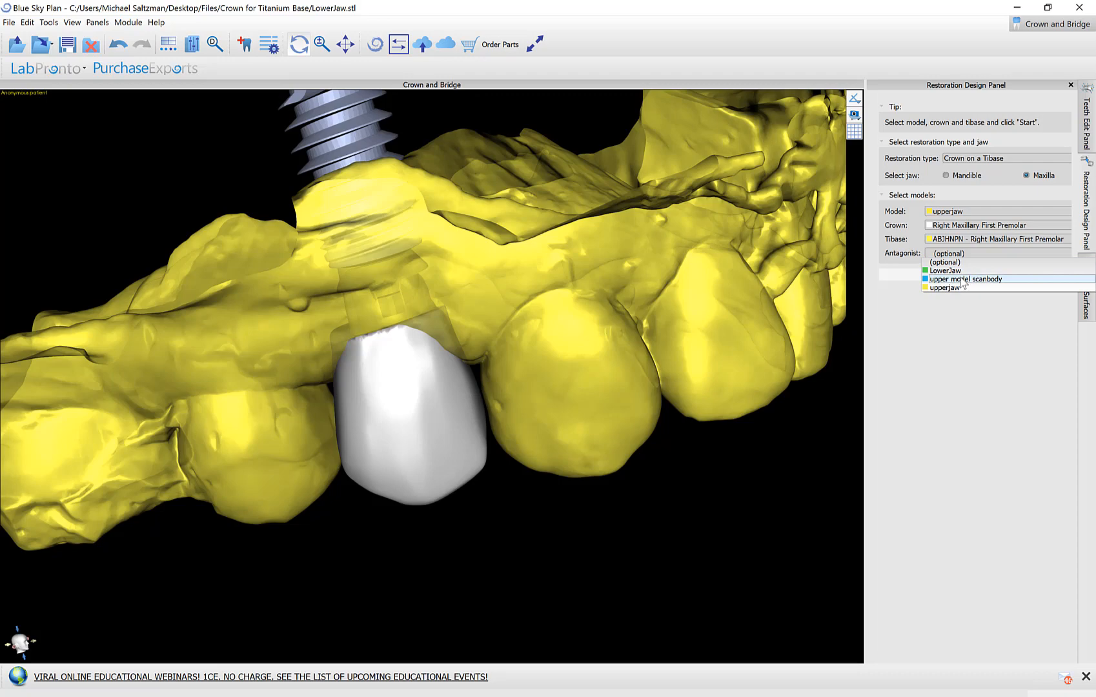
pyautogui.click(946, 270)
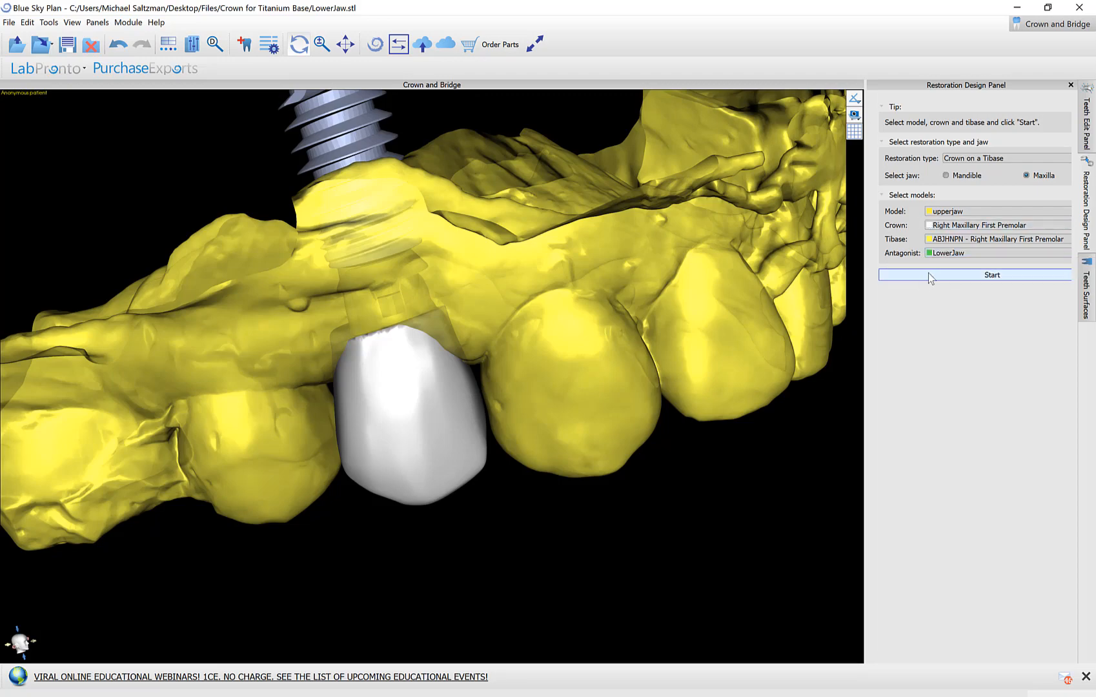
# Step: Start the custom crown, keep the insertion direction, and compute undercuts
pyautogui.click(990, 275)
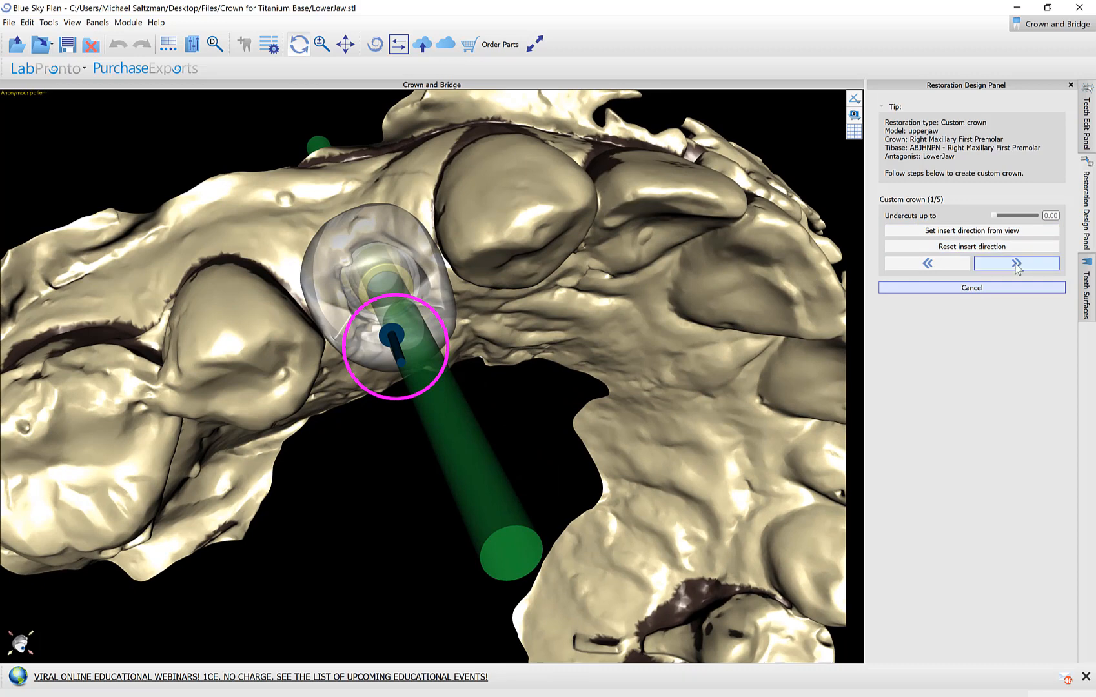
pyautogui.moveTo(987, 216); pyautogui.dragTo(998, 216)
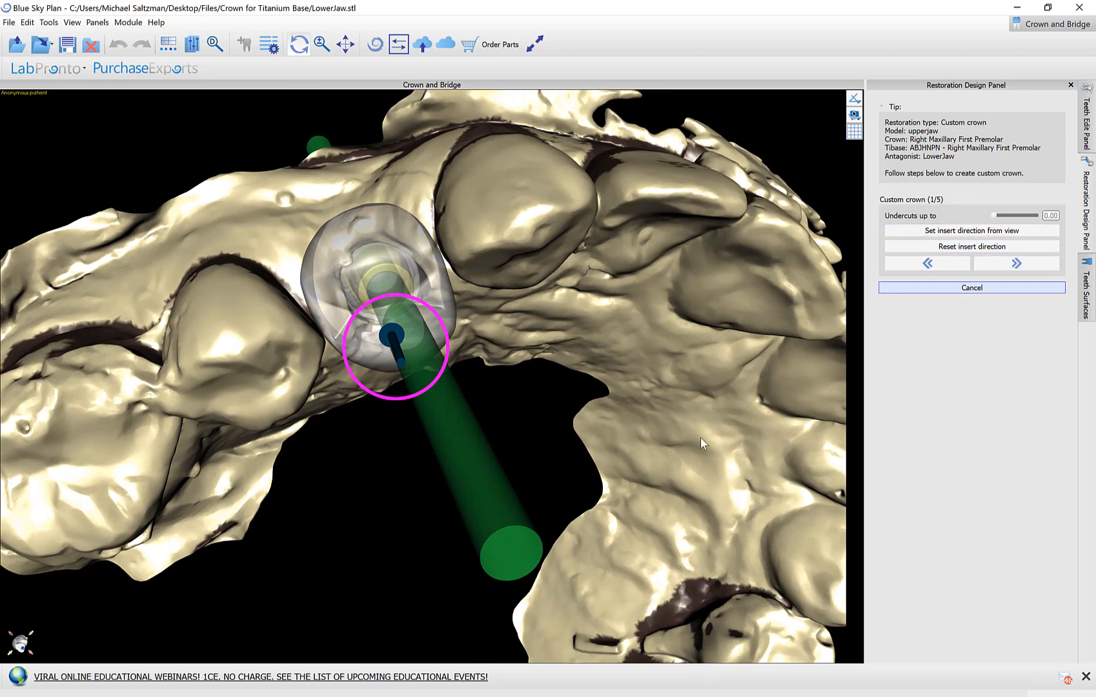
pyautogui.click(1015, 263)
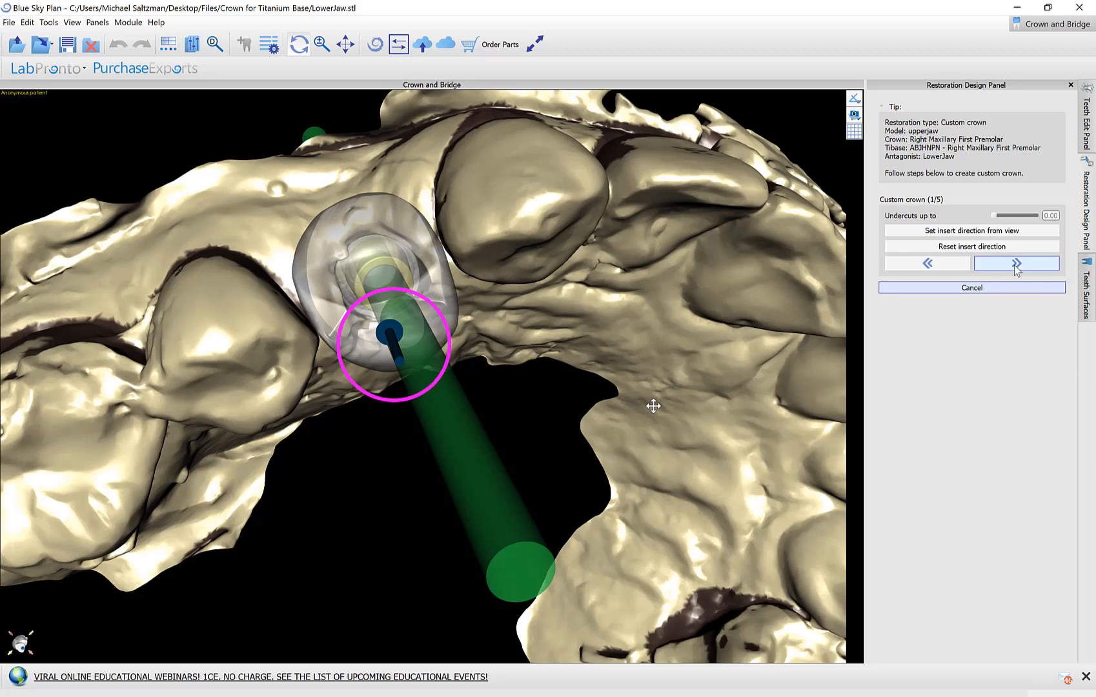
pyautogui.click(1017, 263)
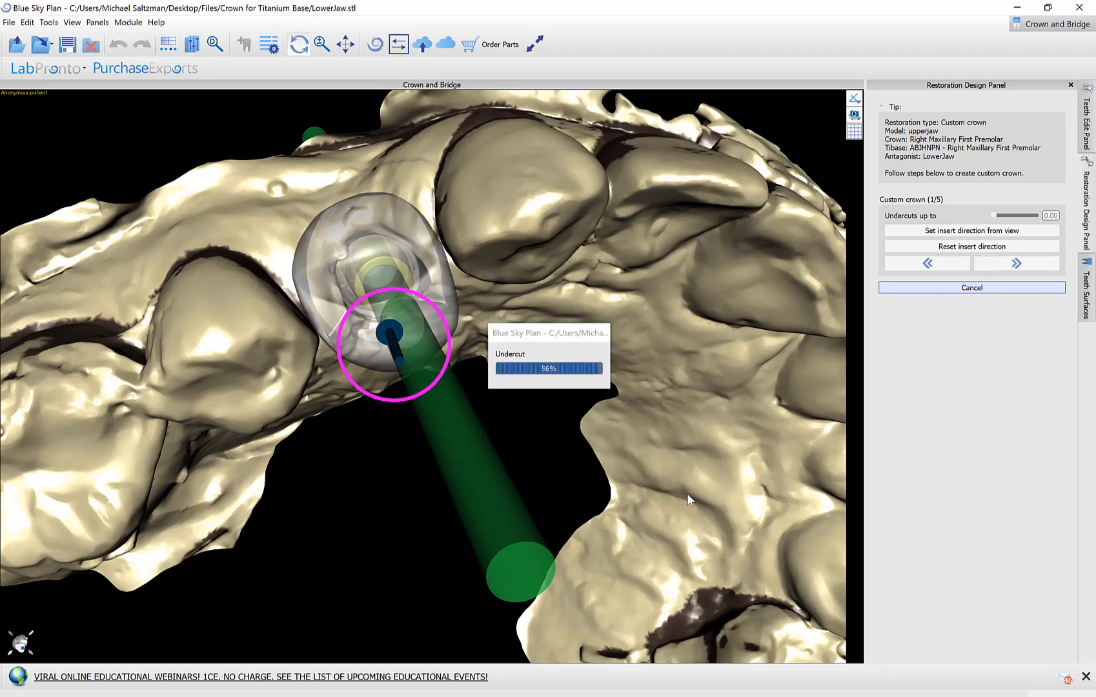
pyautogui.click(1015, 262)
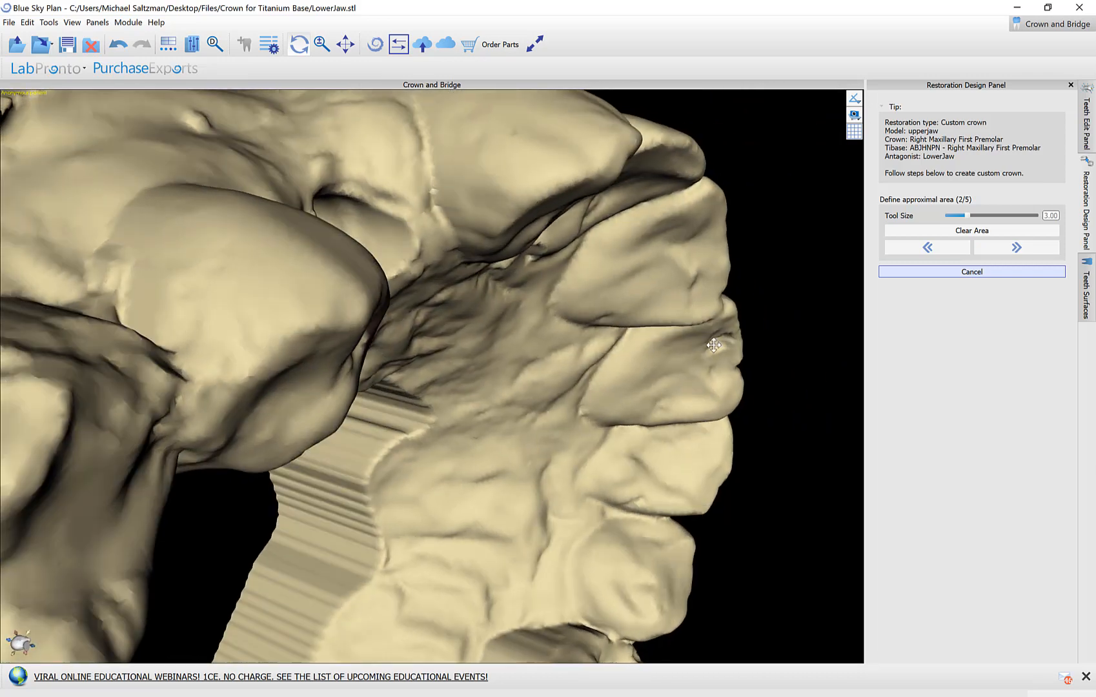
# Step: Paint the contact area on the neighbouring tooth and advance to step 3
pyautogui.click(486, 234)
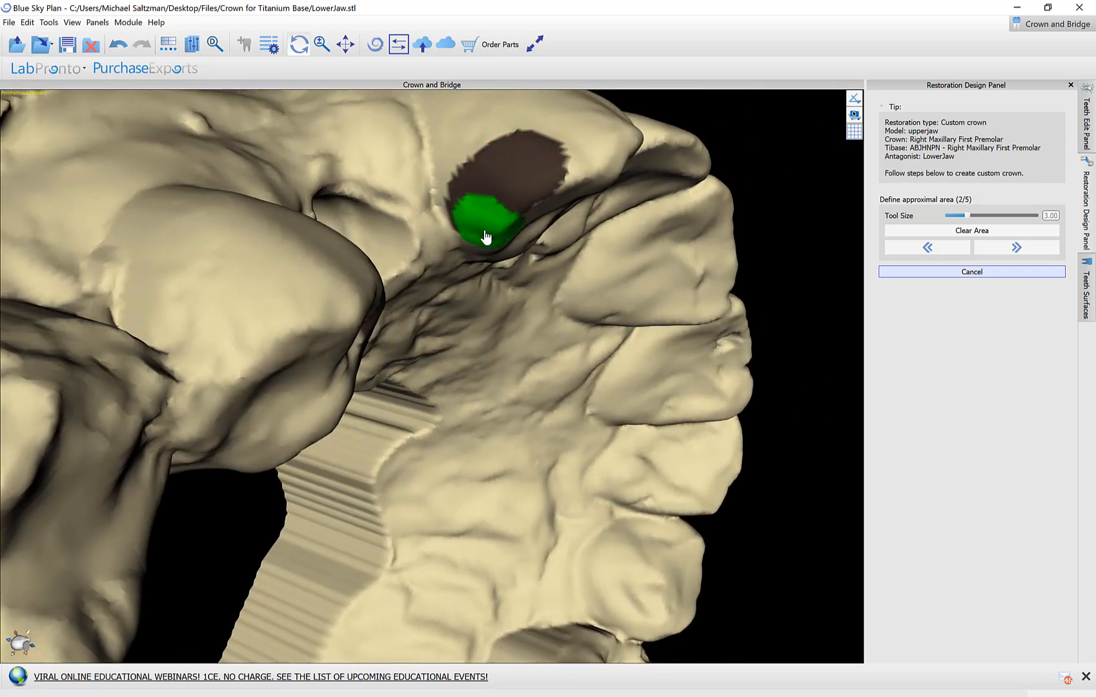
pyautogui.click(1016, 246)
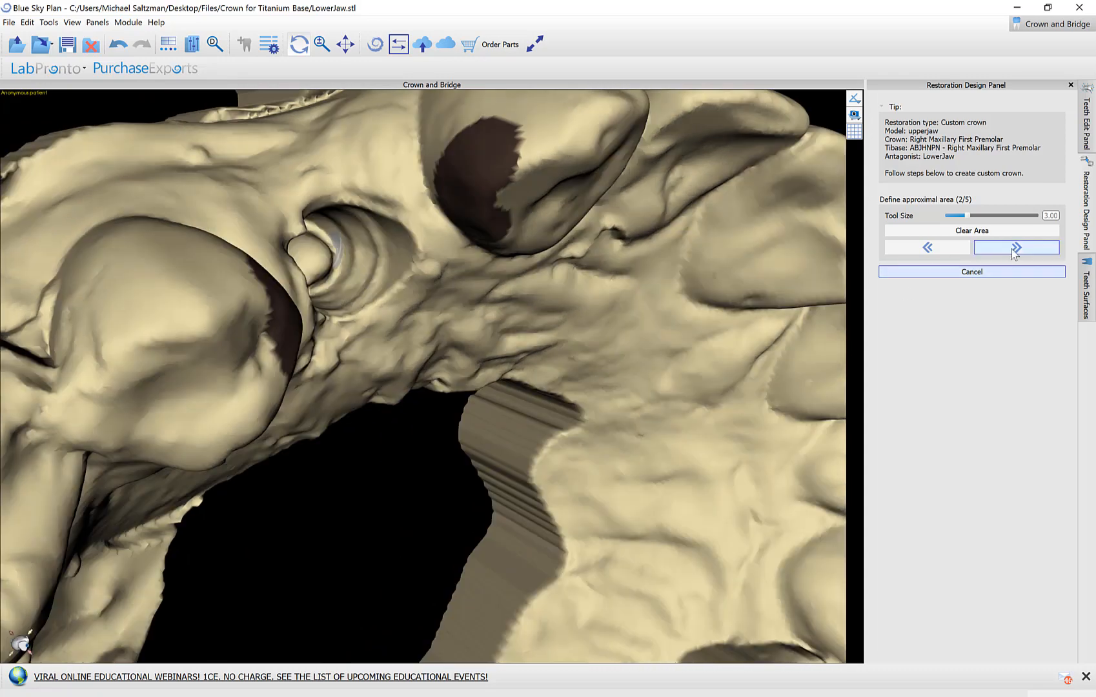
pyautogui.click(1015, 247)
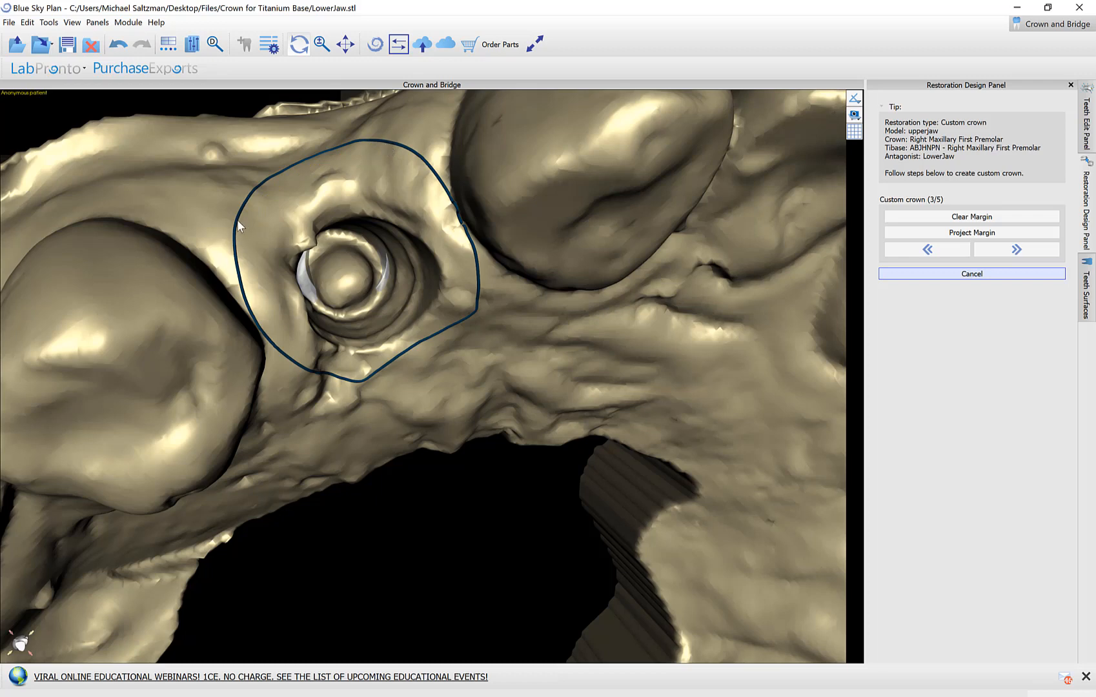
# Step: Drag the margin line around the titanium base and advance to step 4
pyautogui.moveTo(241, 225); pyautogui.dragTo(390, 145)
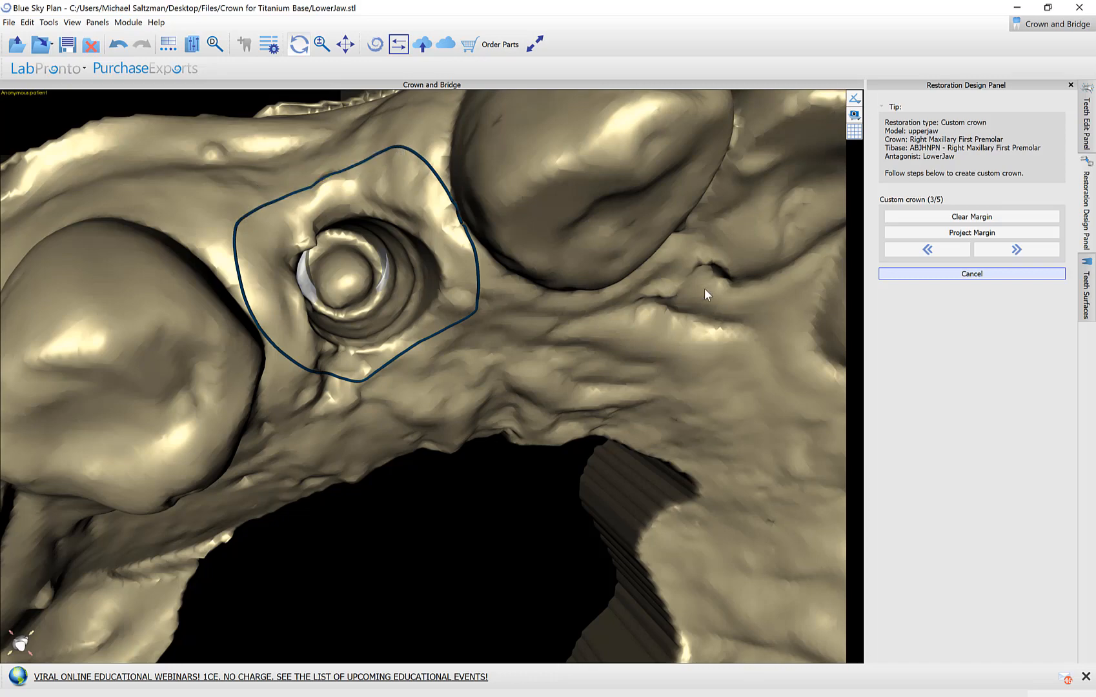
pyautogui.click(1017, 249)
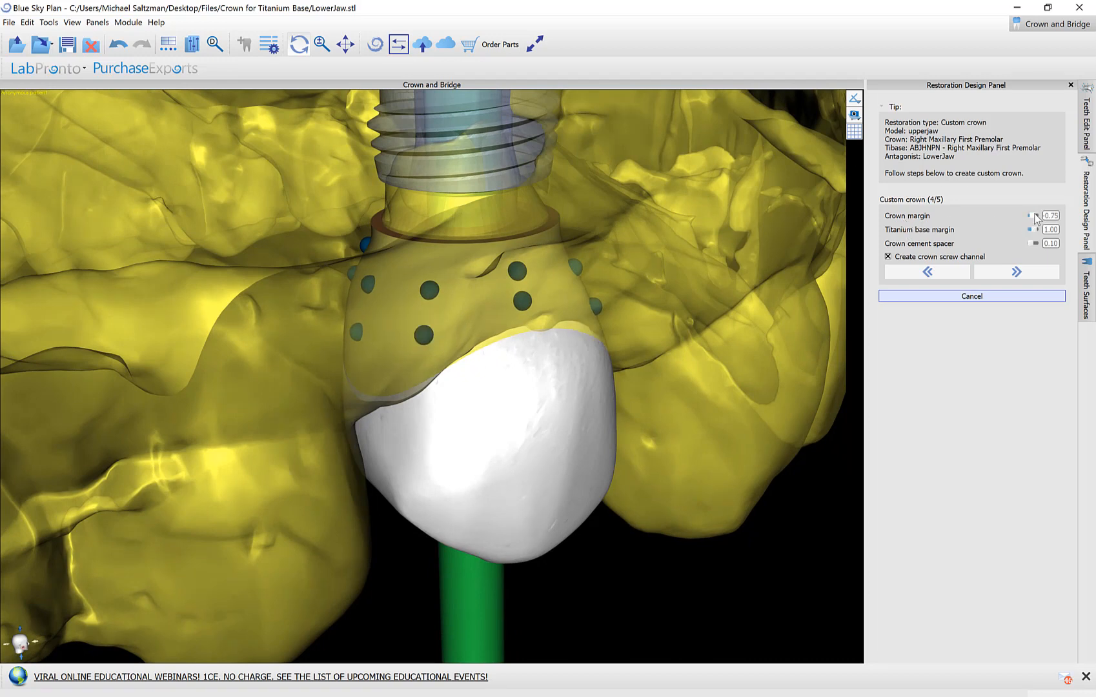
# Step: Keep crown margin at 0.75, set titanium base margin to 0.50, and proceed
pyautogui.click(1035, 213)
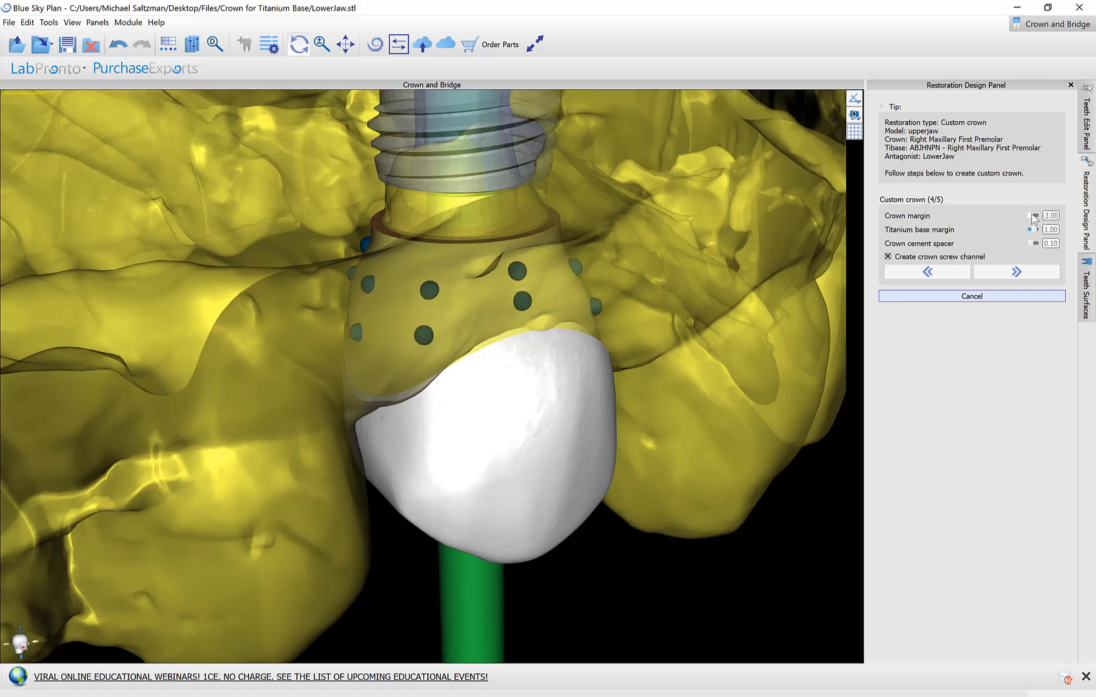
pyautogui.click(1030, 215)
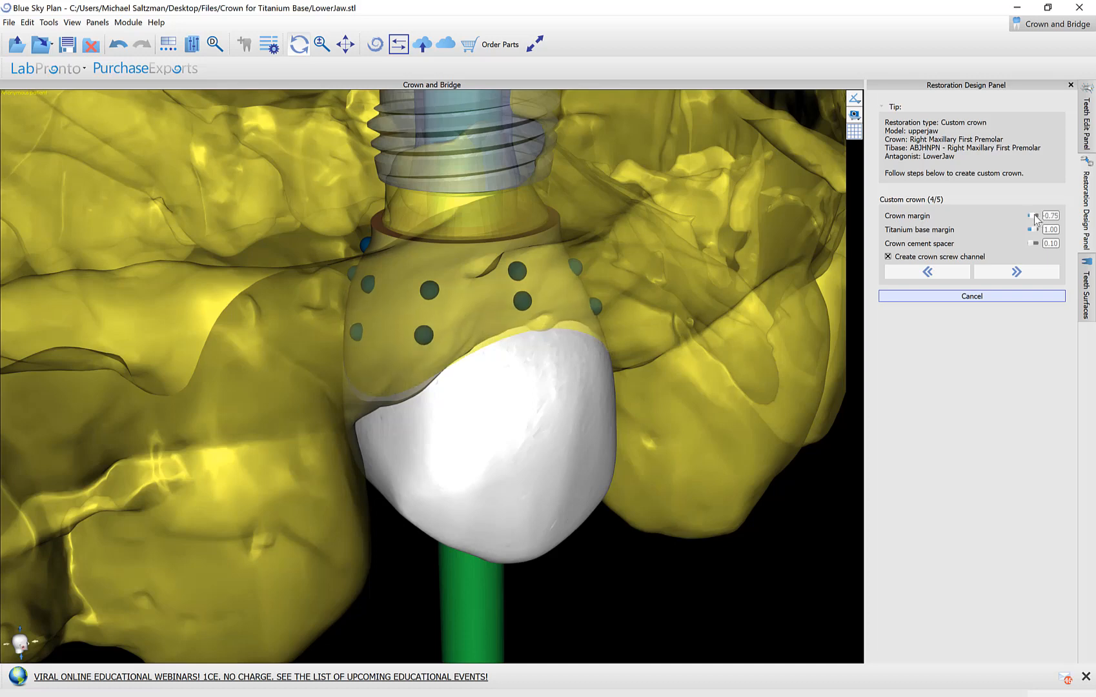
pyautogui.moveTo(533, 322)
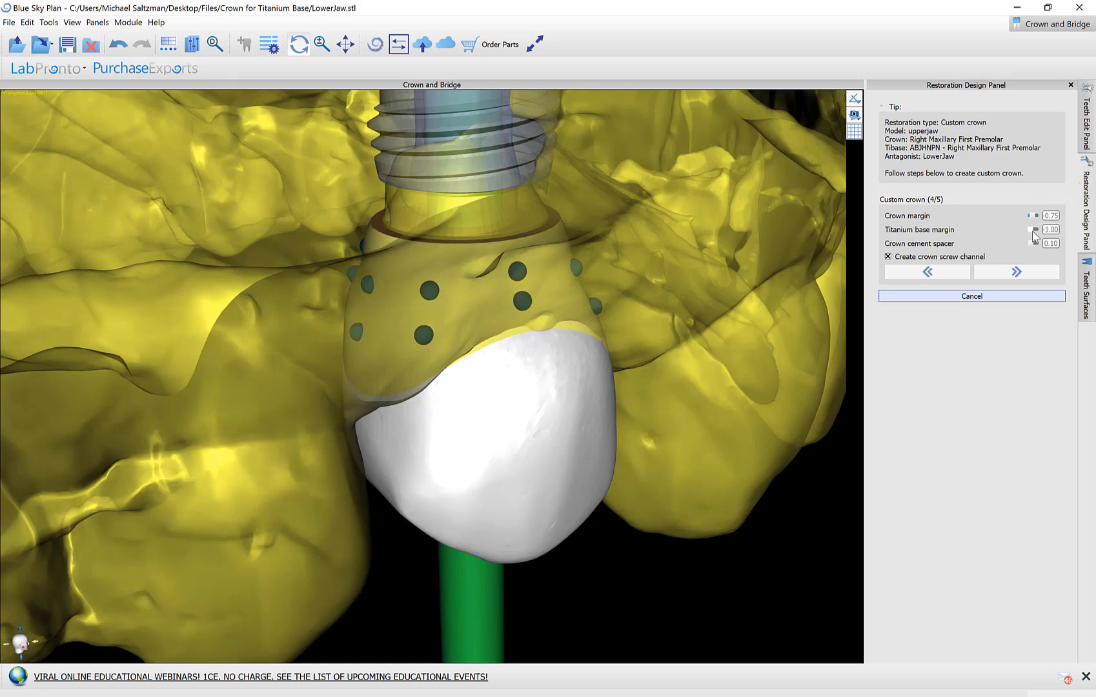
pyautogui.click(1040, 232)
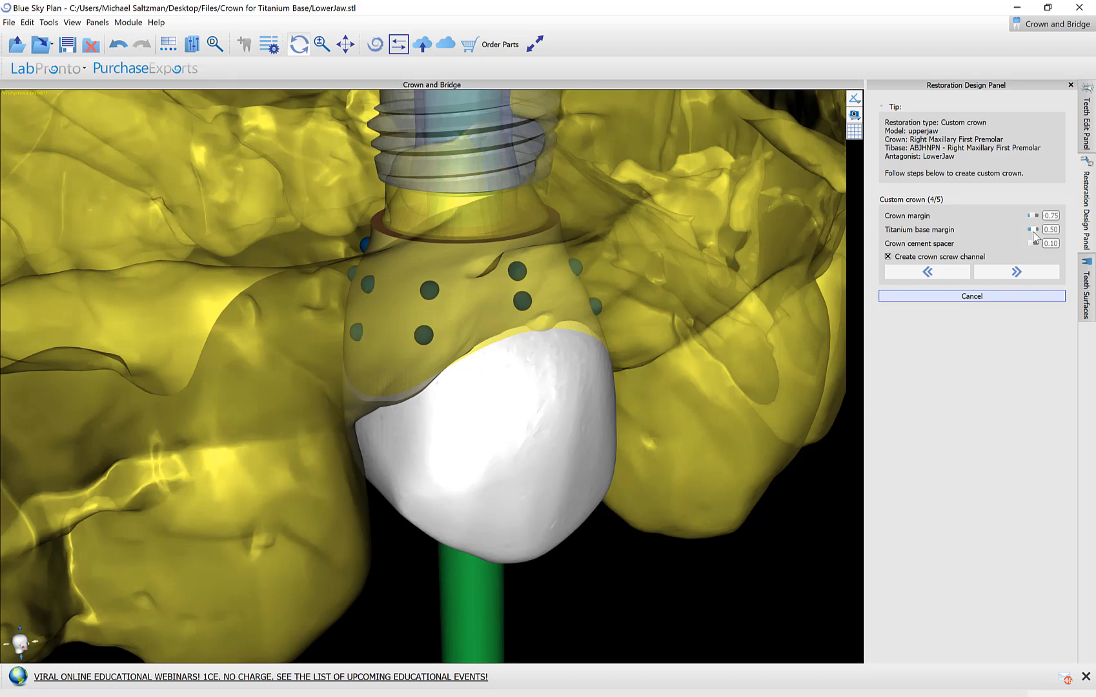
pyautogui.moveTo(1002, 252)
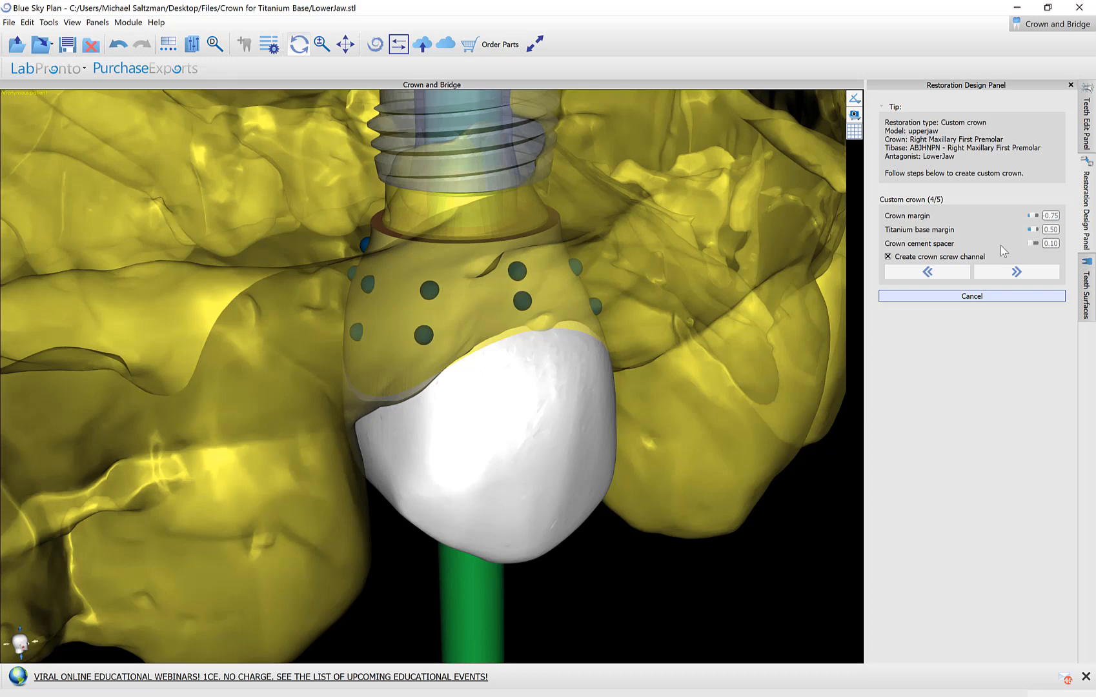
pyautogui.moveTo(925, 244)
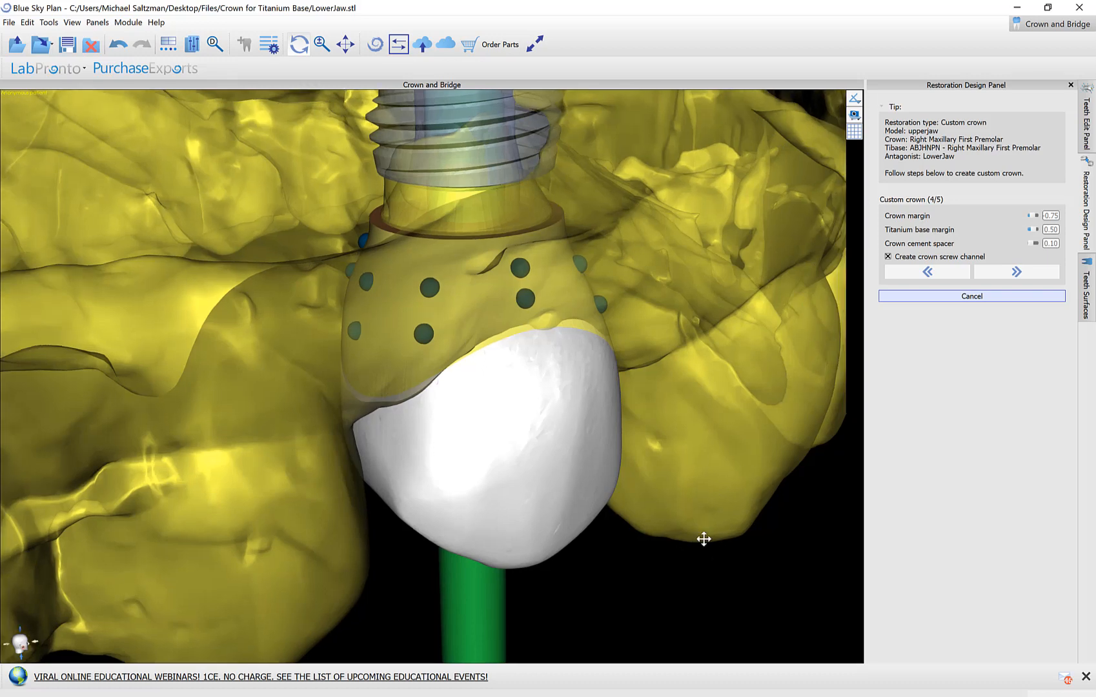
pyautogui.moveTo(752, 390)
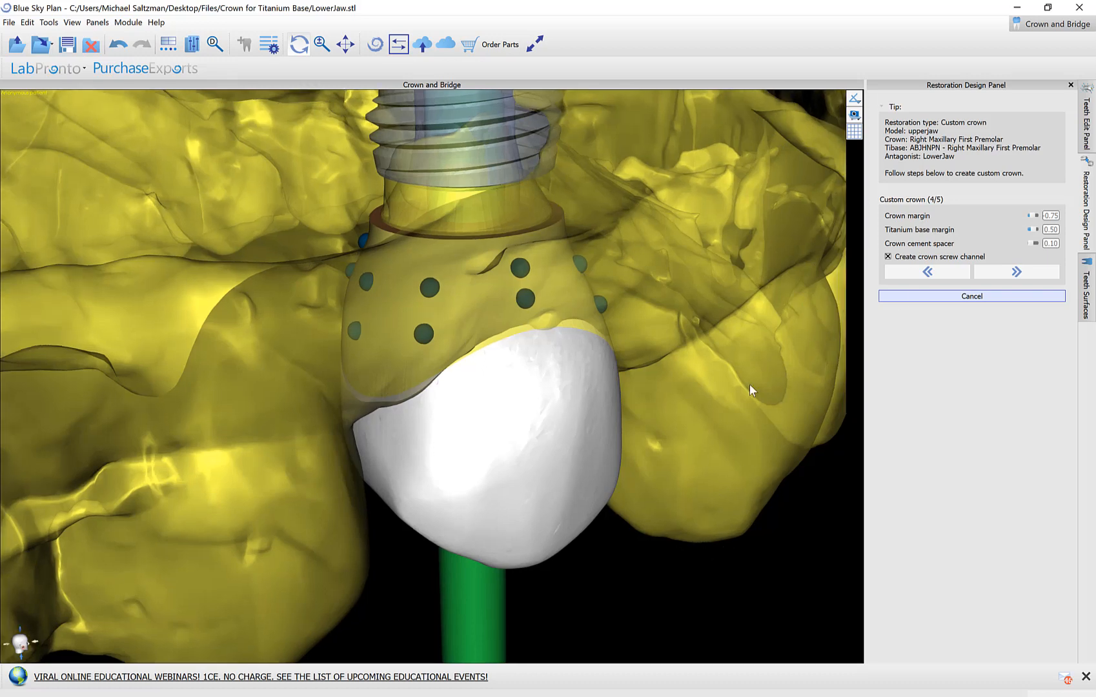
pyautogui.moveTo(714, 443)
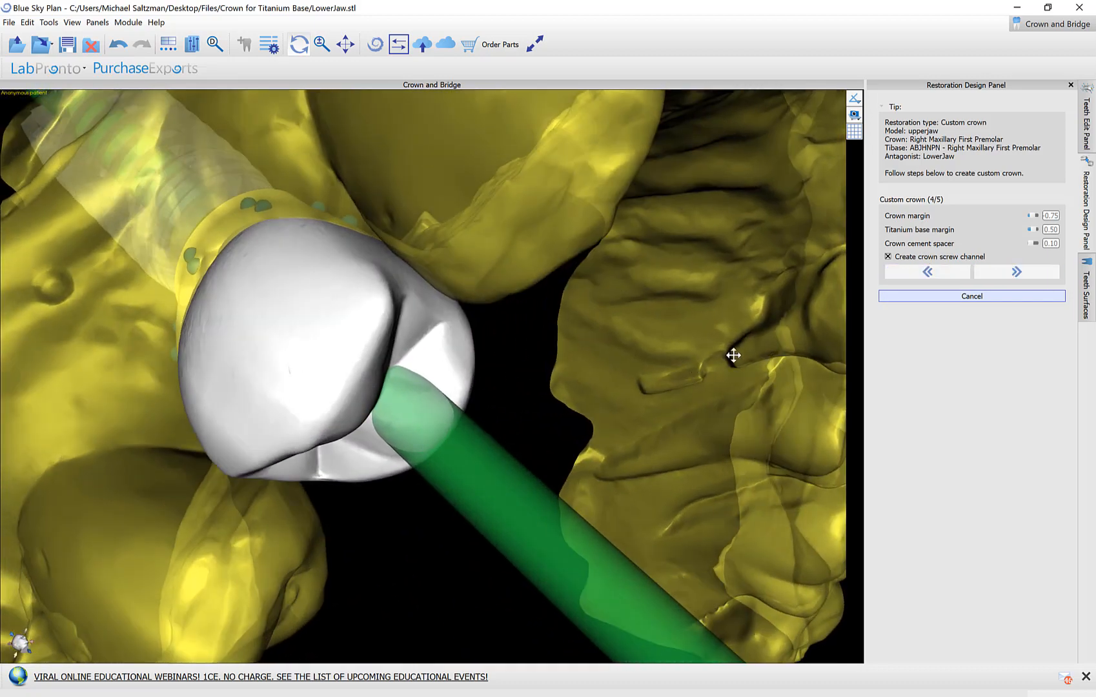
pyautogui.click(1015, 271)
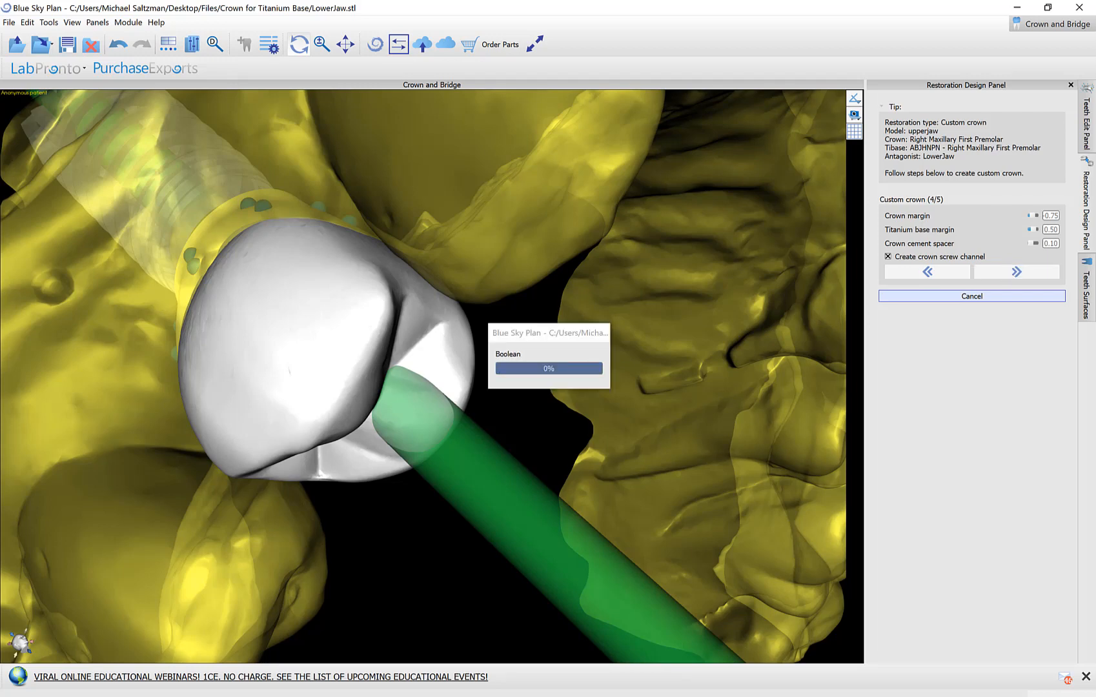
# Step: Advance to step 5 and orbit to inspect the screw channel and crown side
pyautogui.click(1017, 271)
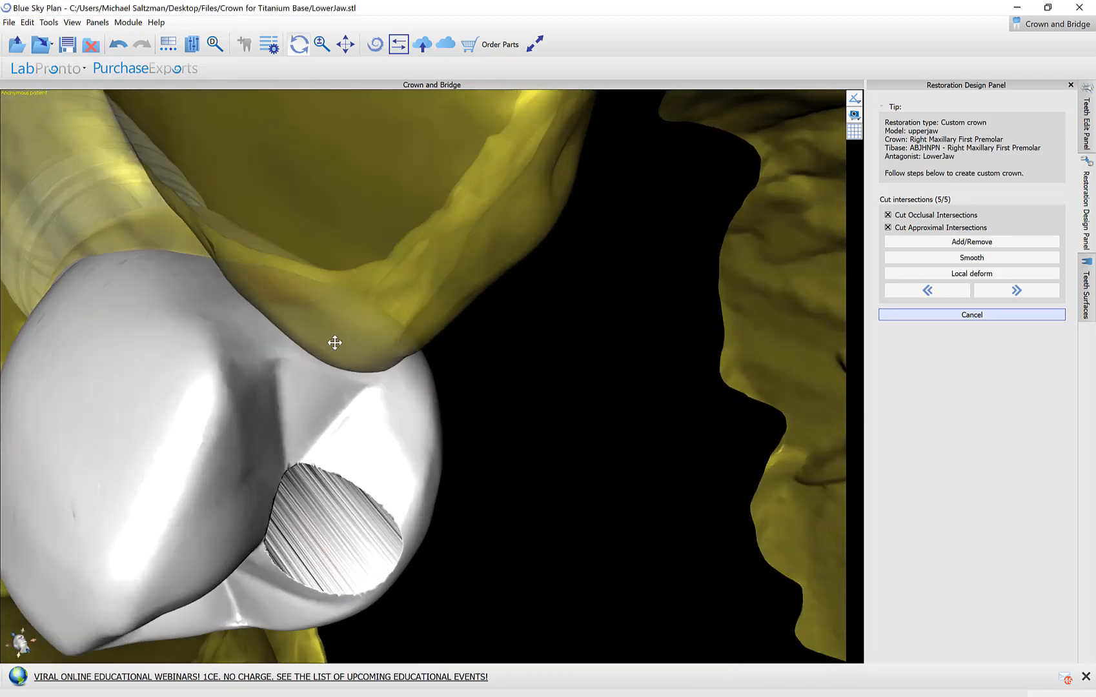
pyautogui.moveTo(334, 342); pyautogui.dragTo(505, 350)
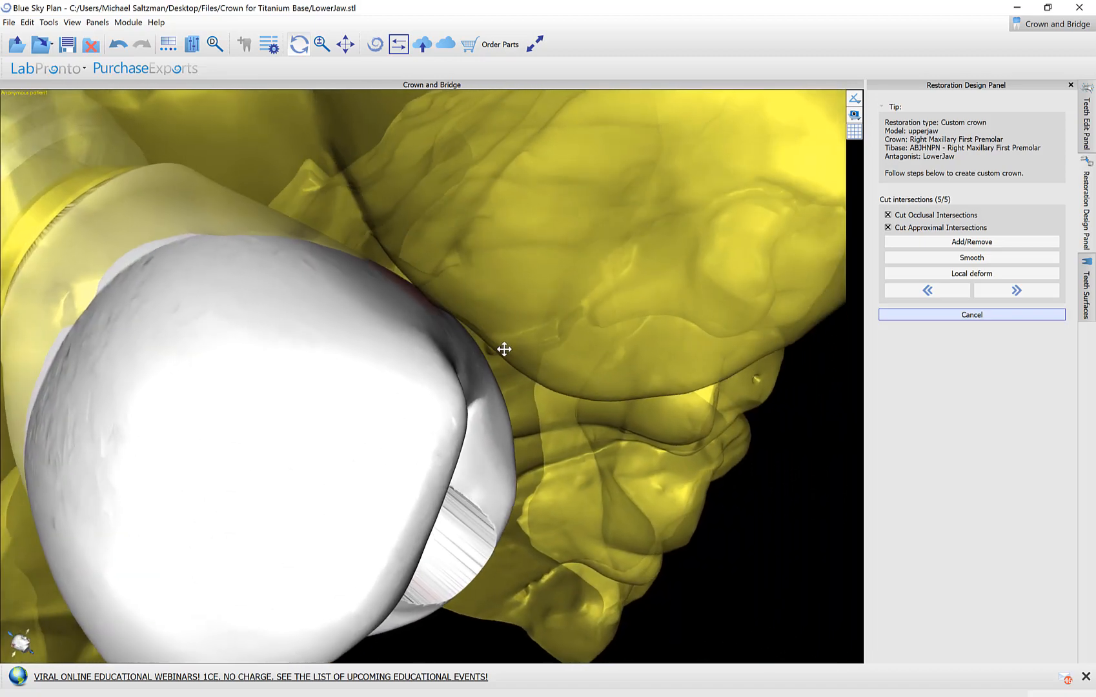
pyautogui.moveTo(504, 350); pyautogui.dragTo(356, 308)
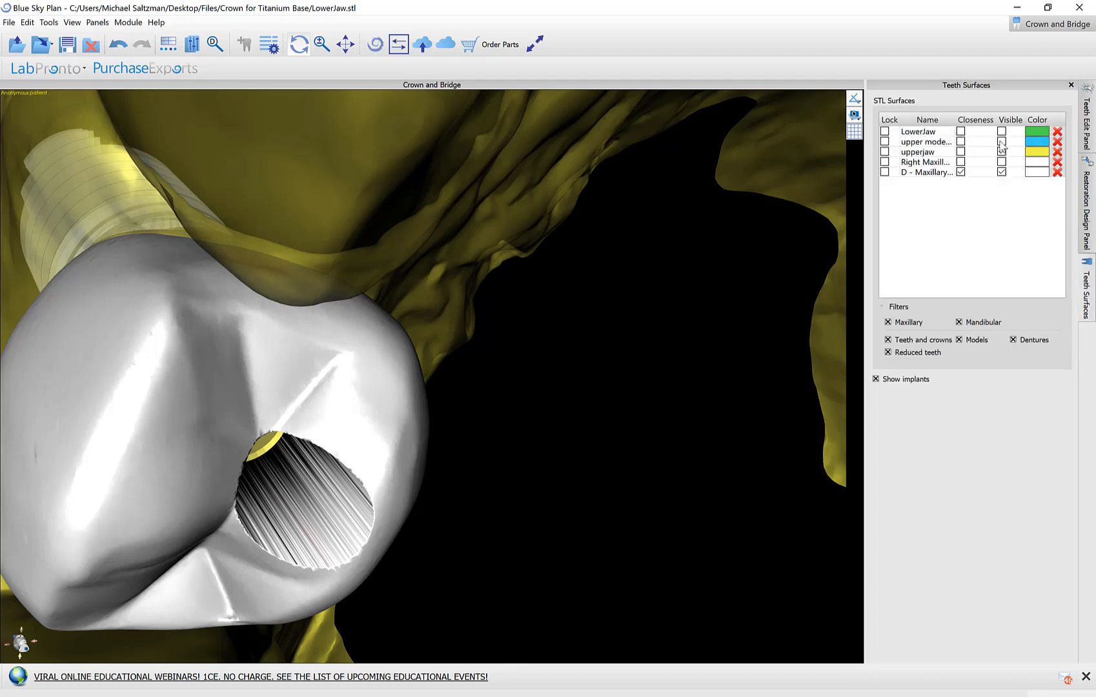
# Step: Make LowerJaw visible and orbit to check the crown against it
pyautogui.click(1001, 131)
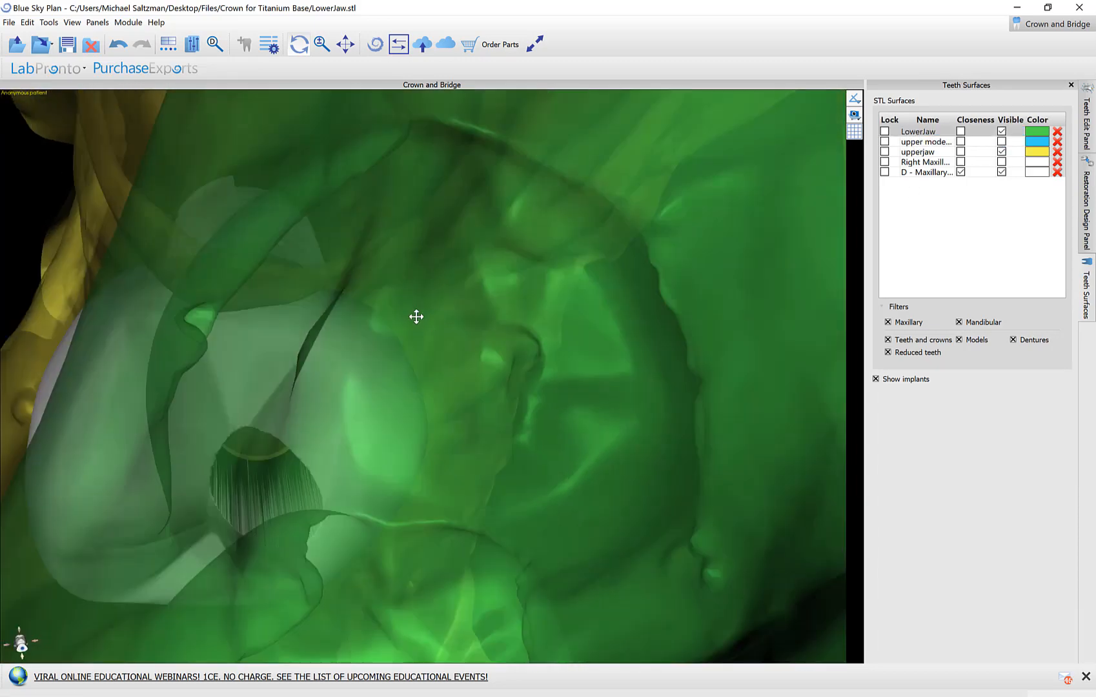
pyautogui.moveTo(416, 317); pyautogui.dragTo(460, 387)
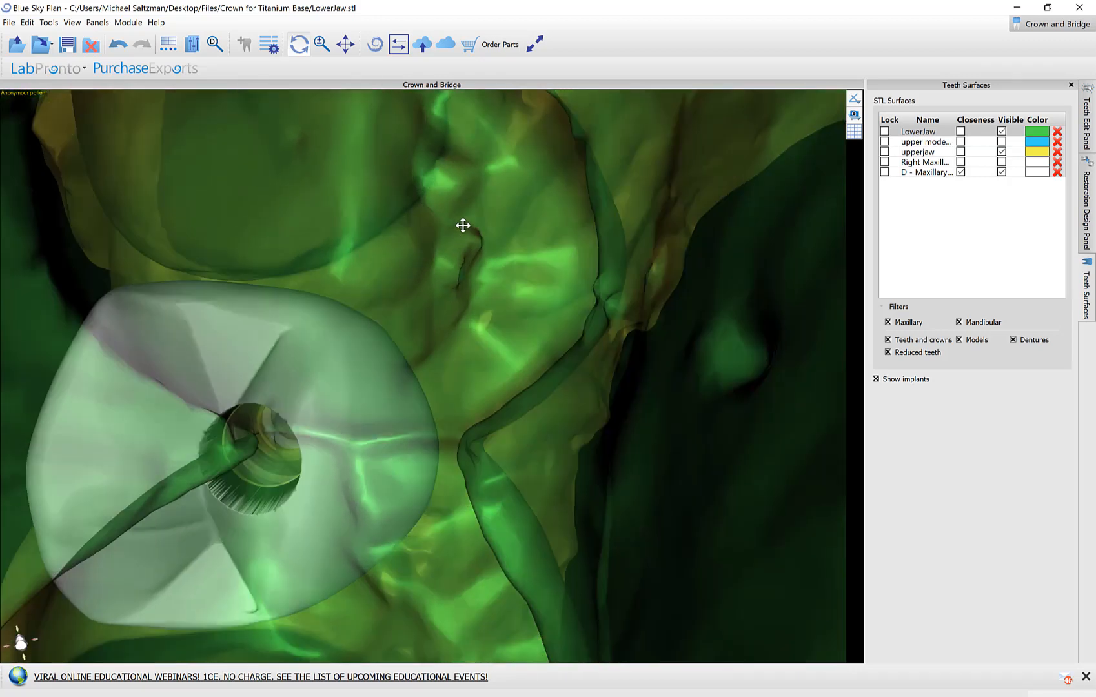
pyautogui.click(1088, 195)
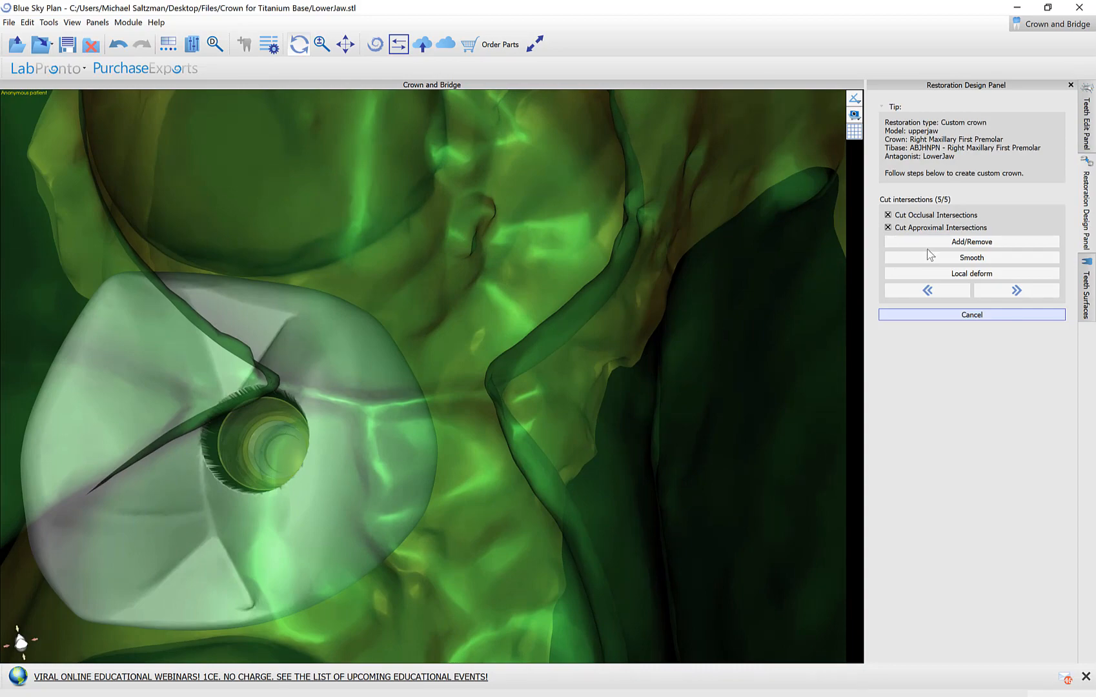
# Step: Set the Add/Remove tool to size 7.50 and uncheck Cut Approximal Intersections
pyautogui.click(970, 242)
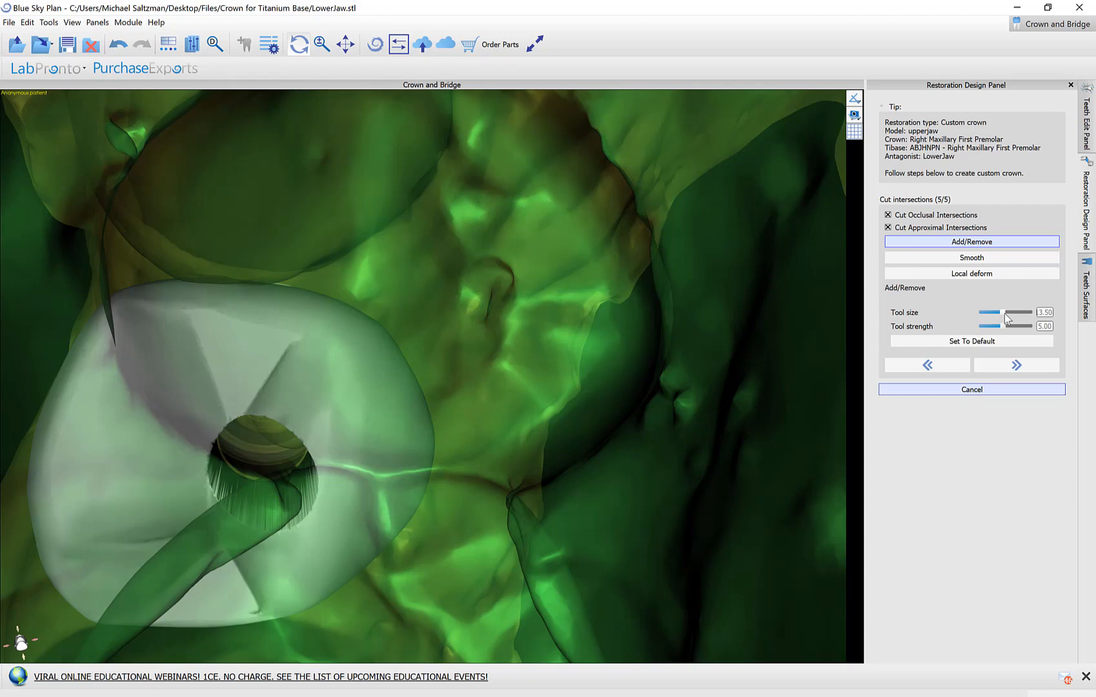
pyautogui.moveTo(987, 312); pyautogui.dragTo(1010, 312)
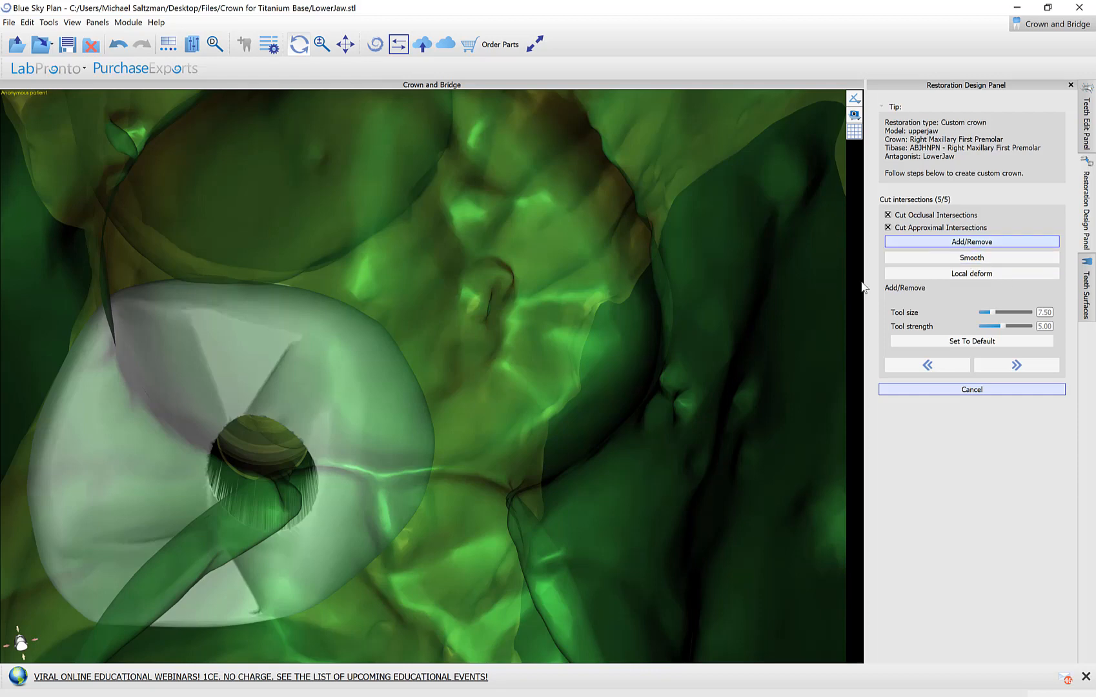
pyautogui.moveTo(904, 234)
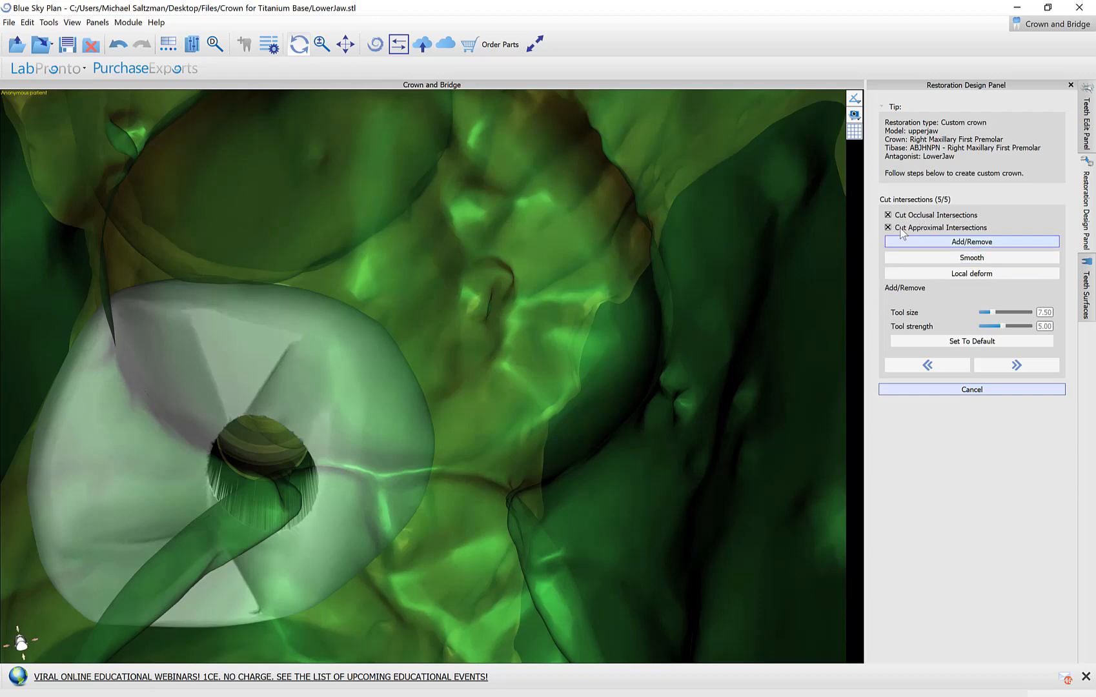
pyautogui.moveTo(902, 235)
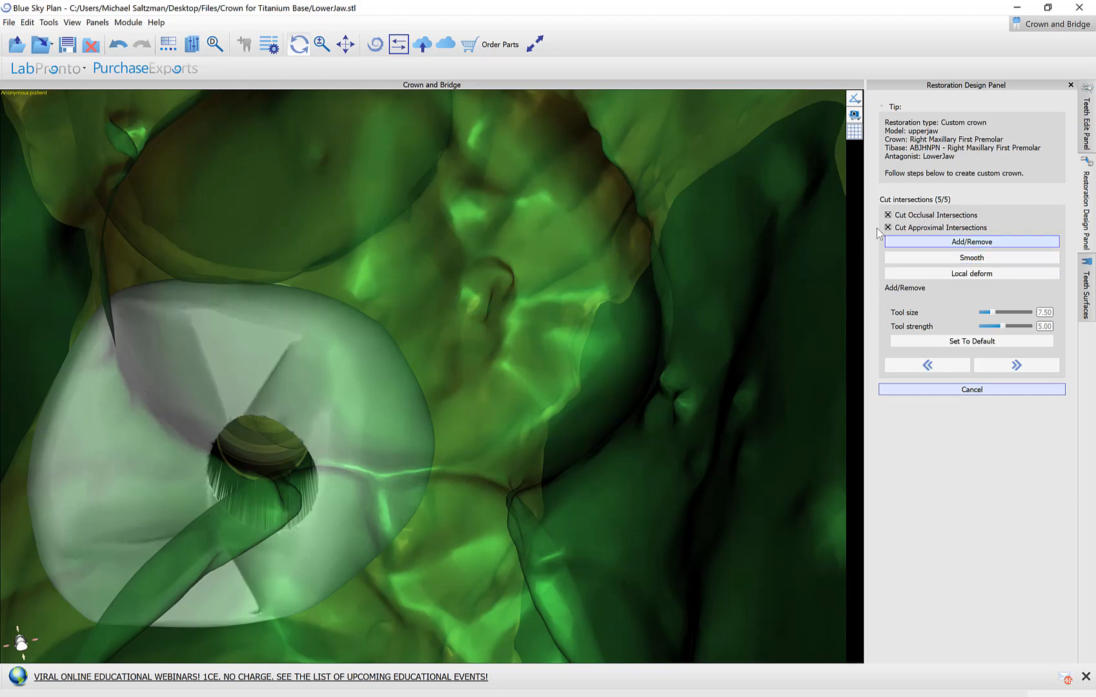
pyautogui.click(887, 227)
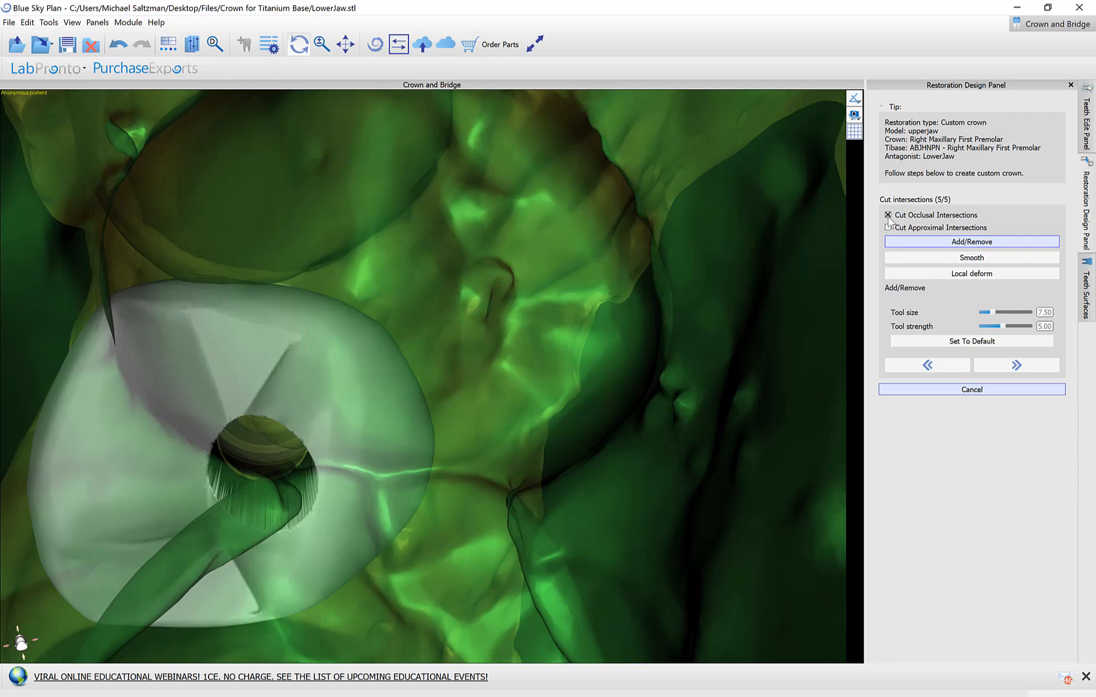
pyautogui.click(888, 215)
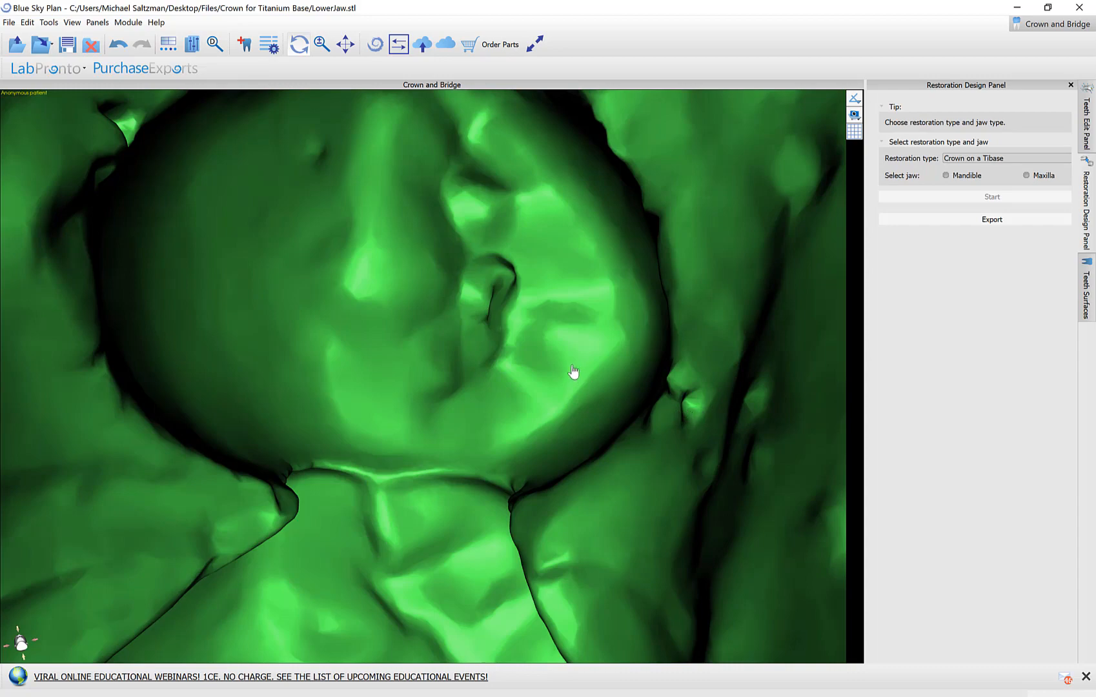
# Step: Hide the jaw models in Teeth Surfaces, then go back to the Restoration Design Panel
pyautogui.moveTo(572, 370); pyautogui.dragTo(419, 438)
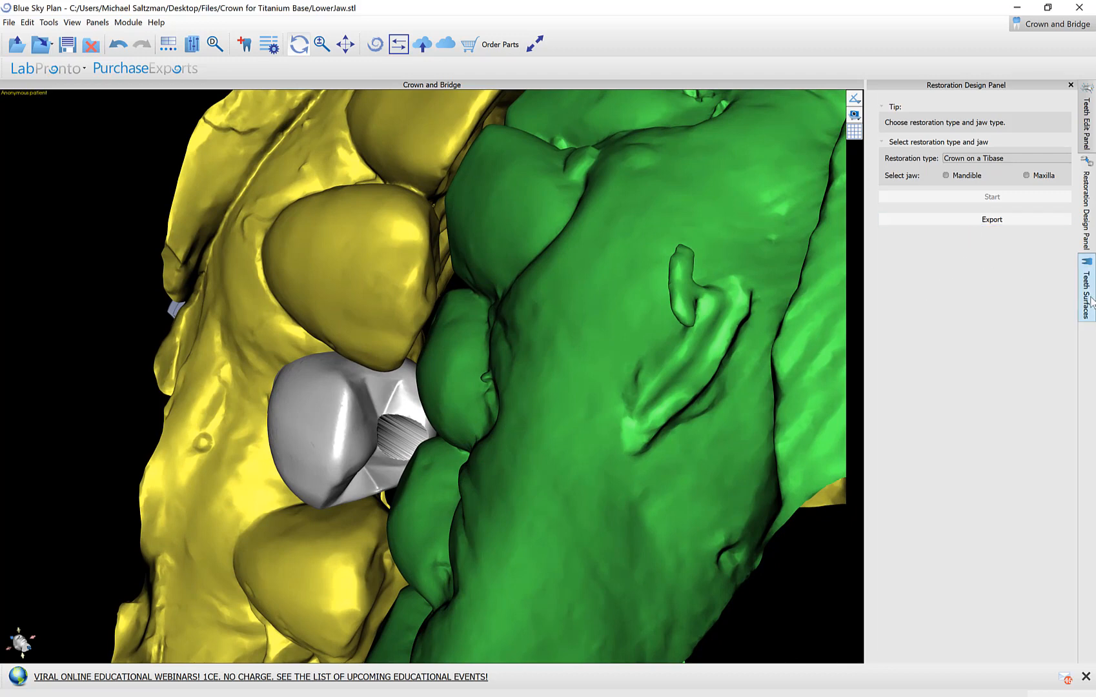
pyautogui.click(1087, 279)
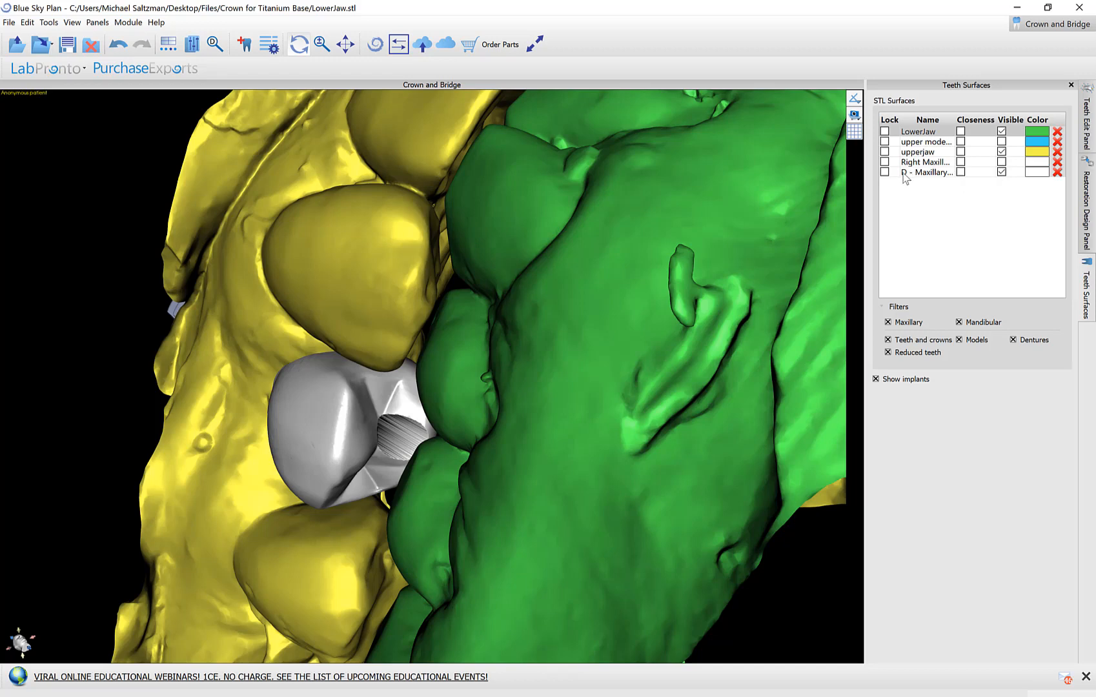
pyautogui.moveTo(921, 178)
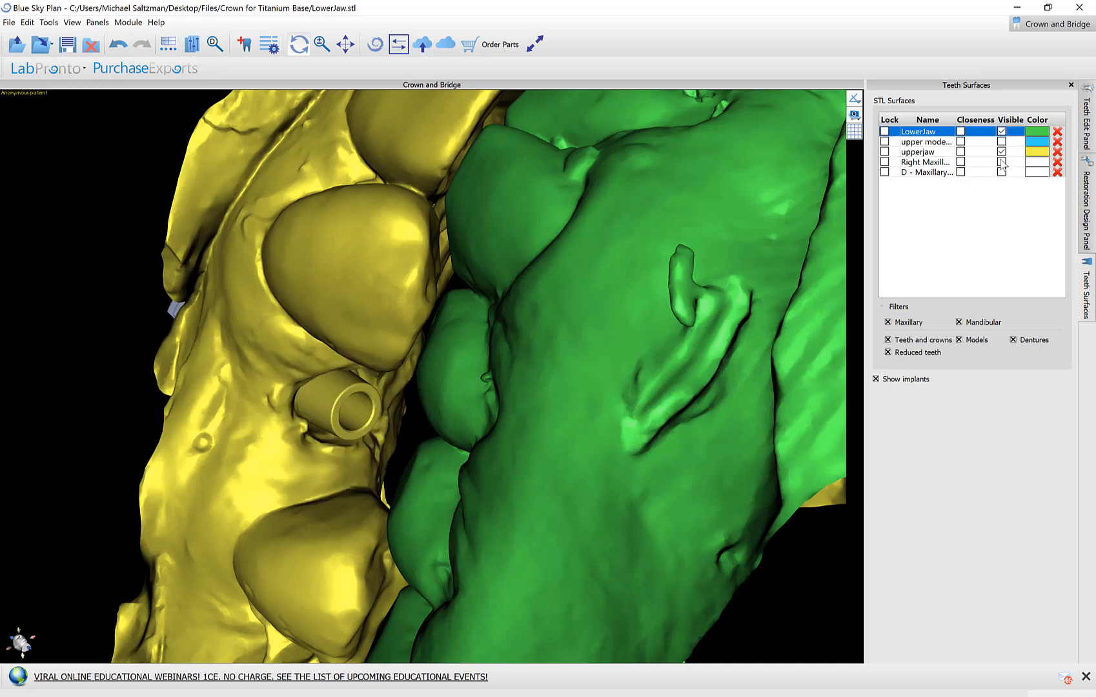
pyautogui.click(1002, 161)
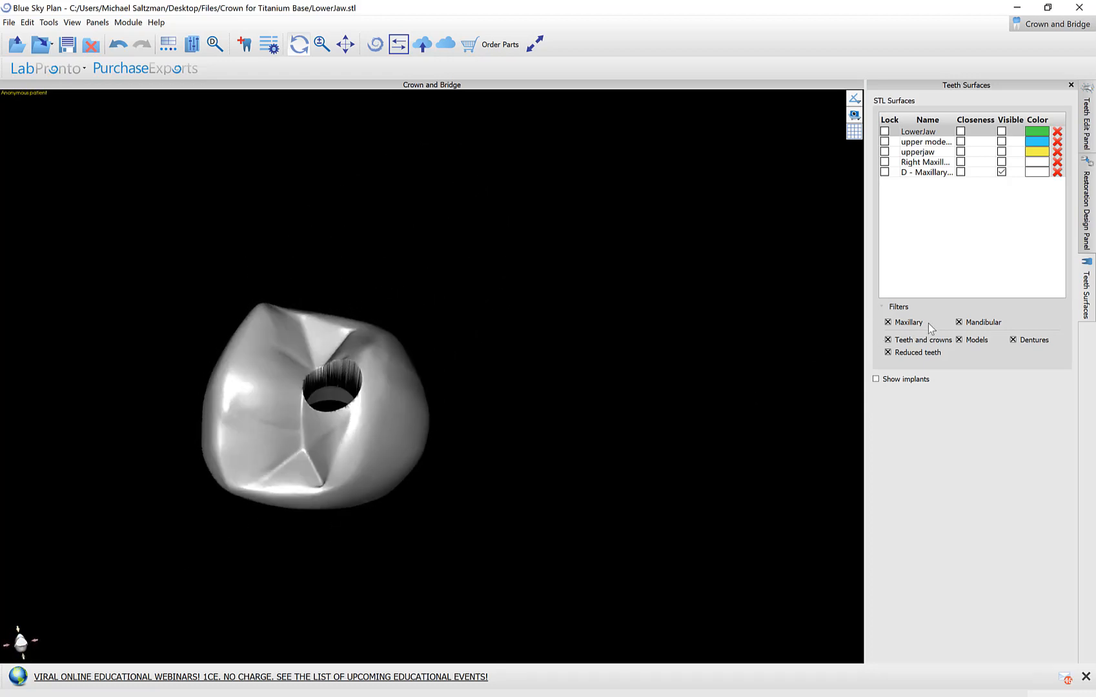
pyautogui.click(886, 322)
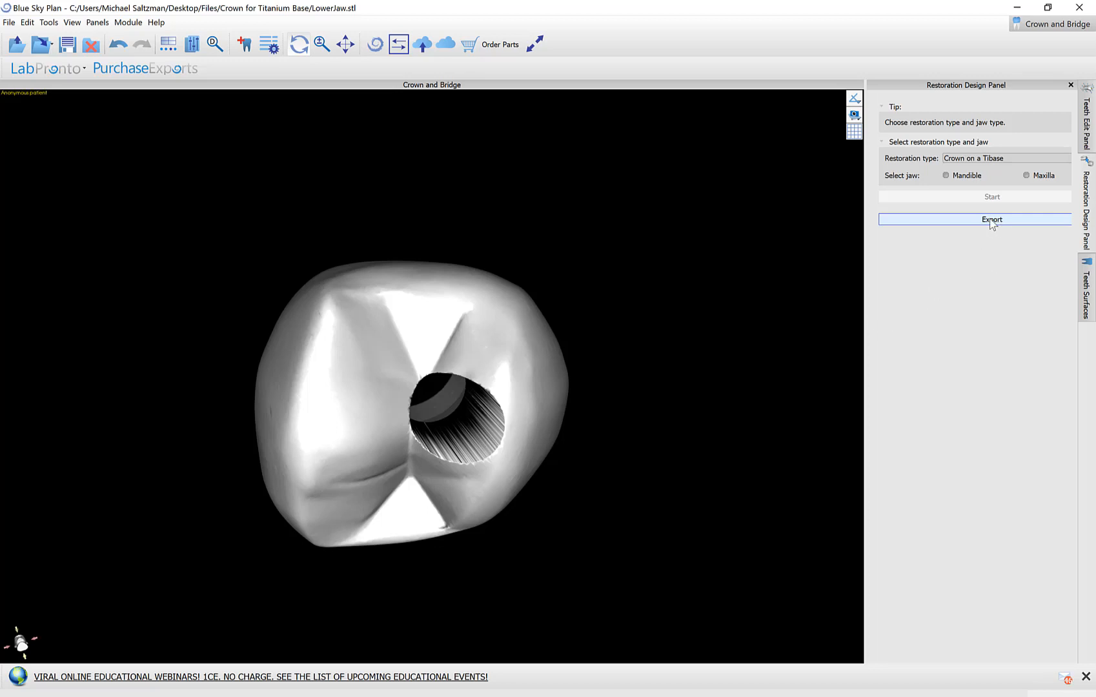
# Step: Open Export Data with D - Maxillary Custom Crown ticked at Standard quality
pyautogui.click(991, 219)
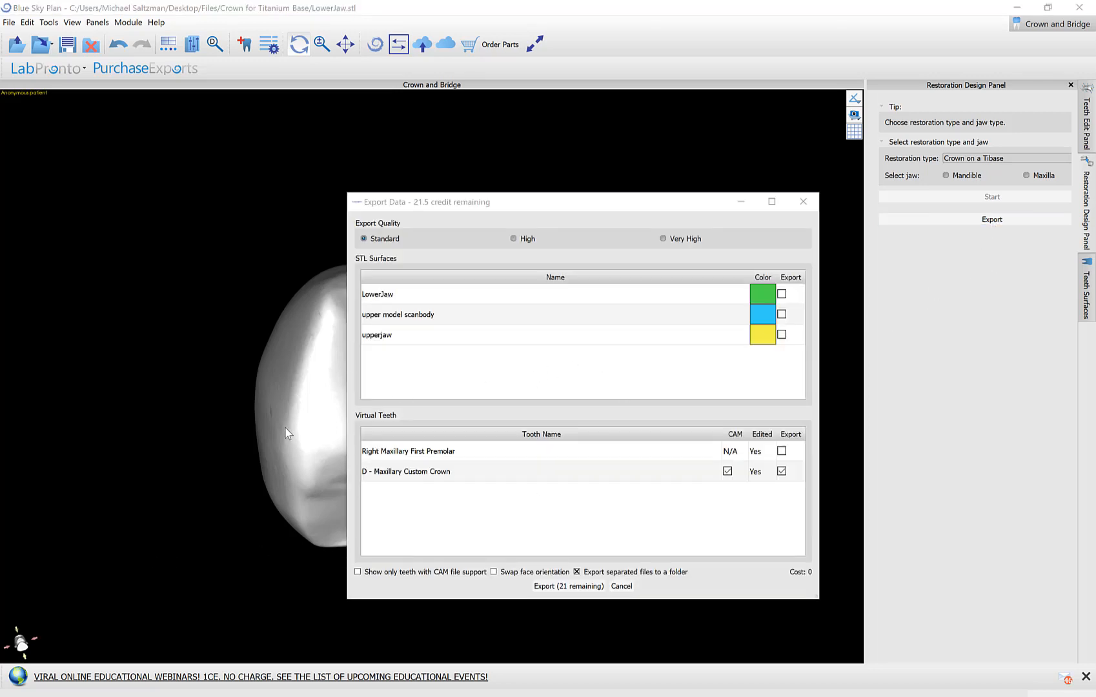
pyautogui.moveTo(471, 300)
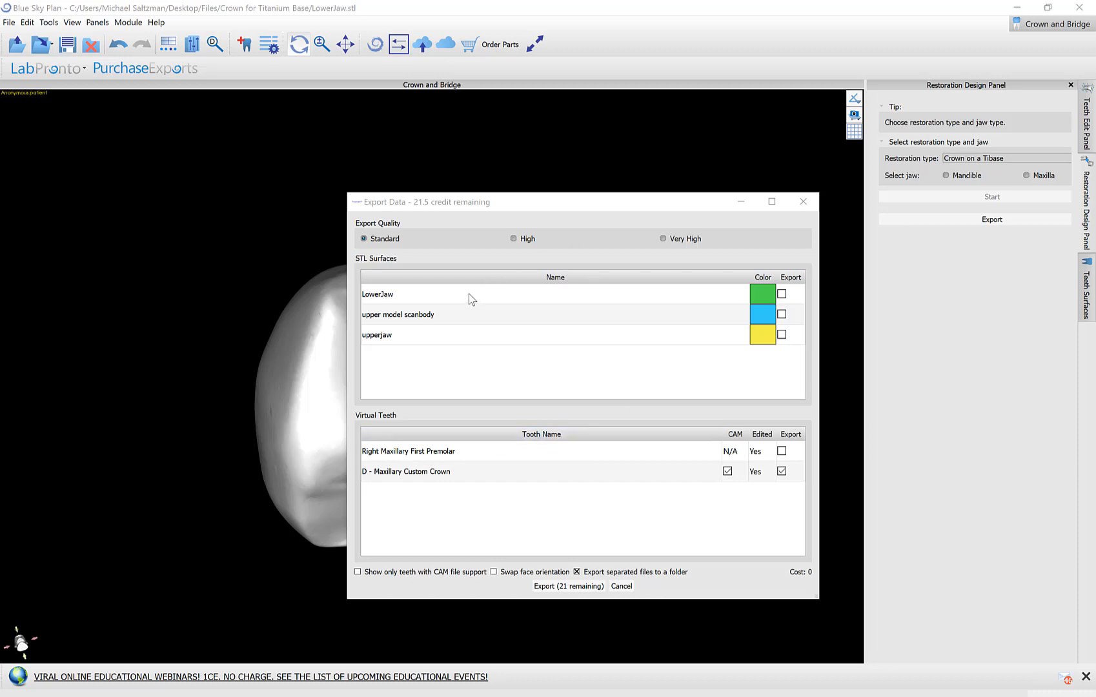
pyautogui.moveTo(460, 487)
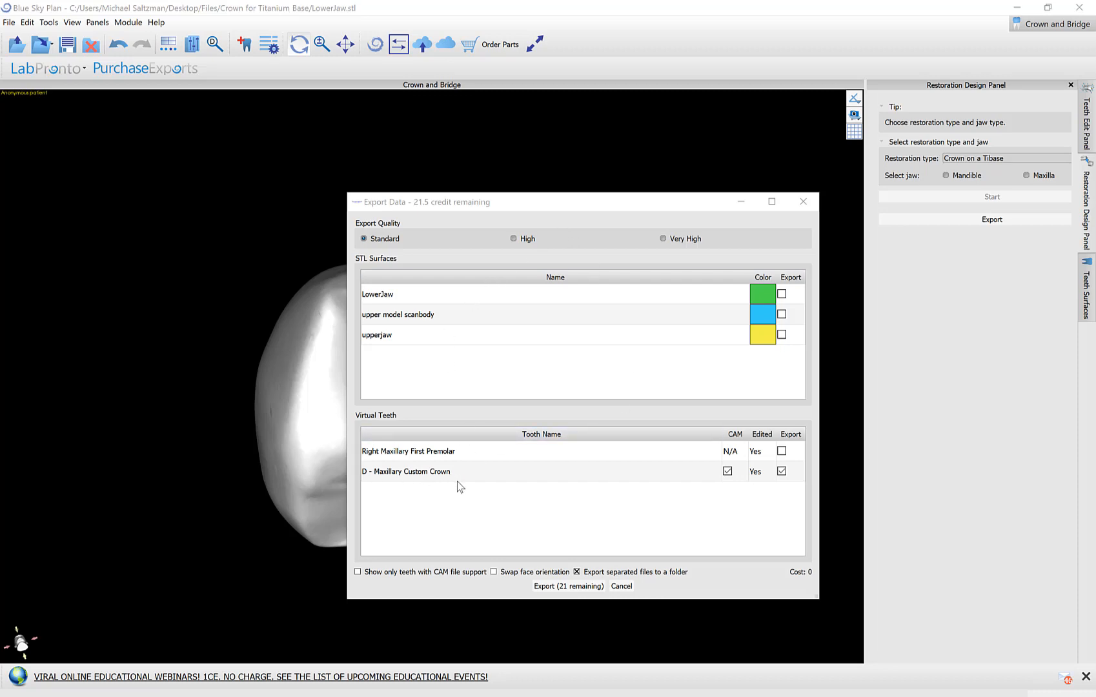
pyautogui.moveTo(659, 464)
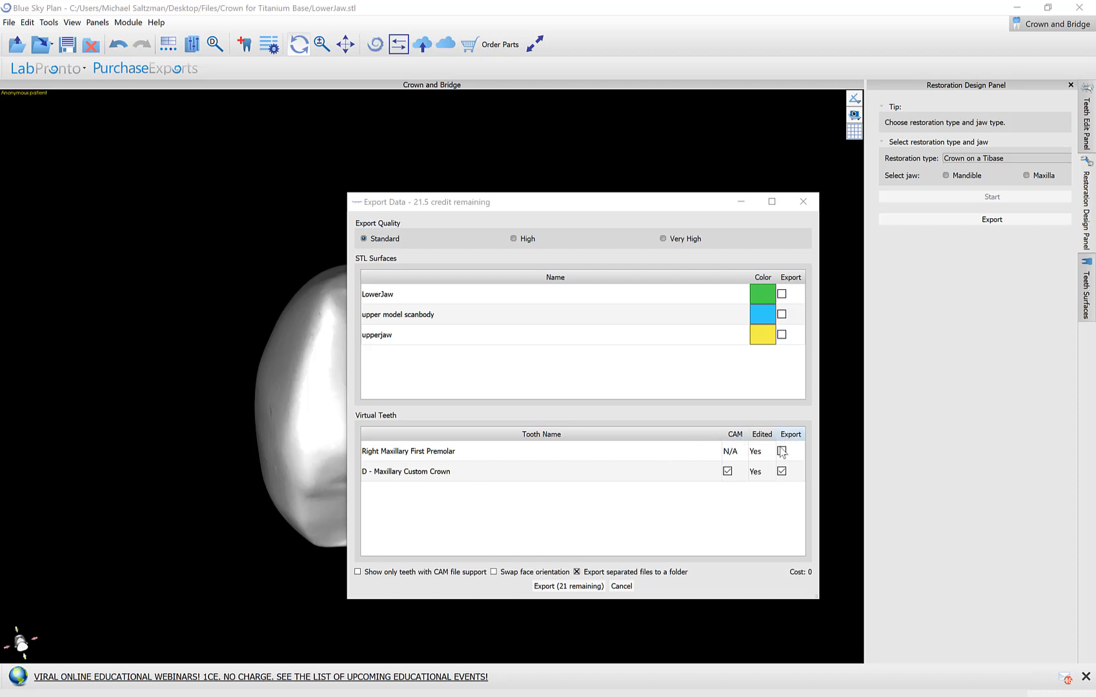
pyautogui.click(781, 471)
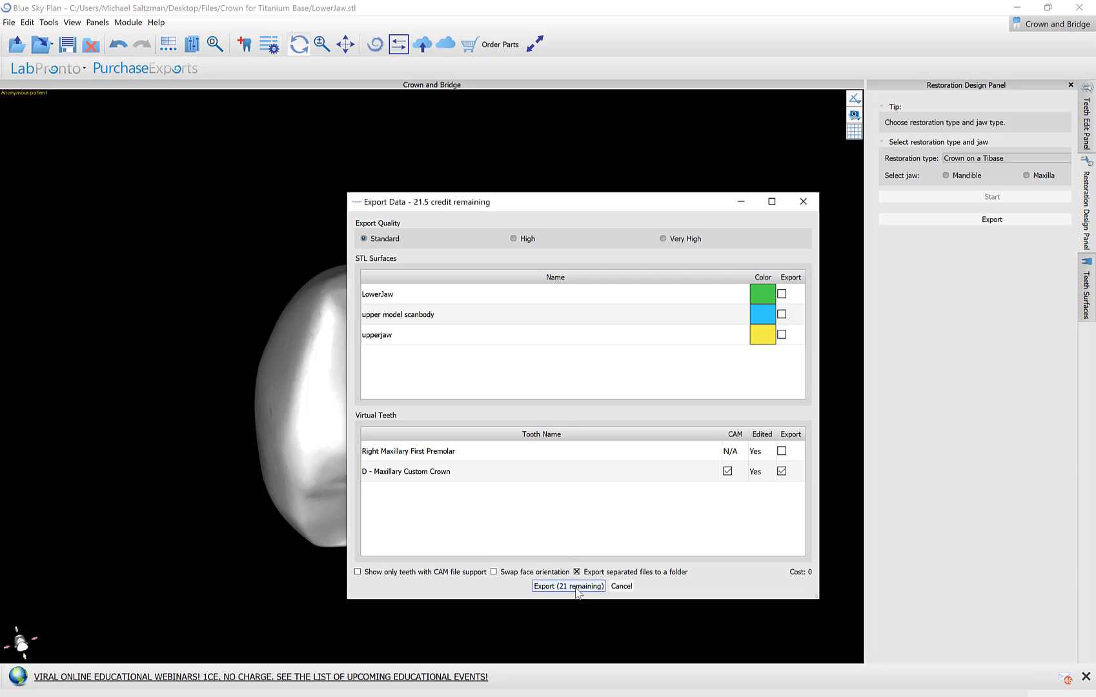
# Step: Make a 'crown design' folder on the Desktop as the export destination
pyautogui.click(567, 585)
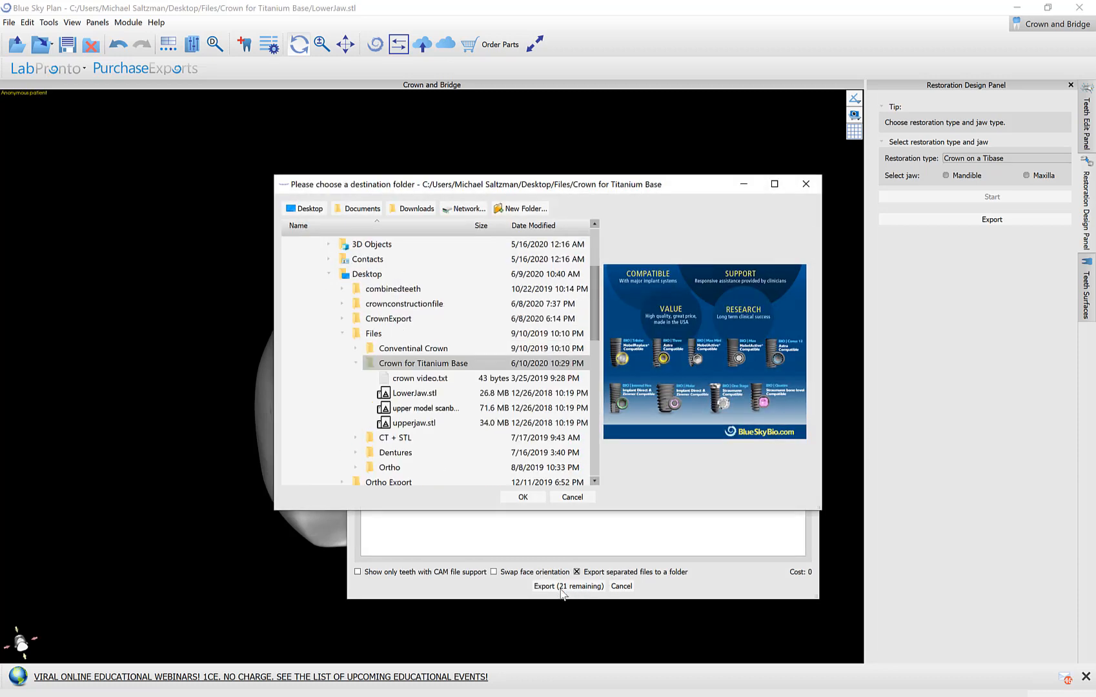
pyautogui.moveTo(768, 555)
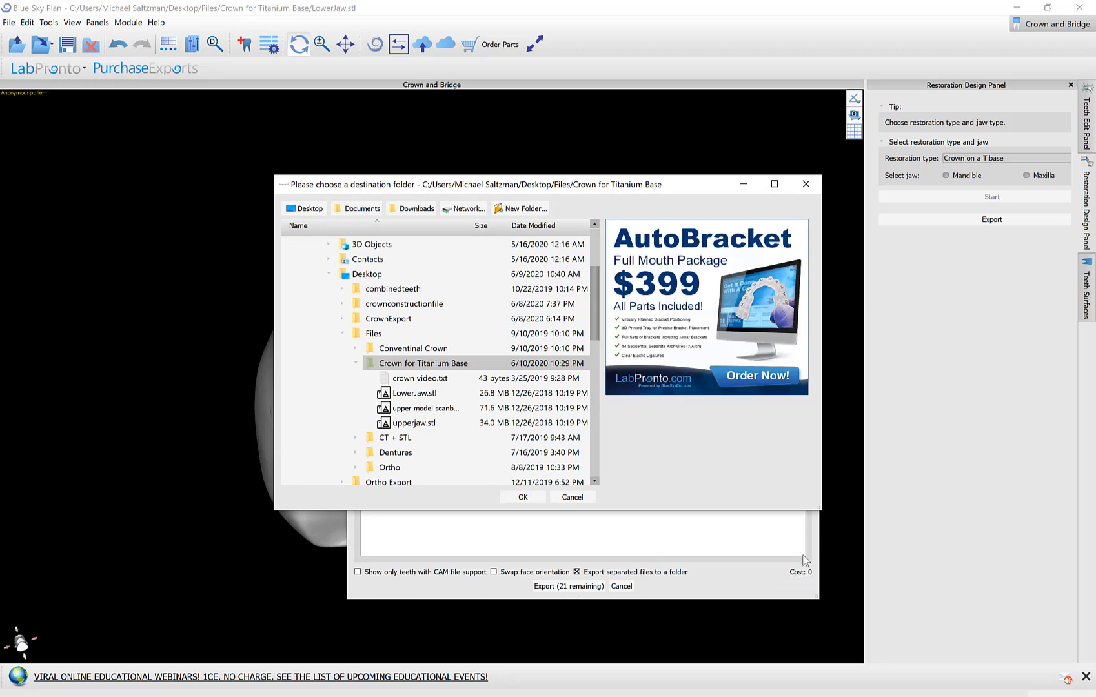
pyautogui.moveTo(810, 580)
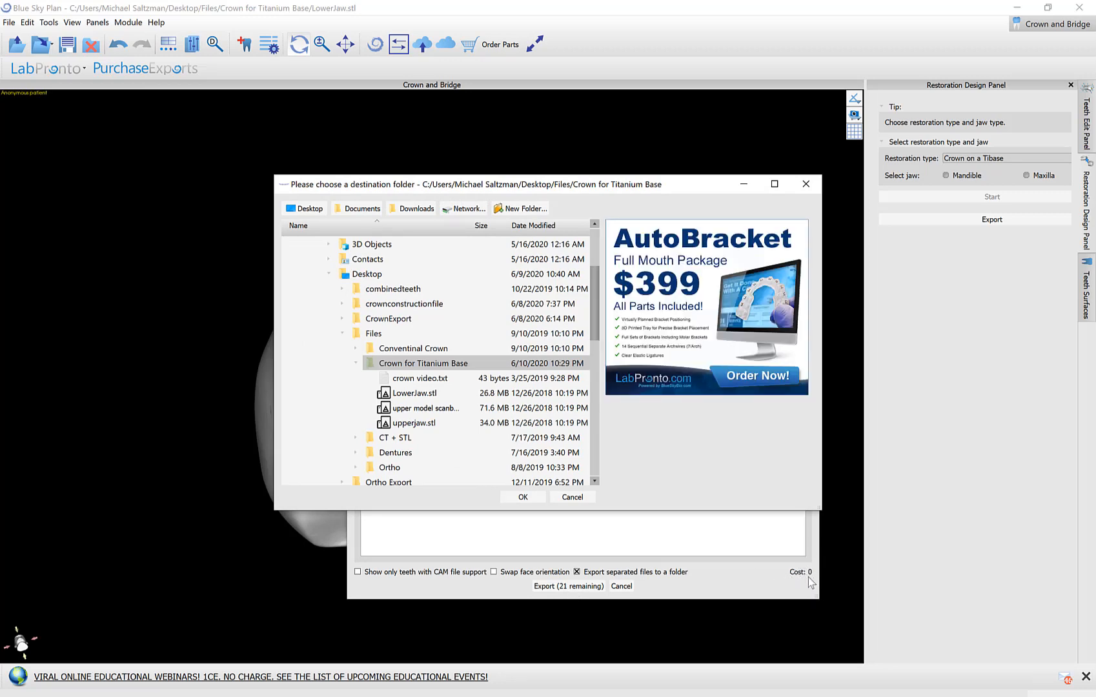
pyautogui.moveTo(786, 575)
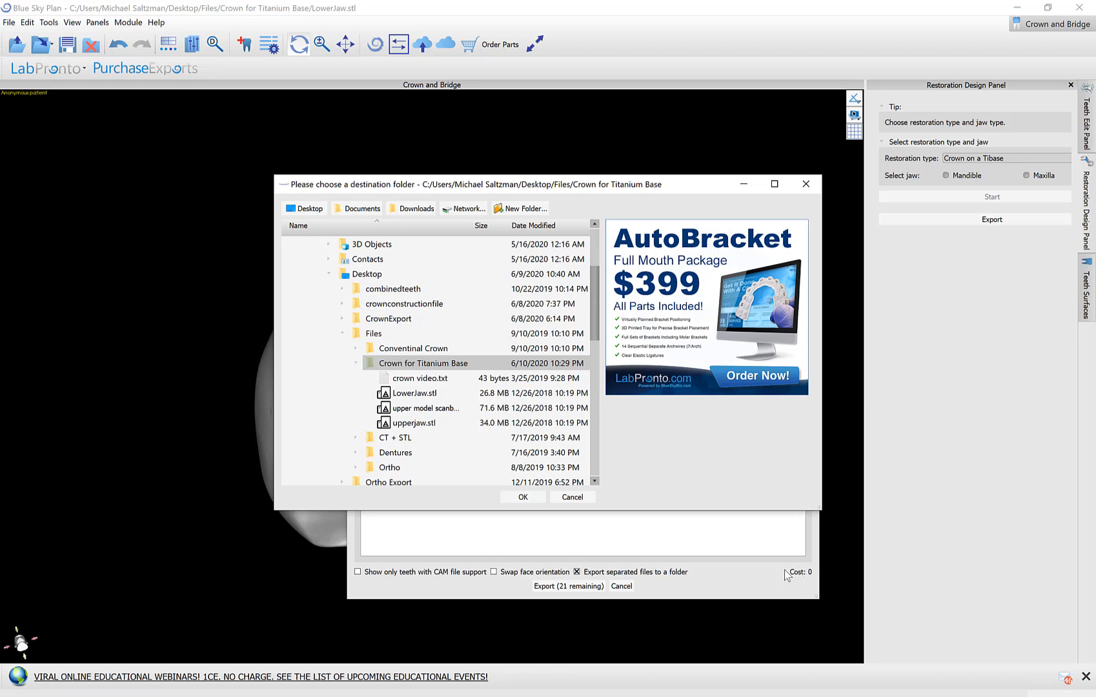
pyautogui.moveTo(809, 589)
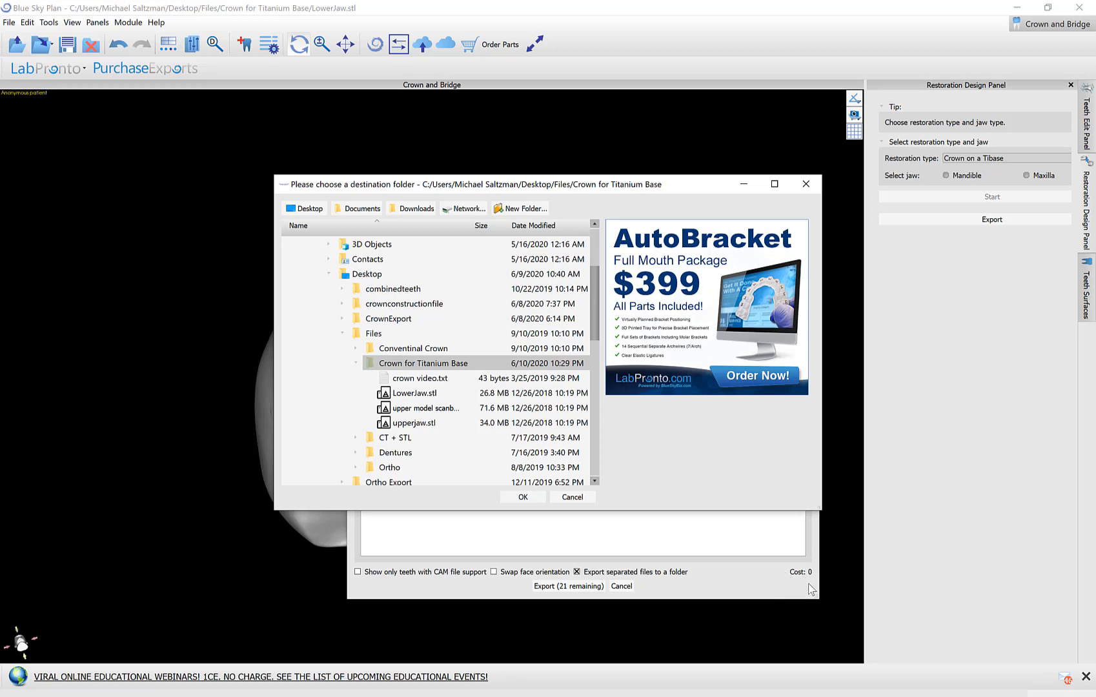
pyautogui.moveTo(808, 569)
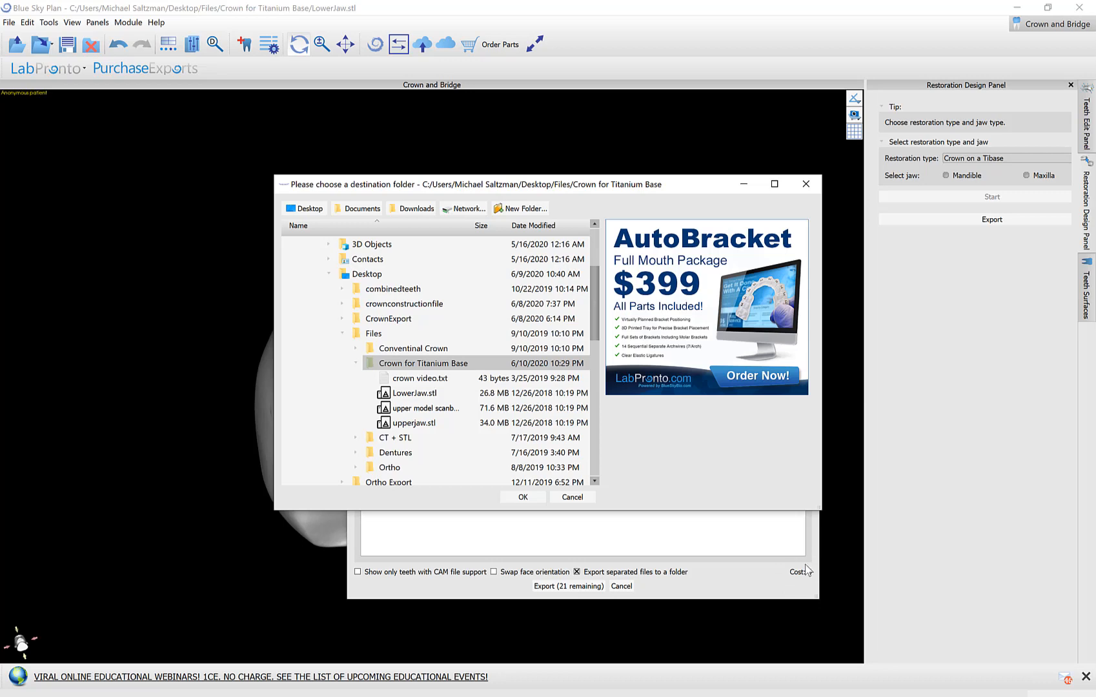
pyautogui.moveTo(802, 555)
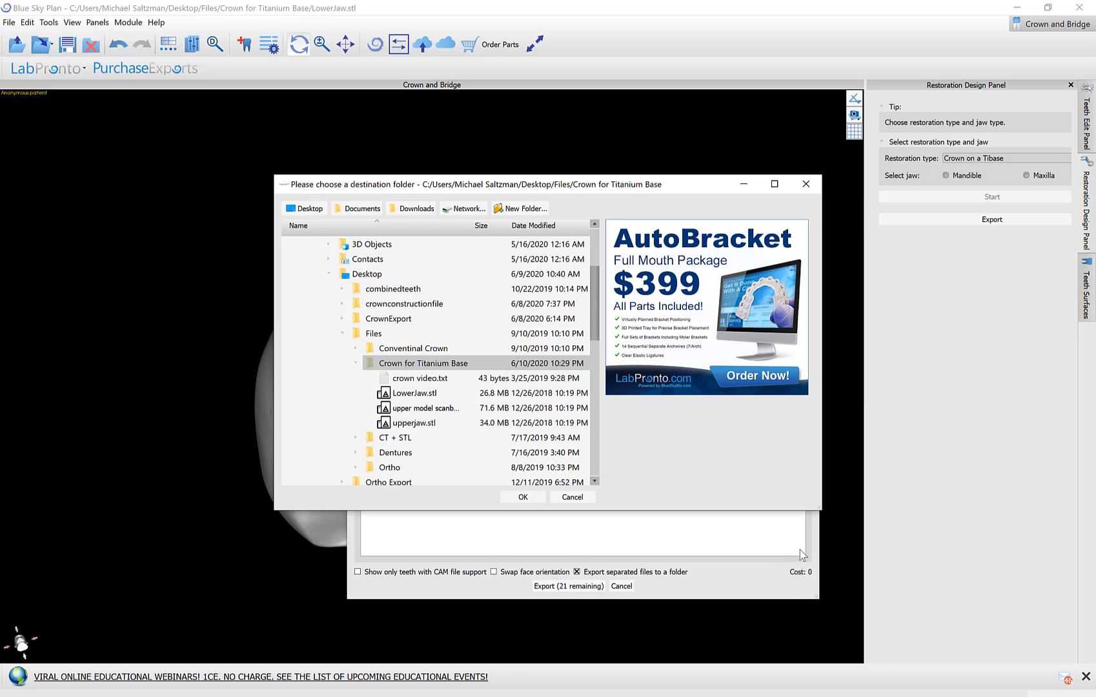
pyautogui.moveTo(501, 273)
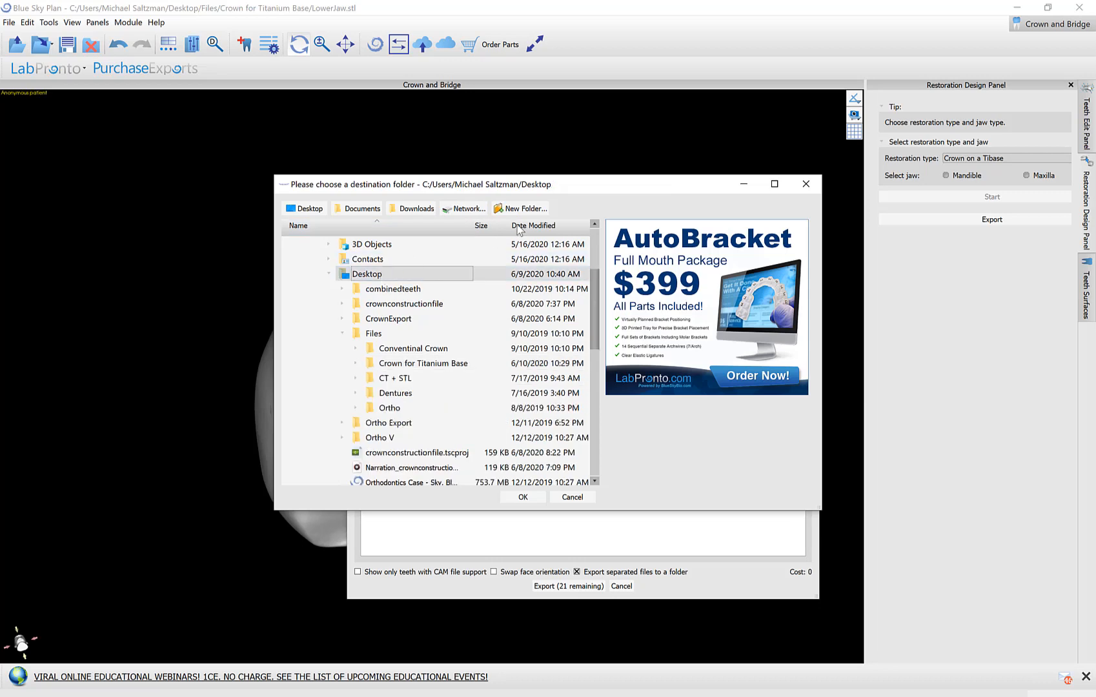
pyautogui.click(524, 208)
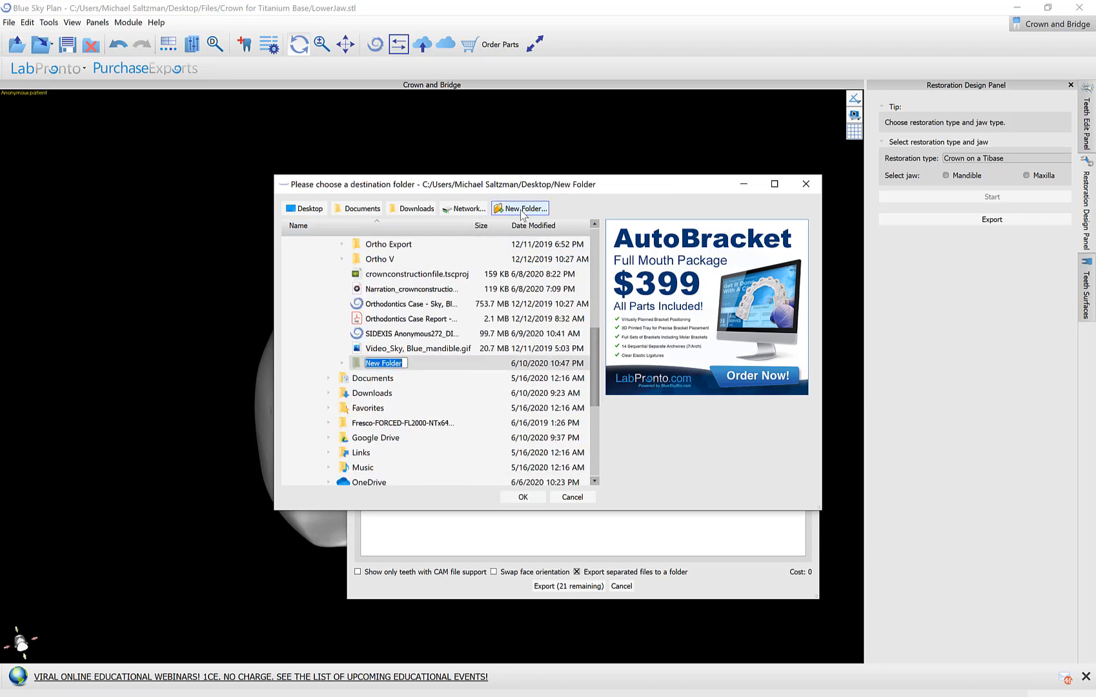
pyautogui.write('crown design')
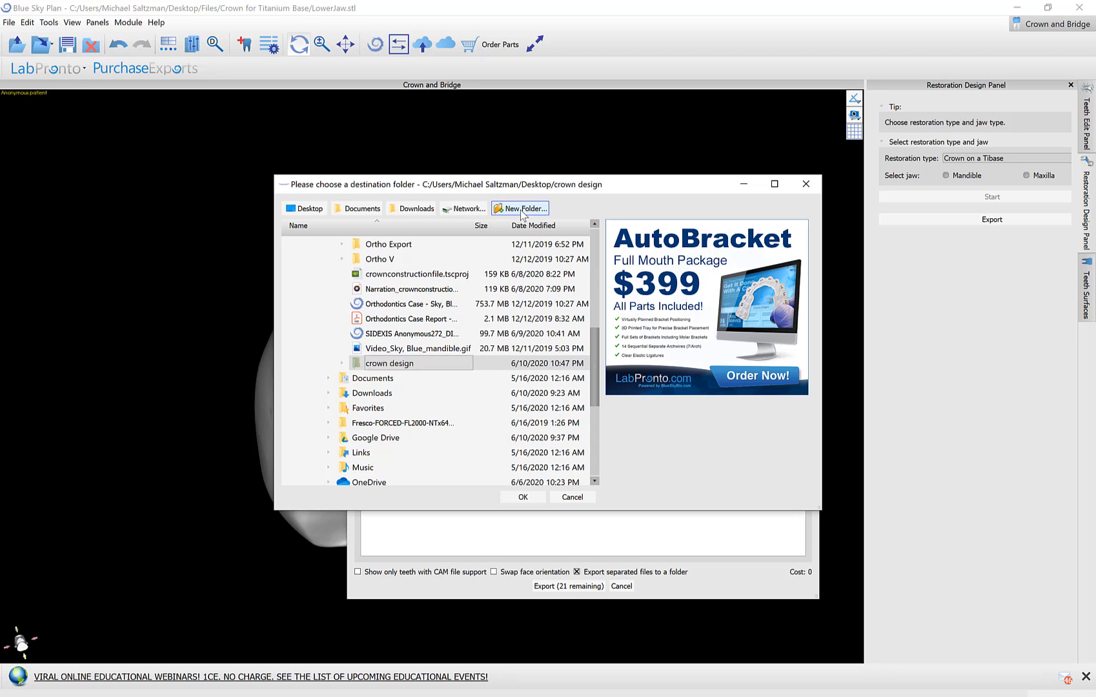
pyautogui.click(521, 496)
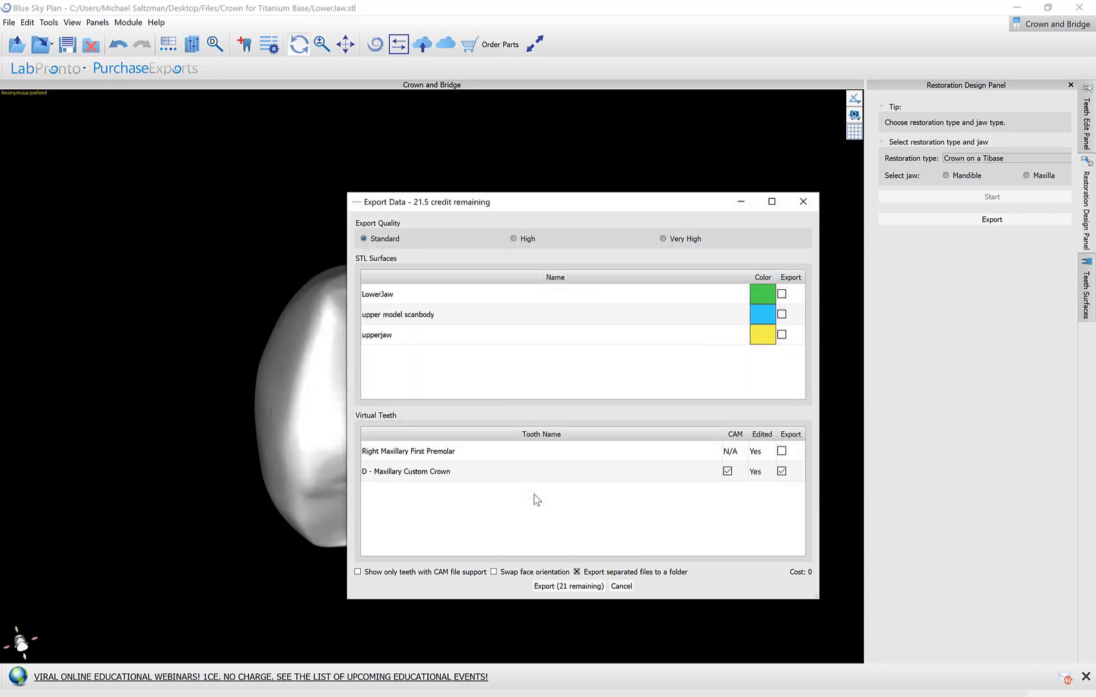
# Step: Close Export Data and orbit the view to inspect the crown's side
pyautogui.click(620, 586)
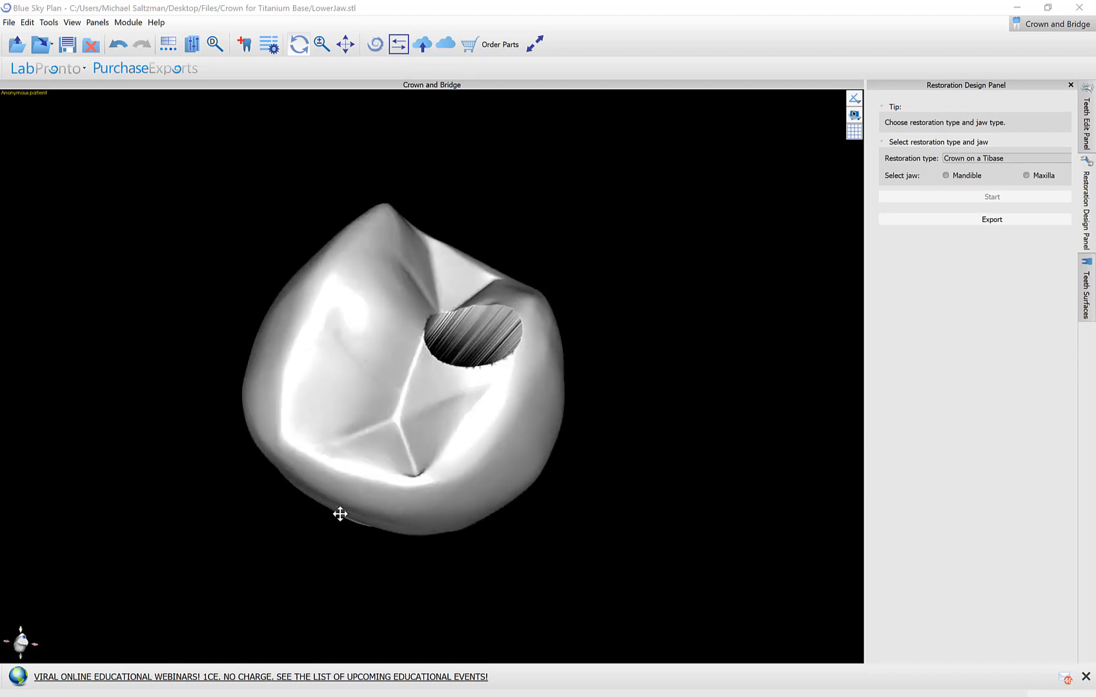
pyautogui.moveTo(340, 514); pyautogui.dragTo(477, 478)
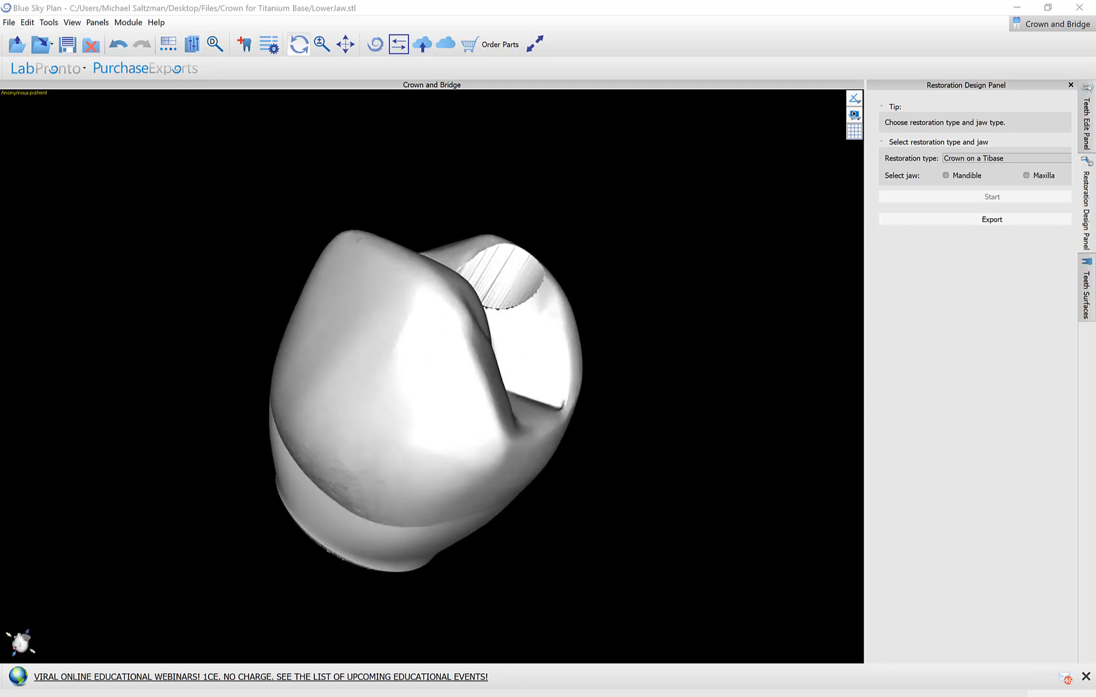
pyautogui.moveTo(156, 425)
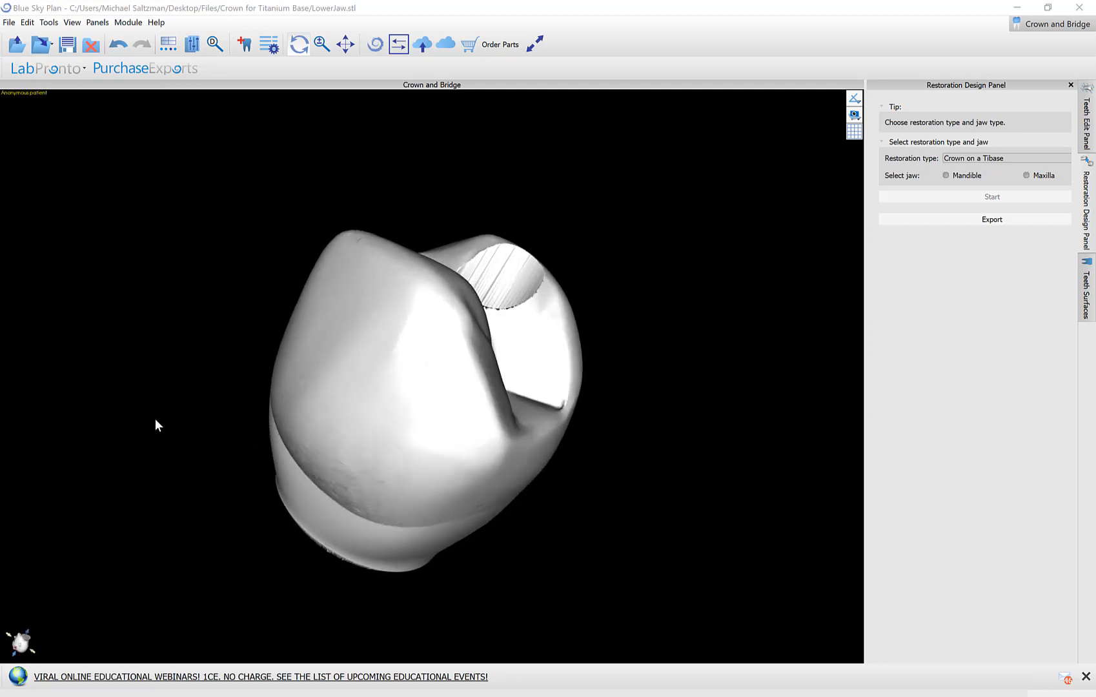